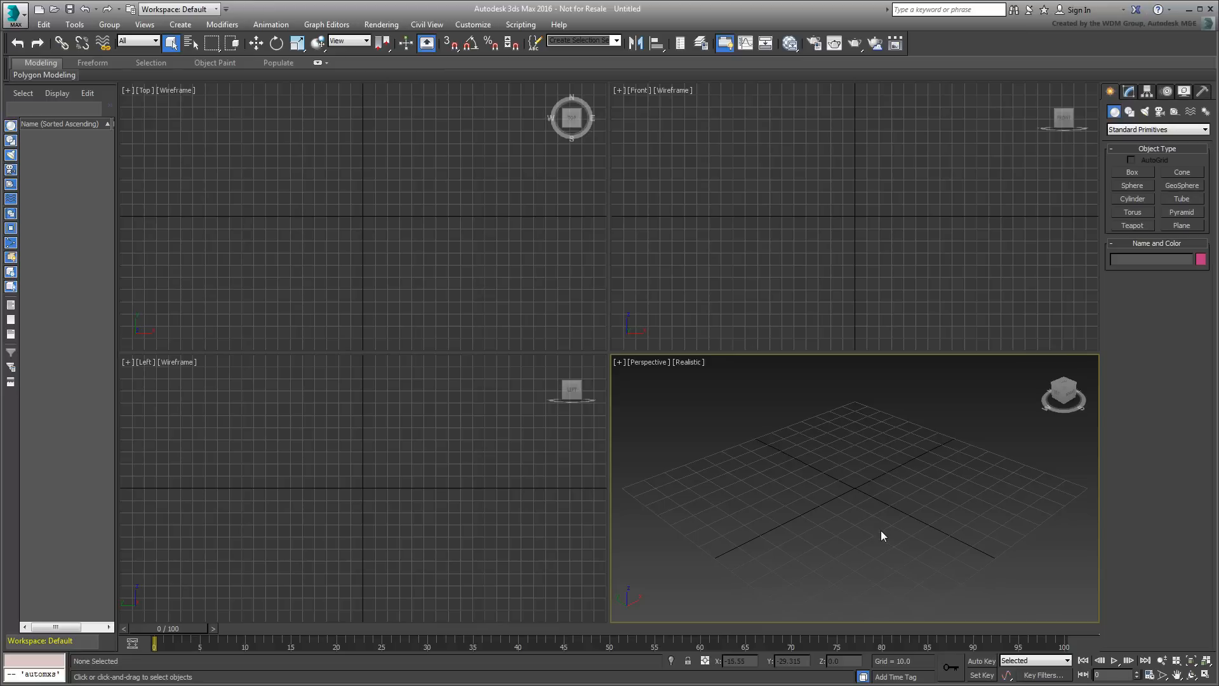
Open the Max Creation Graph editor from Scripting and pick MCG_Clone.maxtool to open
left_click(520, 24)
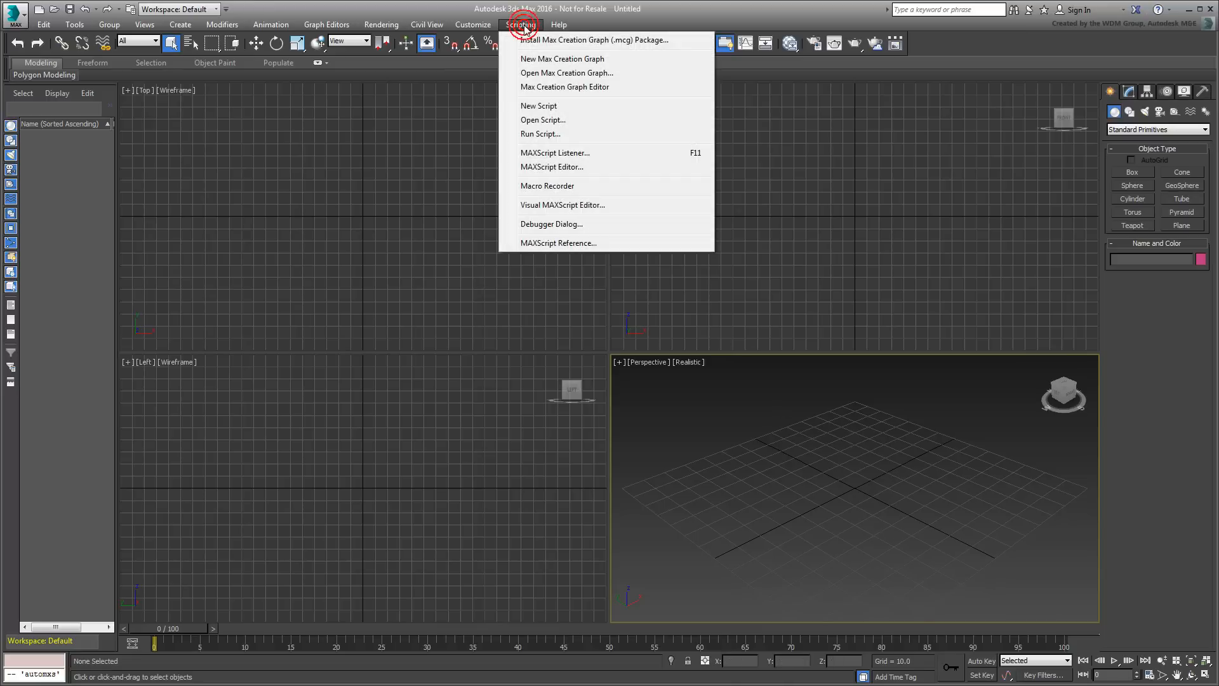
left_click(565, 86)
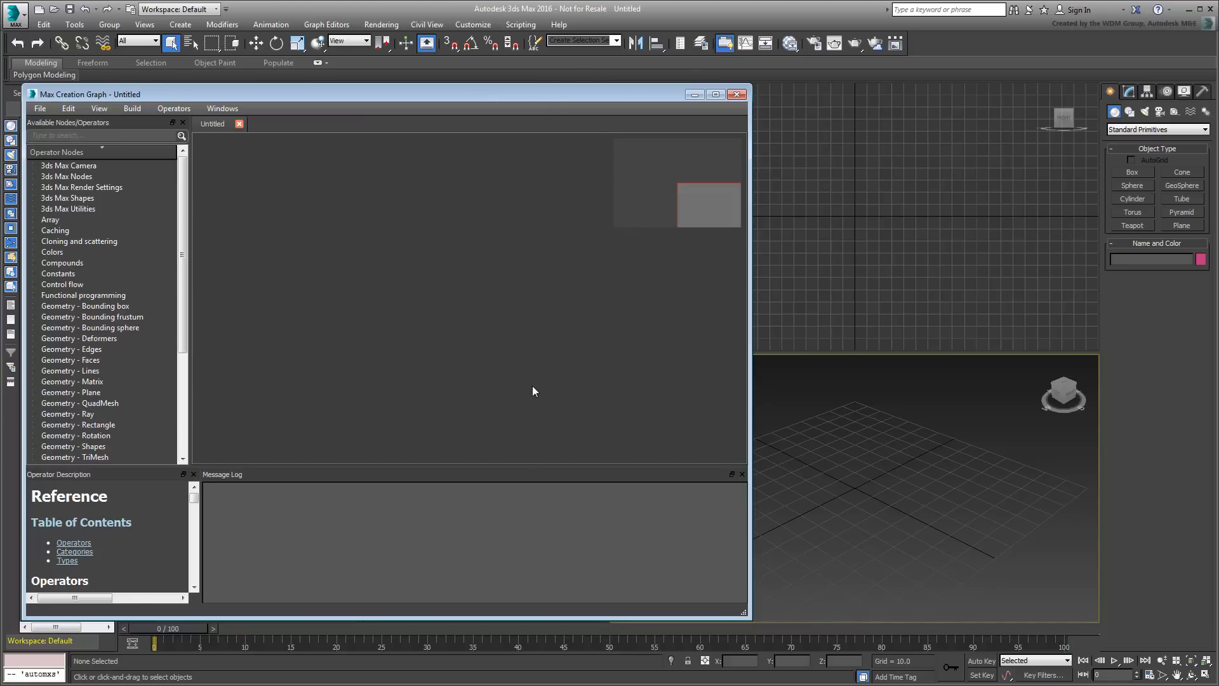
left_click(39, 108)
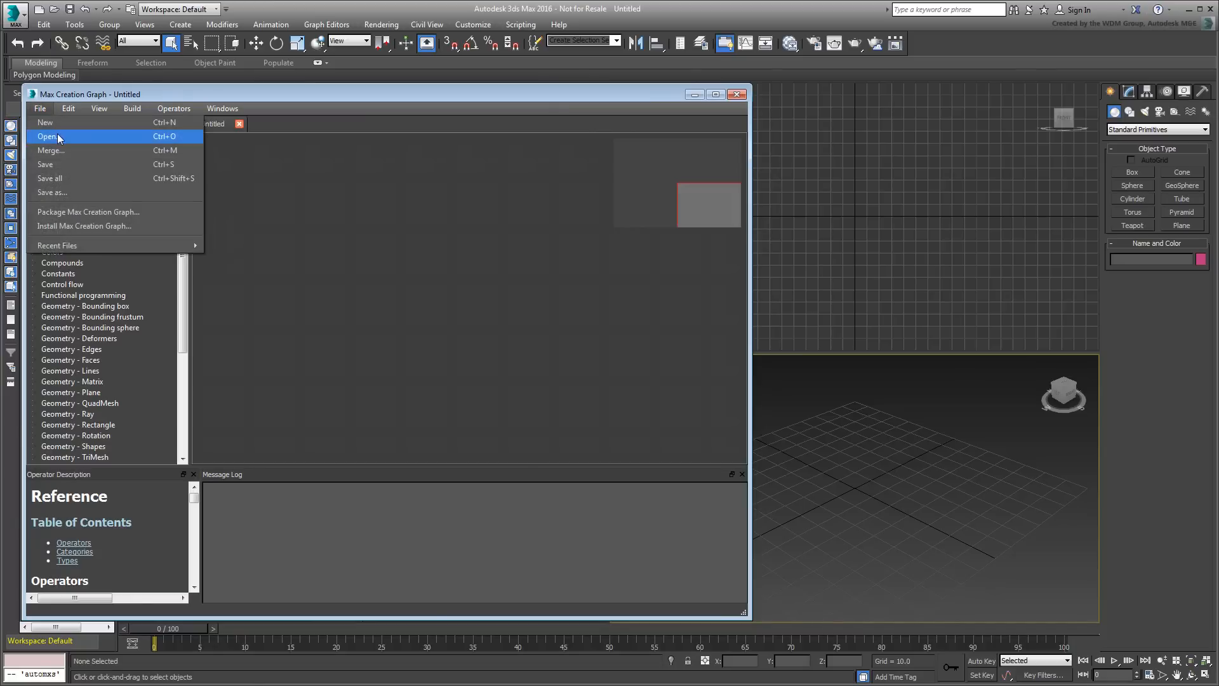
left_click(49, 136)
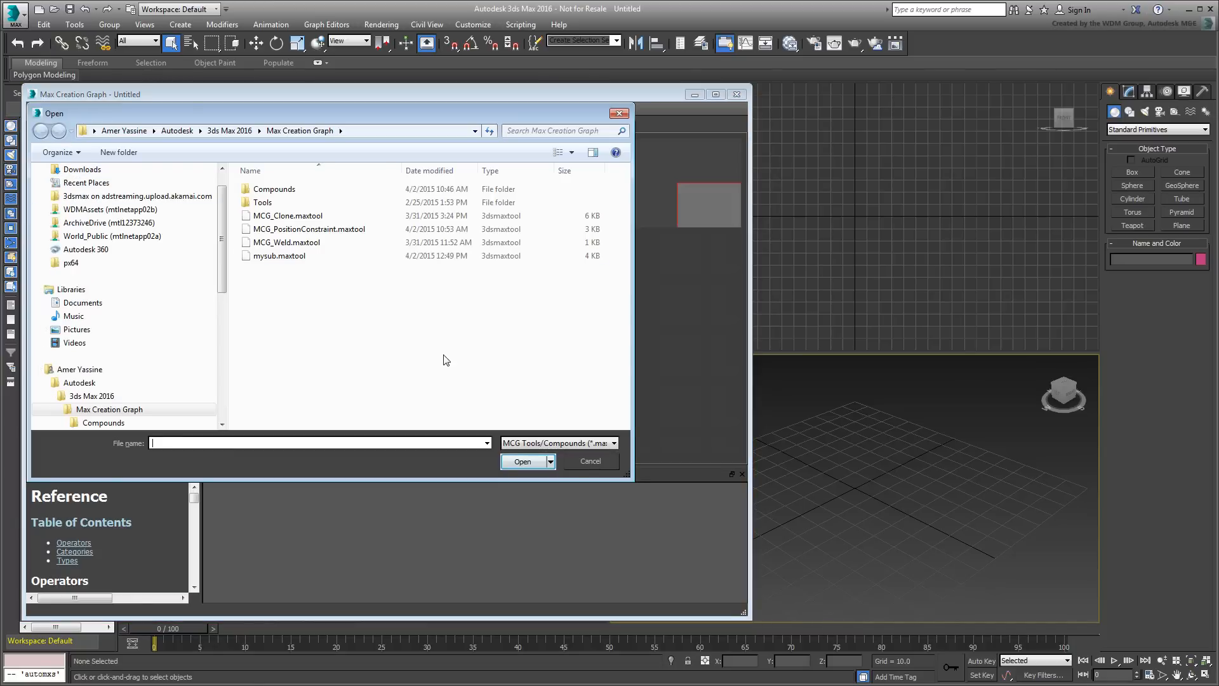
left_click(287, 215)
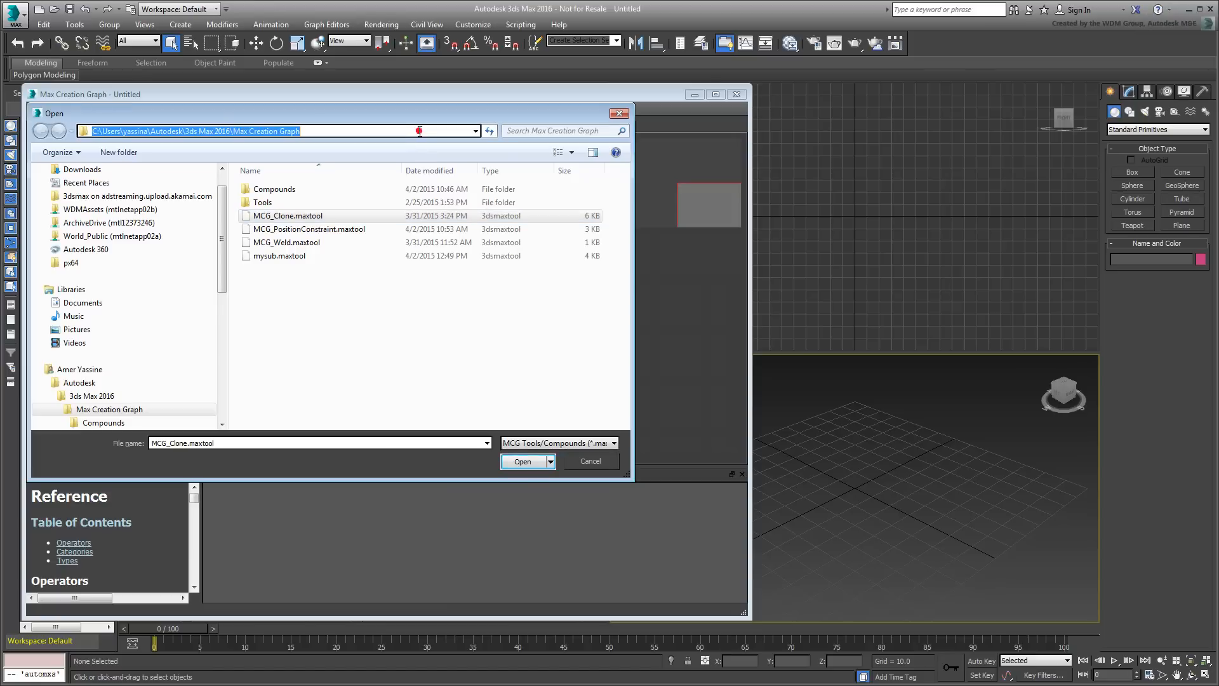
mouse_move(423, 340)
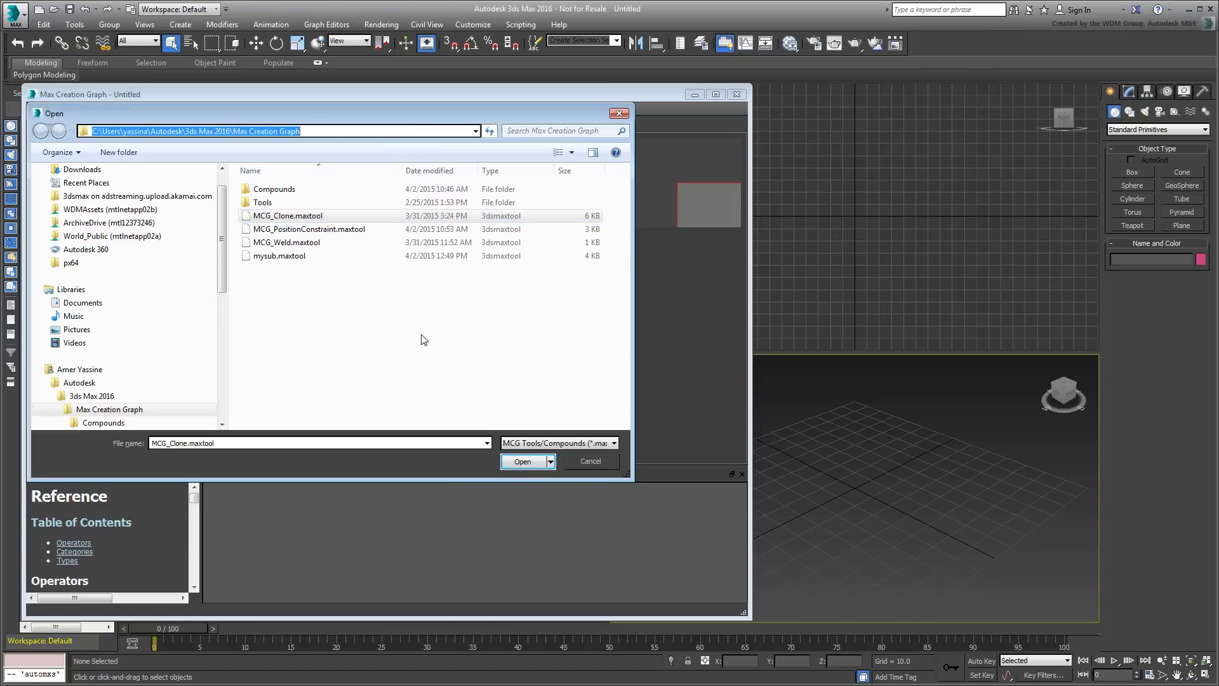
left_click(288, 215)
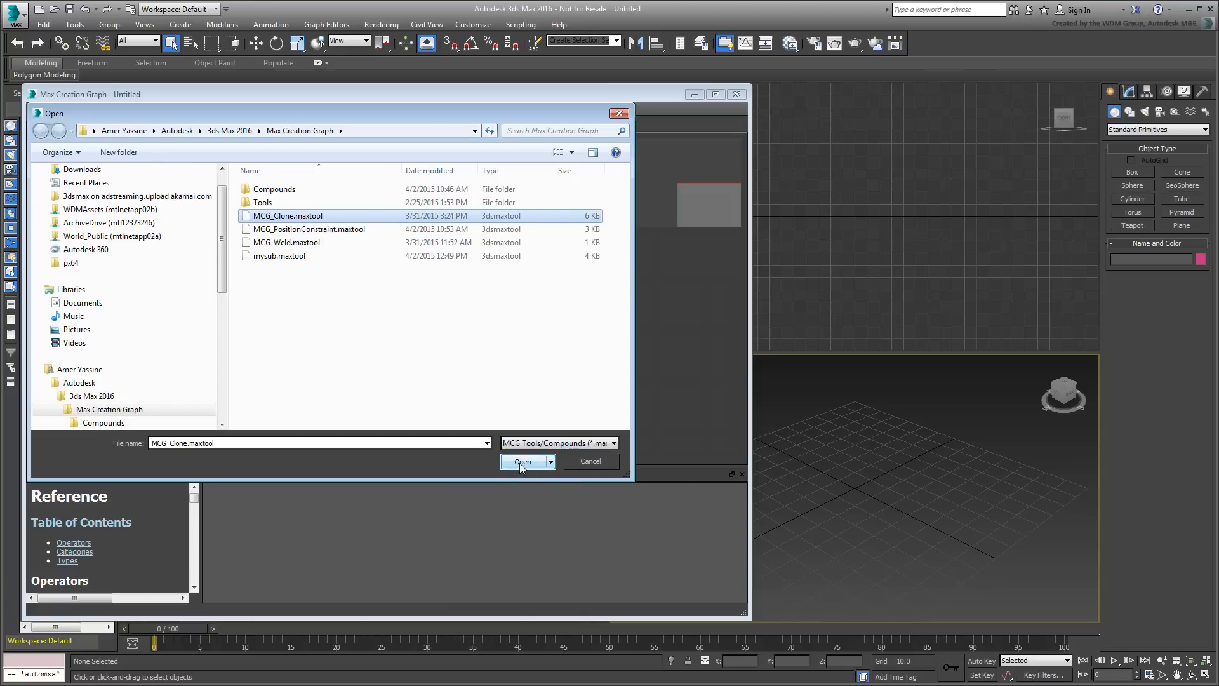
Open the MCG_Clone graph, add a teapot, and evaluate the graph so MCG_Clone joins the Modifier List
left_click(523, 461)
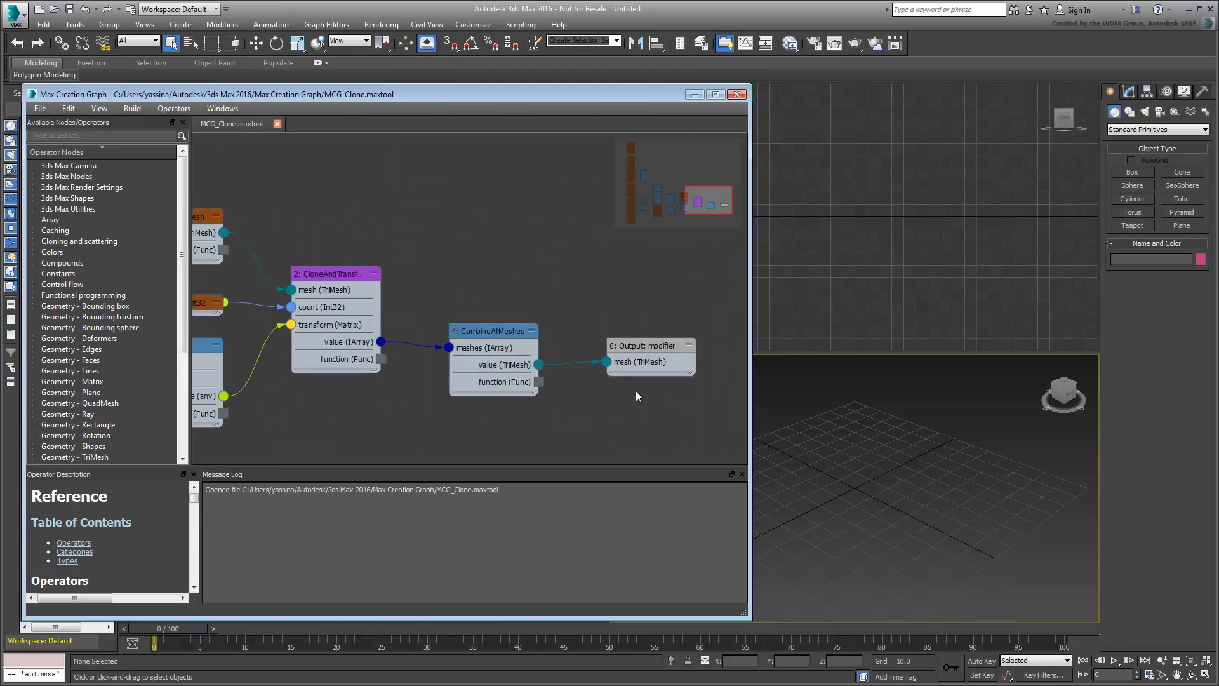
mouse_move(1080, 277)
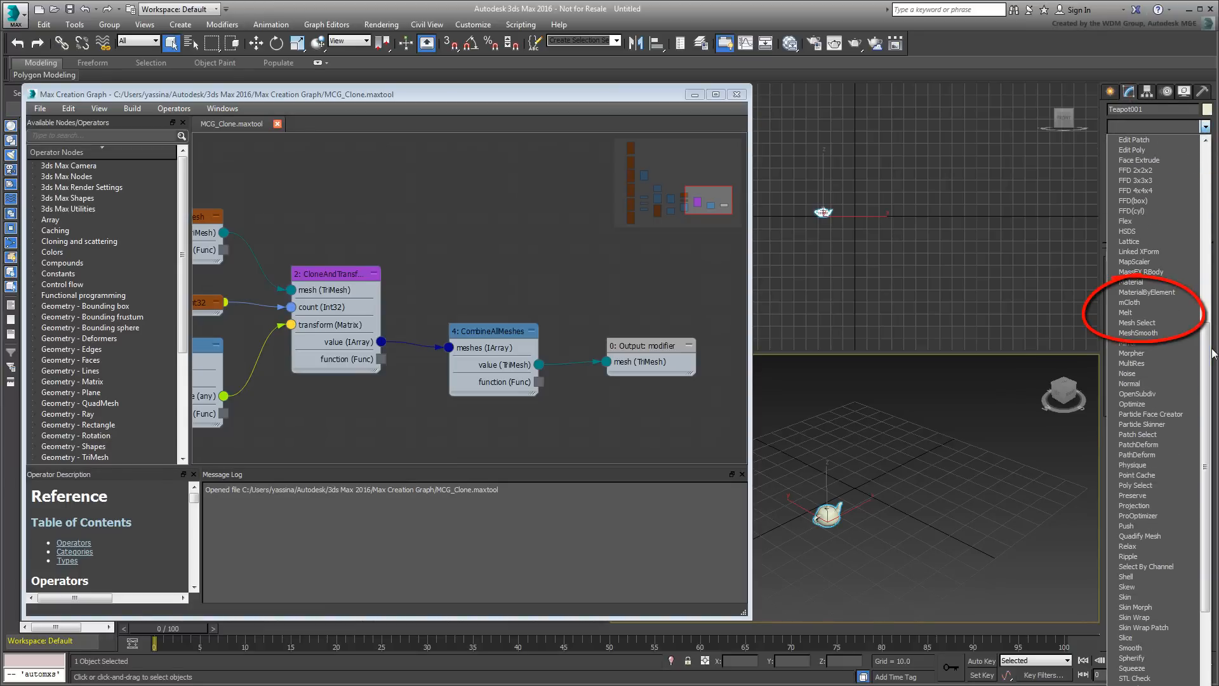
left_click(1136, 322)
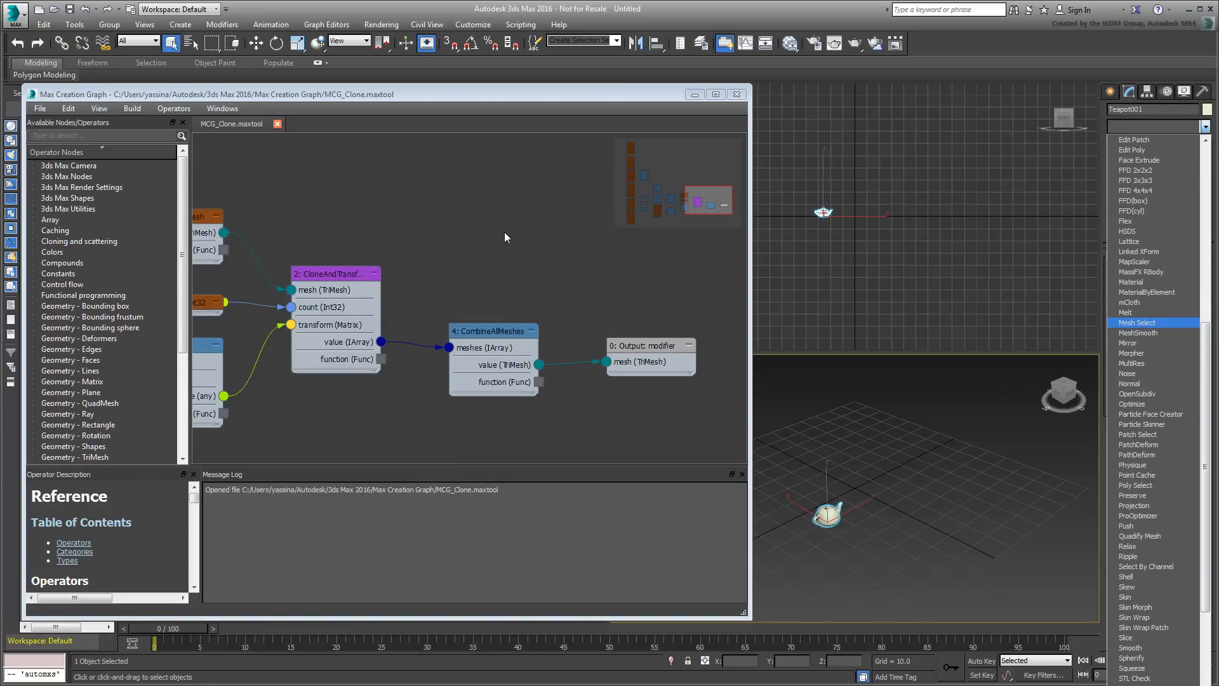
left_click(132, 108)
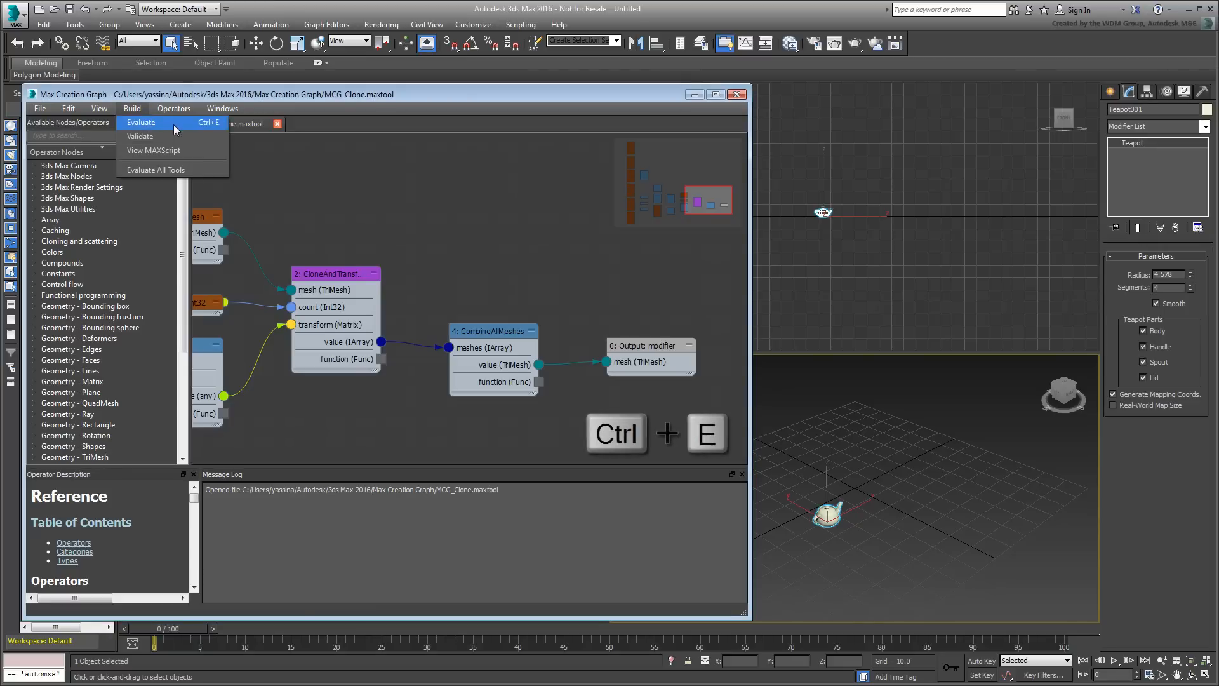
left_click(141, 122)
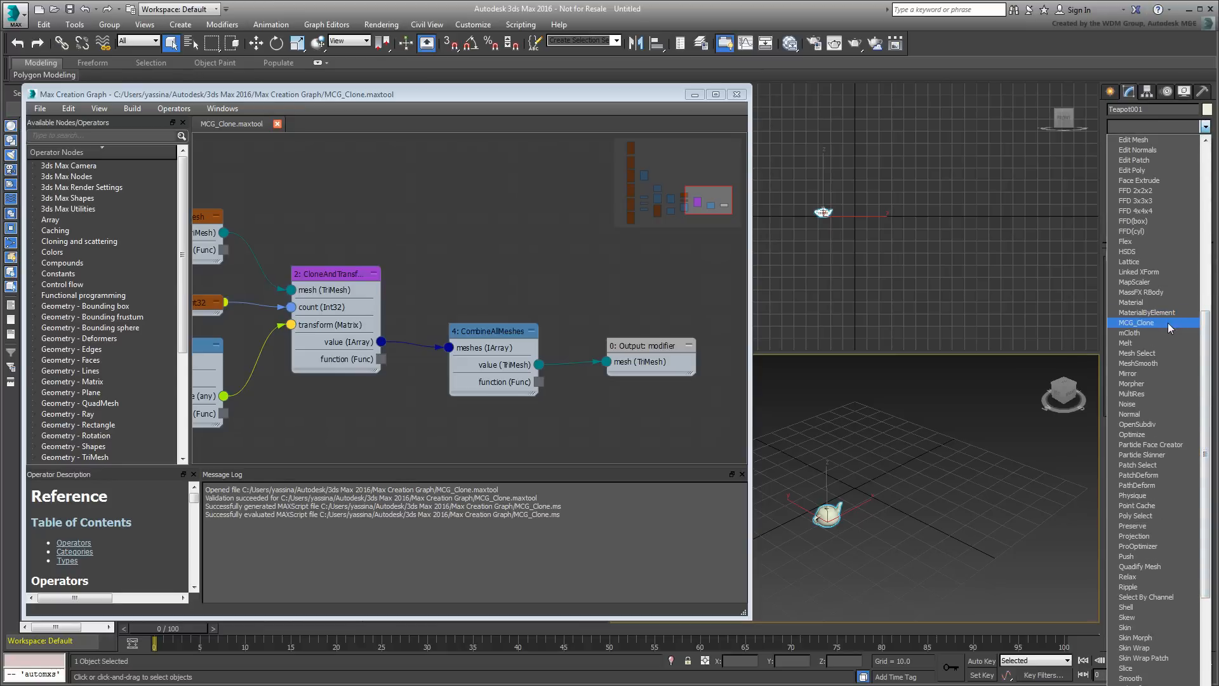
left_click(1151, 312)
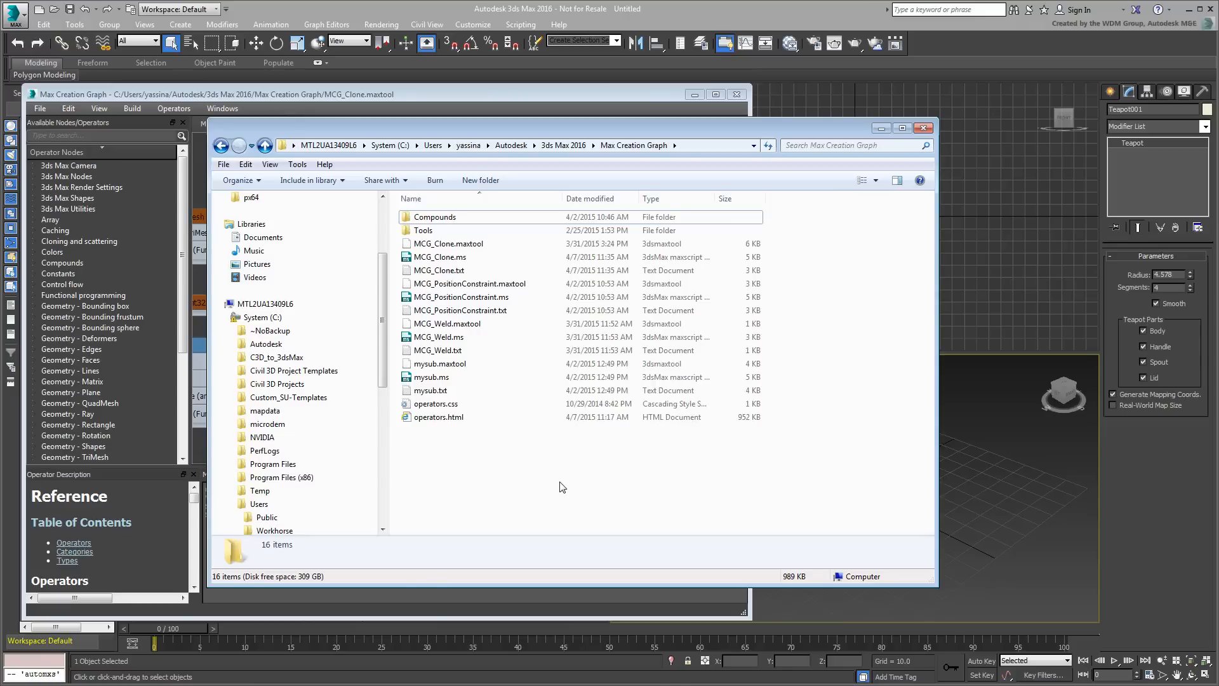
Select MCG_Clone.maxtool in the Max Creation Graph folder and double-click it
left_click(448, 243)
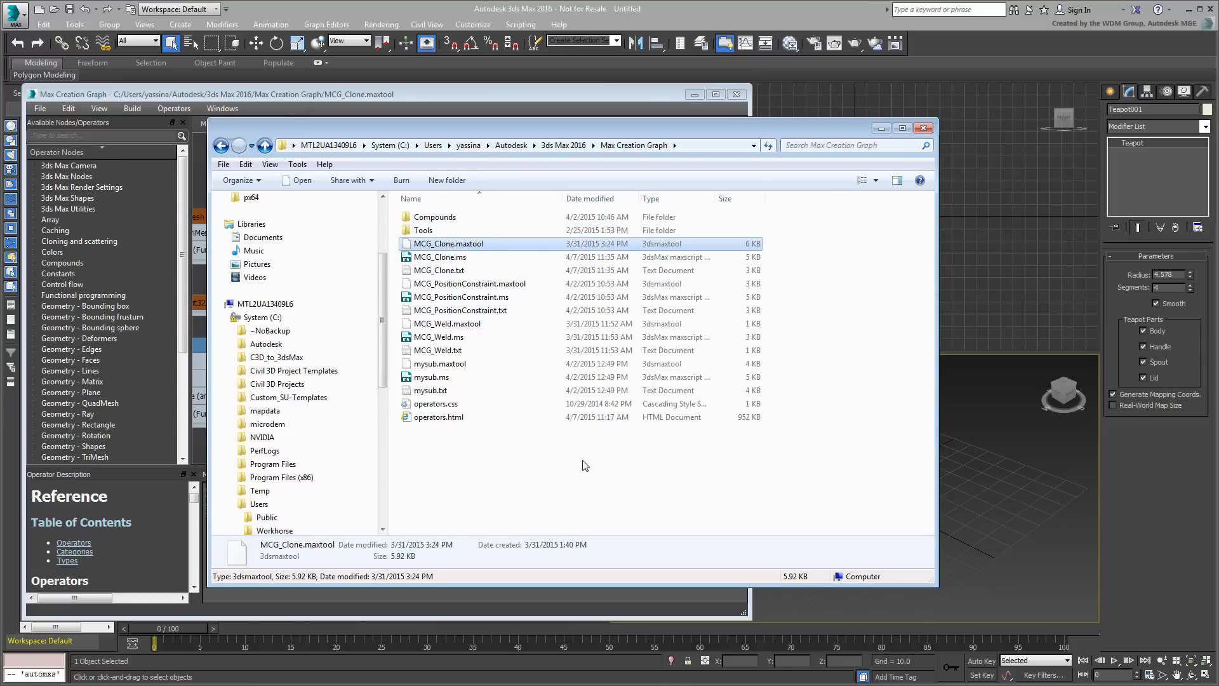
mouse_move(607, 499)
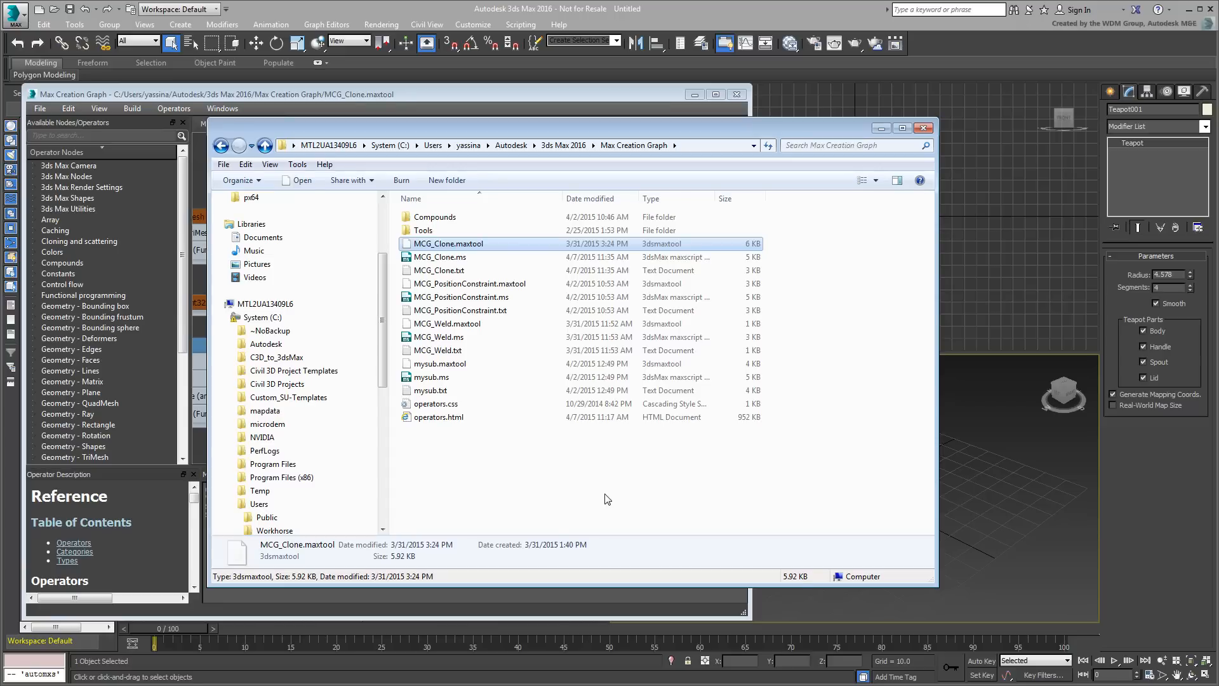
double_click(449, 244)
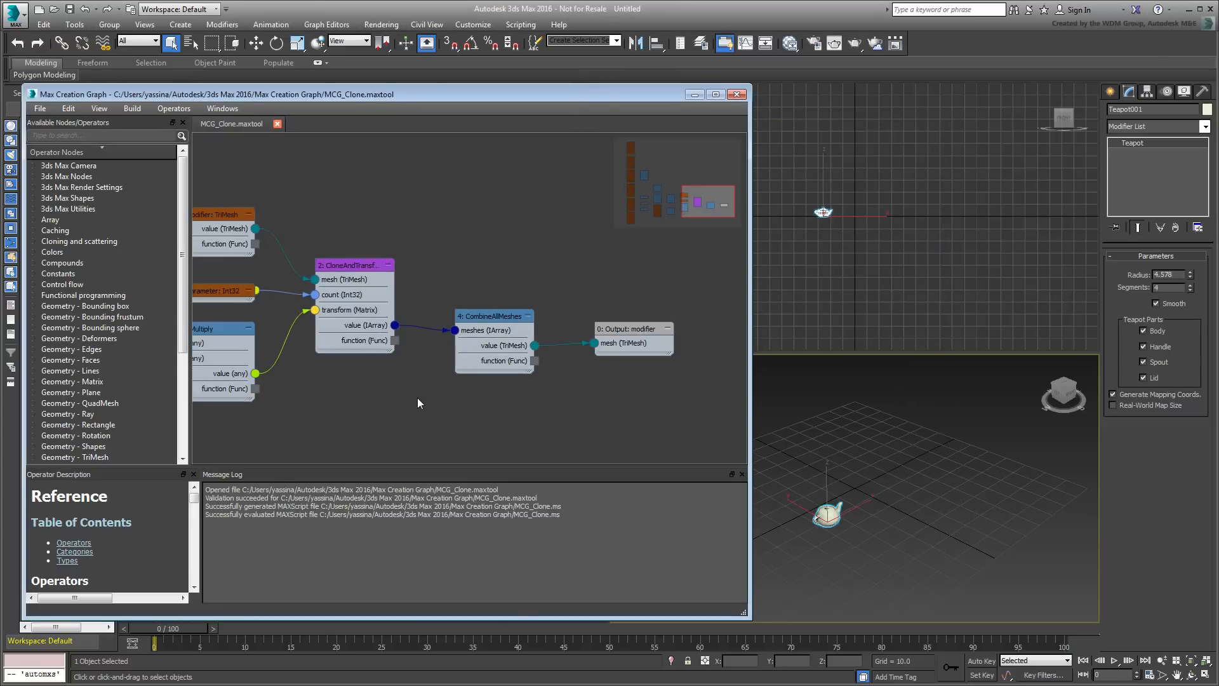
Run Edit > List Dependencies to show the three compounds, including CloneAndTransformMesh
left_click(68, 108)
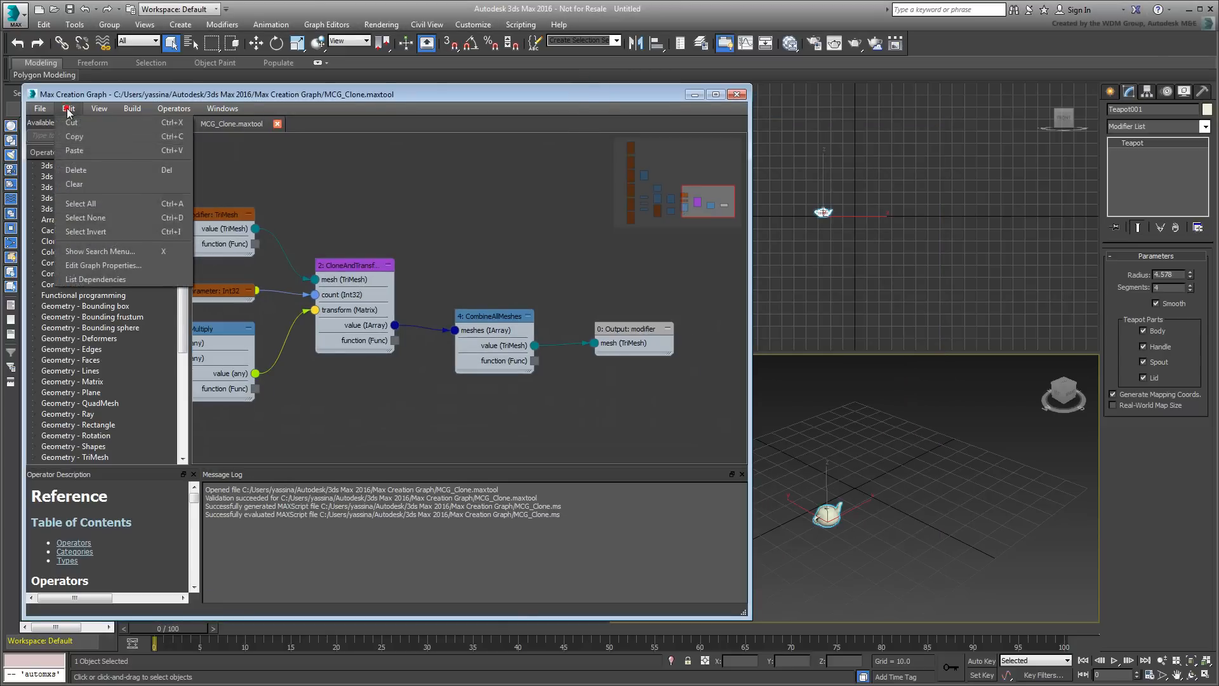
mouse_move(96, 279)
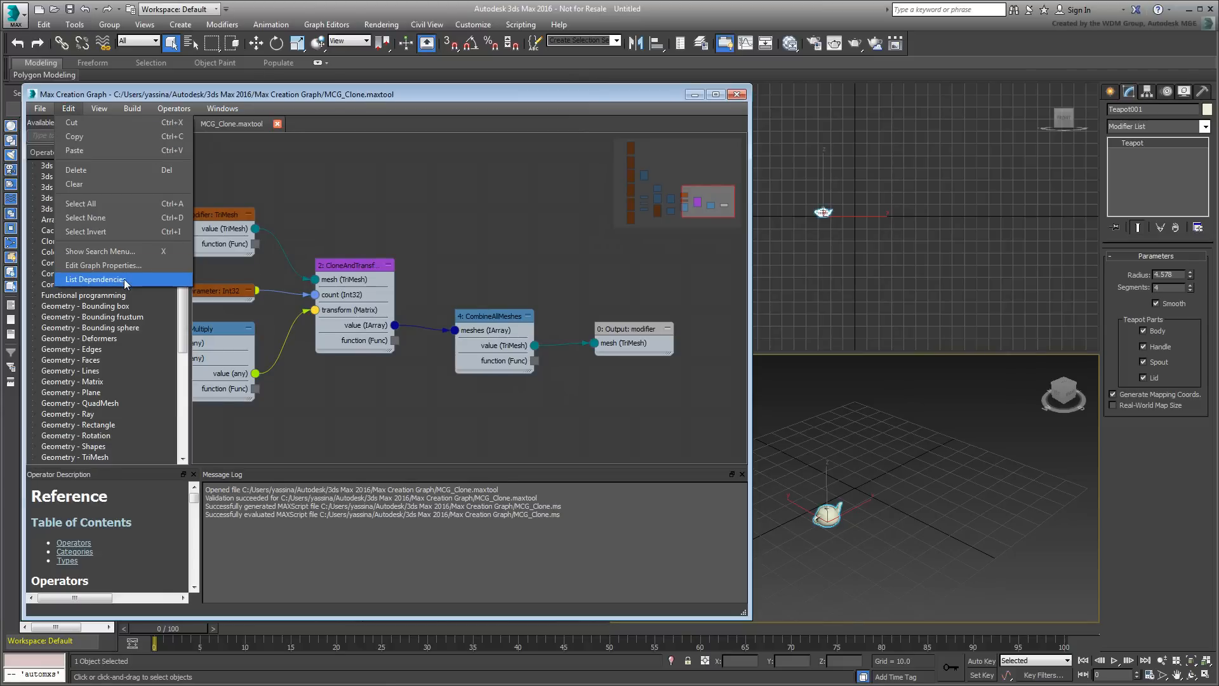
left_click(95, 280)
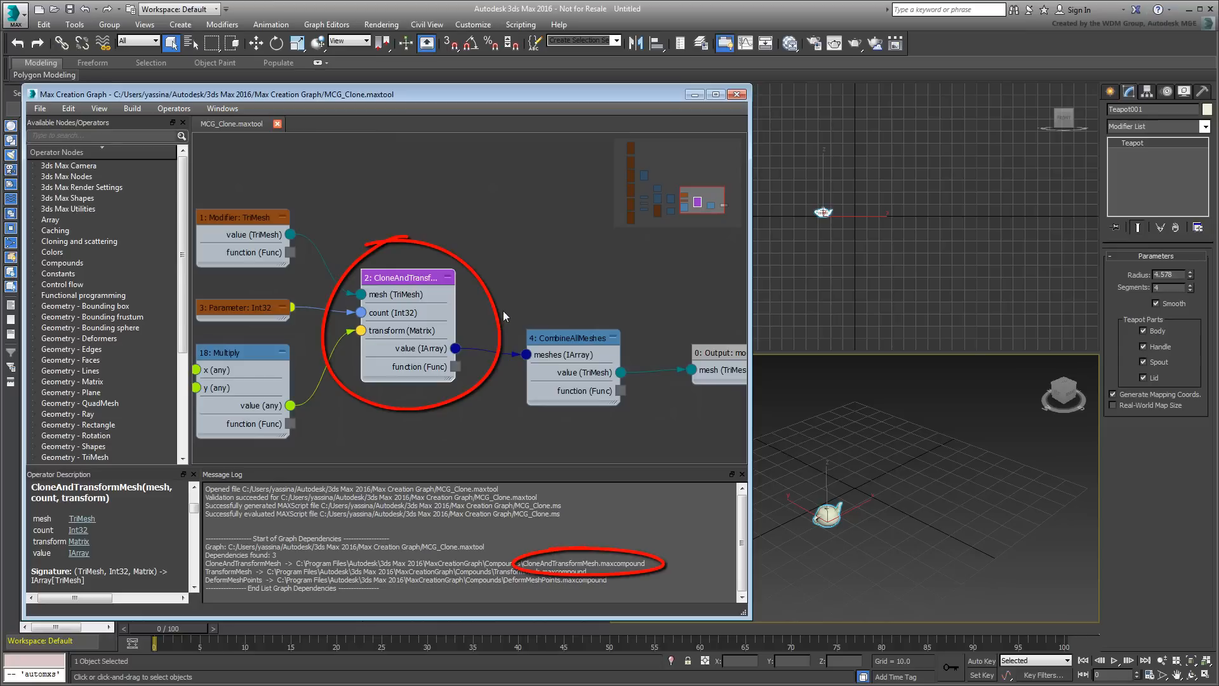
Open CloneAndTransformMesh in a new tab, then its nested TransformMesh compound in another
right_click(409, 278)
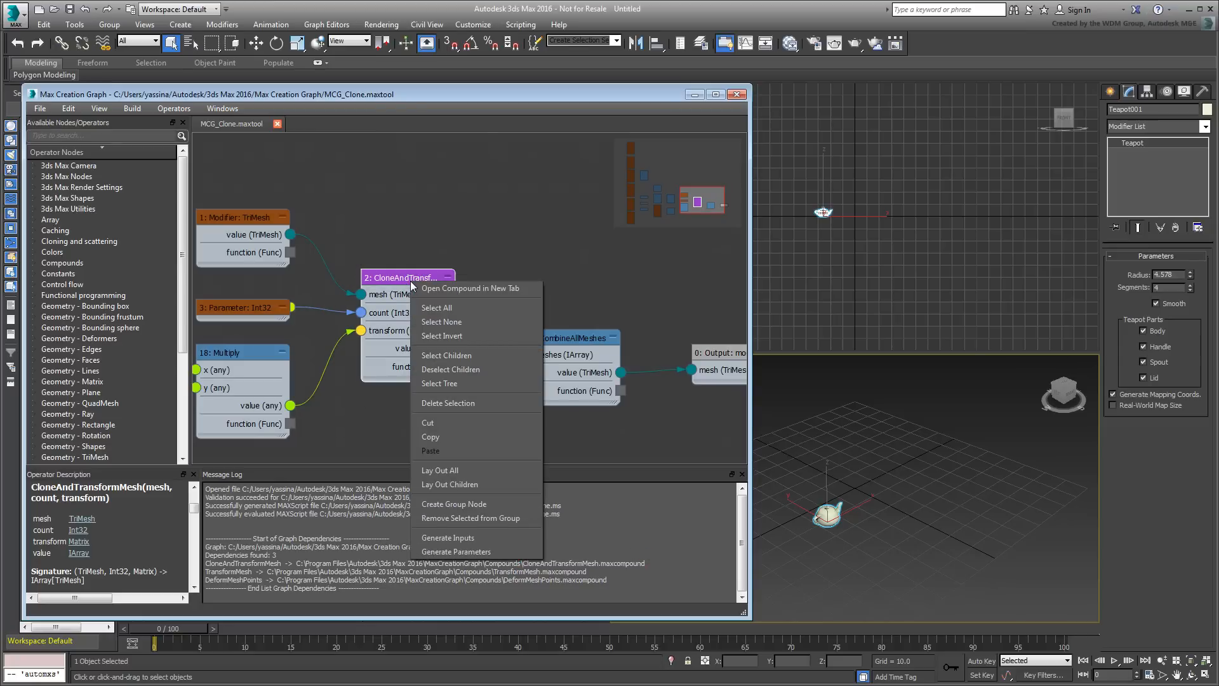
left_click(470, 288)
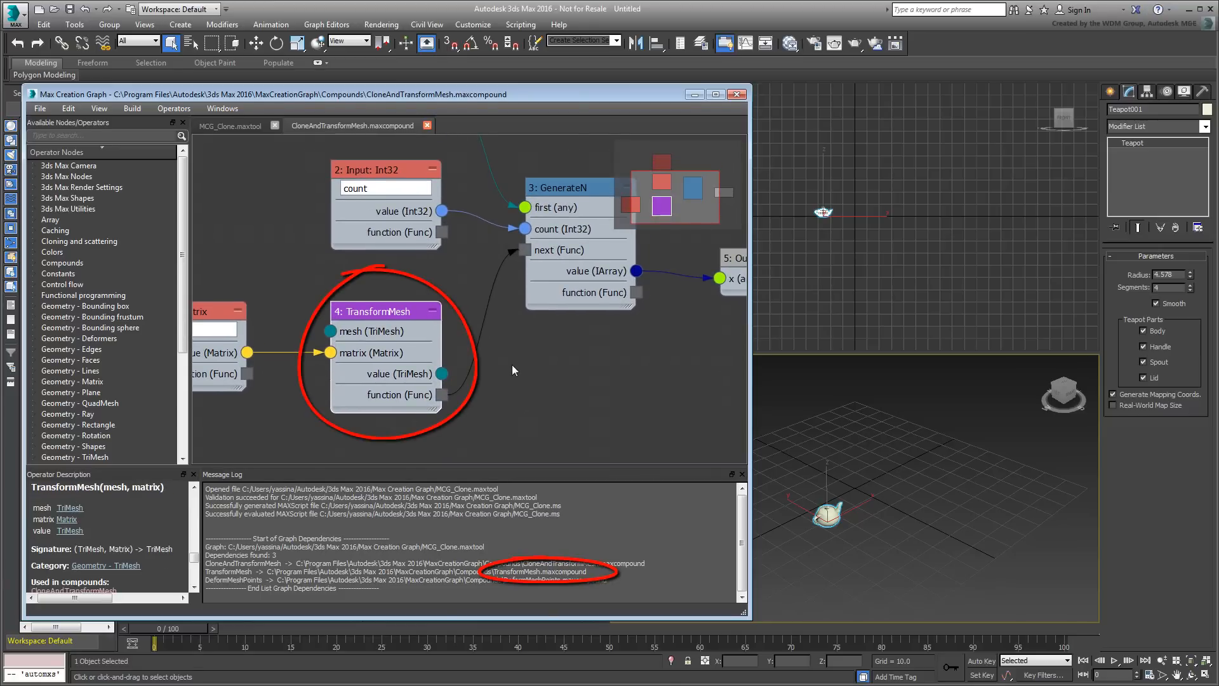
right_click(388, 310)
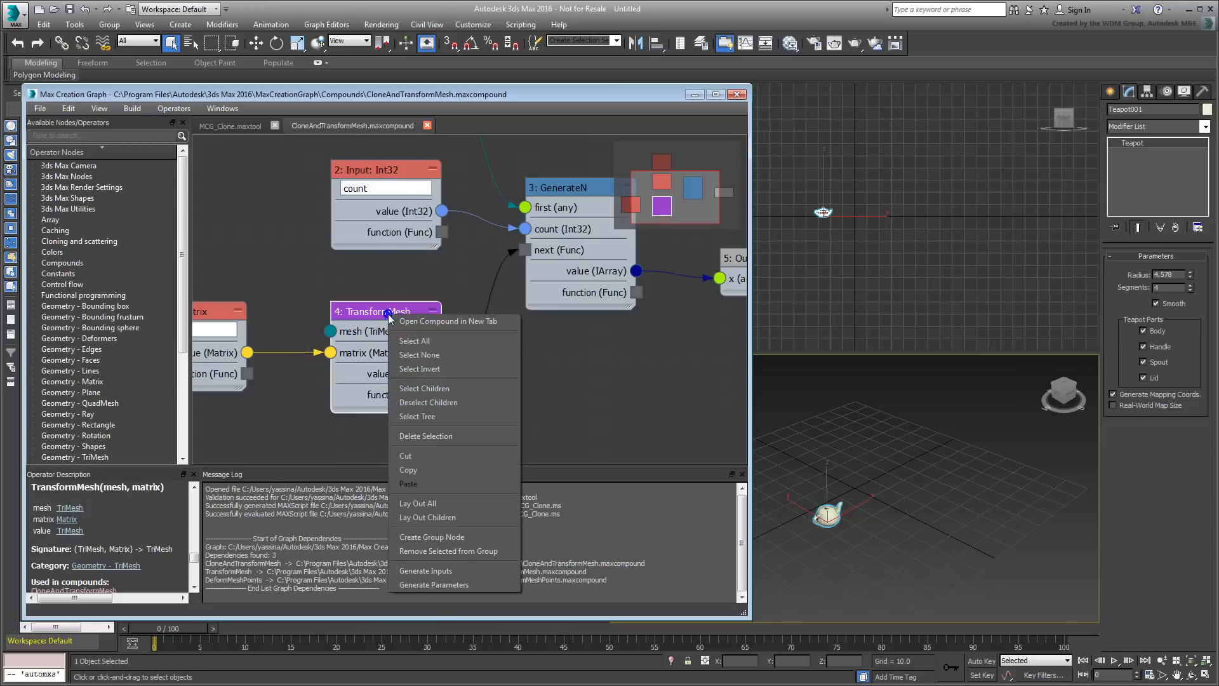
left_click(448, 321)
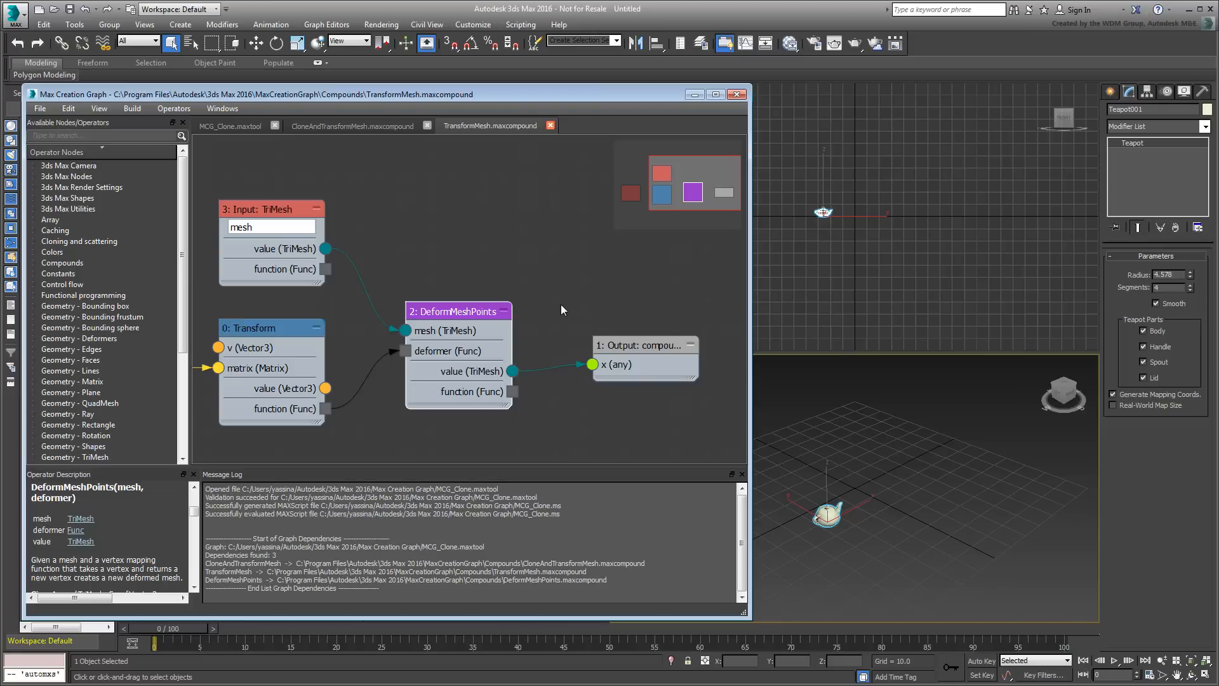
mouse_move(550, 241)
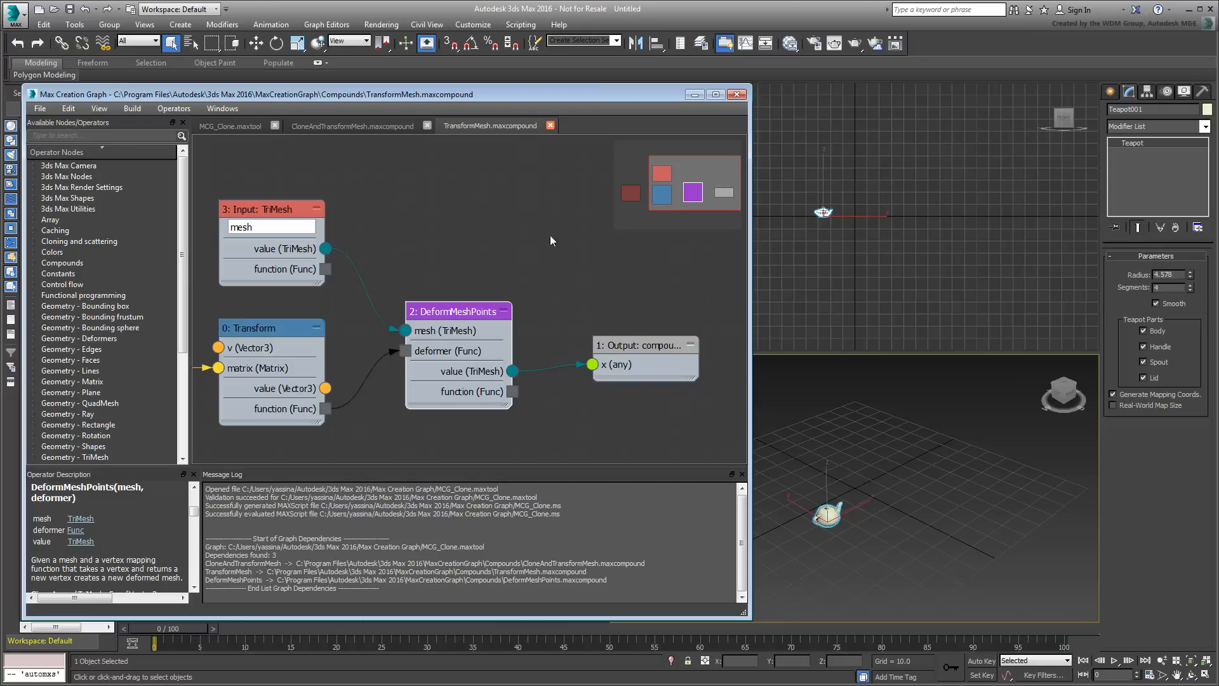
Close the compound tabs, open Graph Properties, and enter the author and copyright
left_click(426, 125)
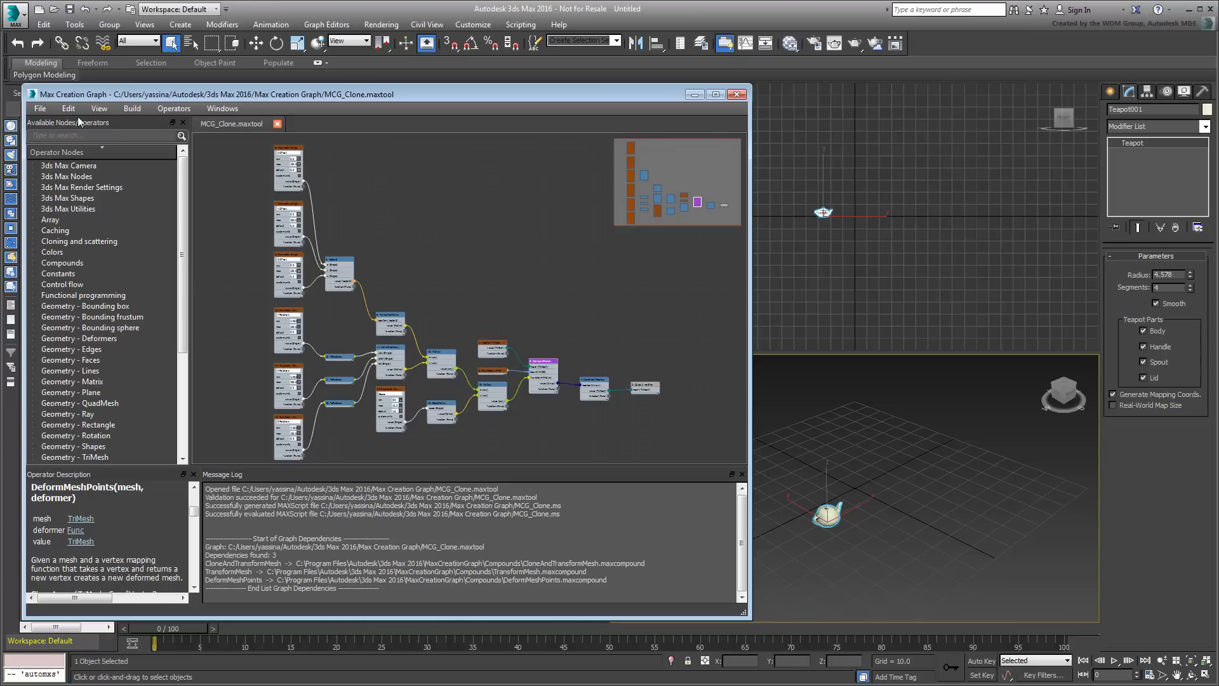
left_click(69, 108)
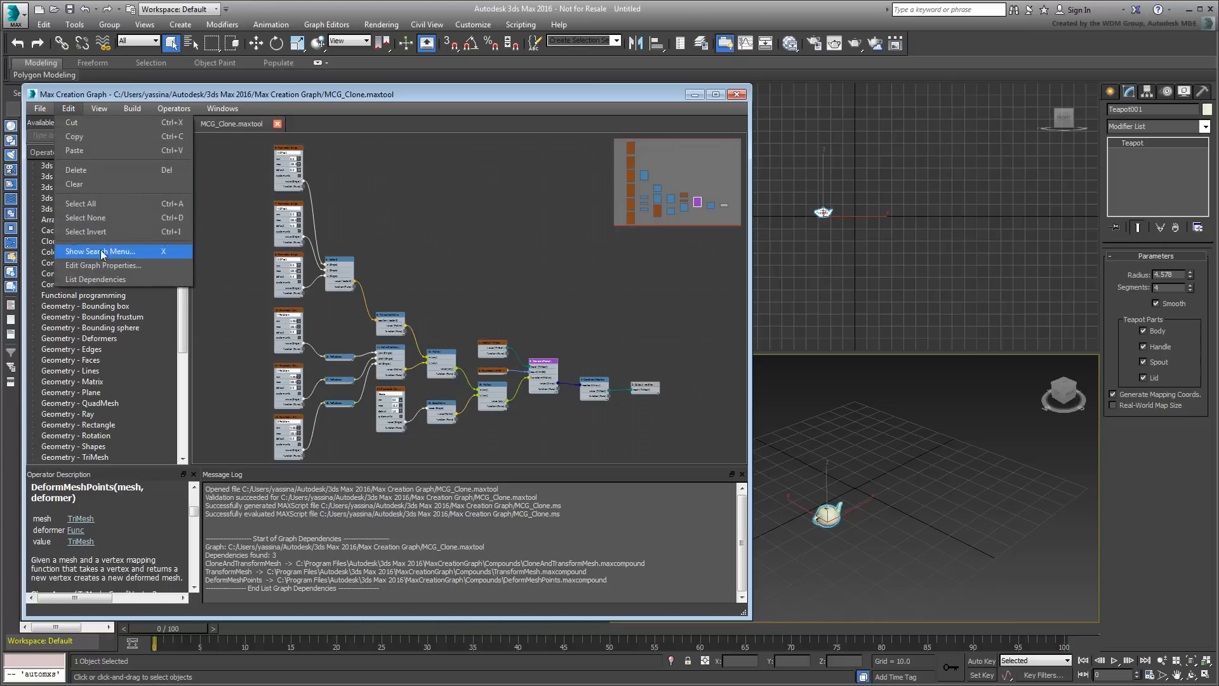
left_click(104, 265)
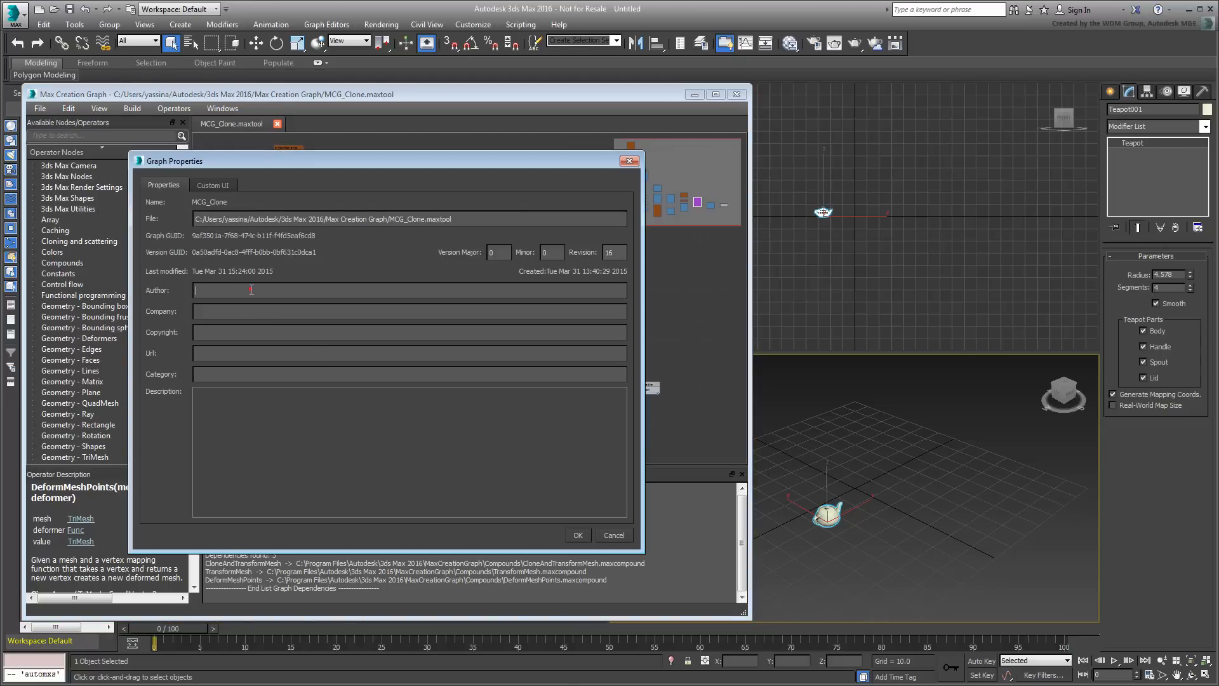
type("Au")
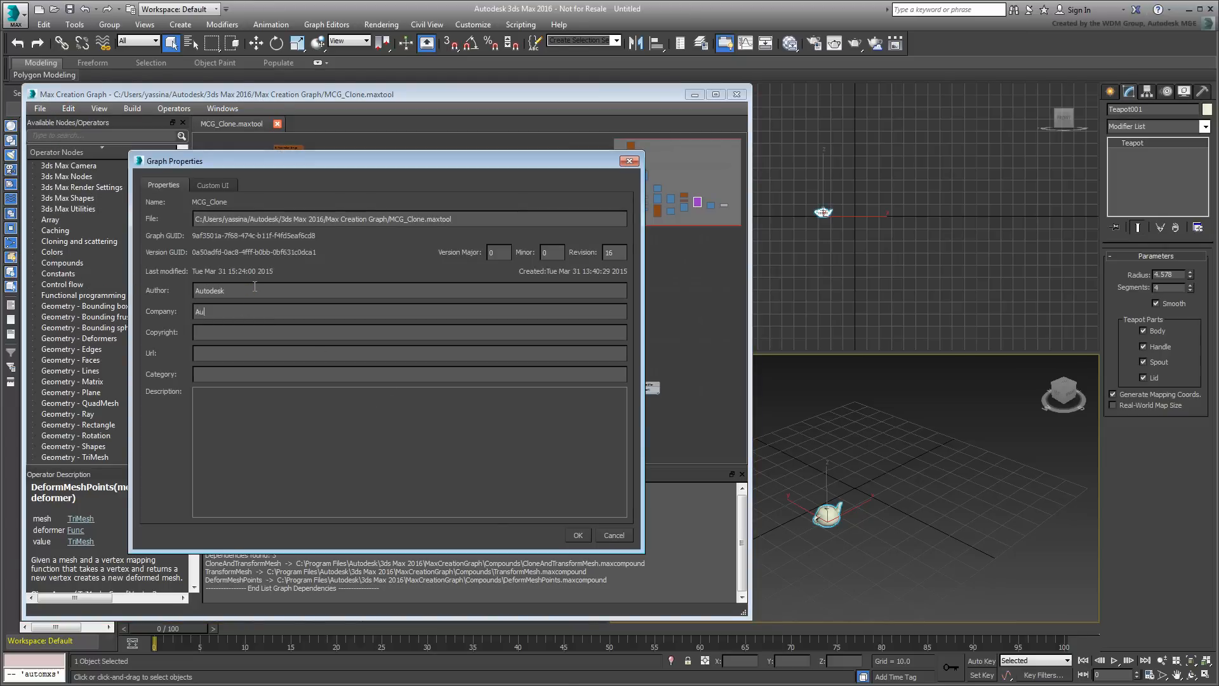
type("(c) 2015 Autodesk,")
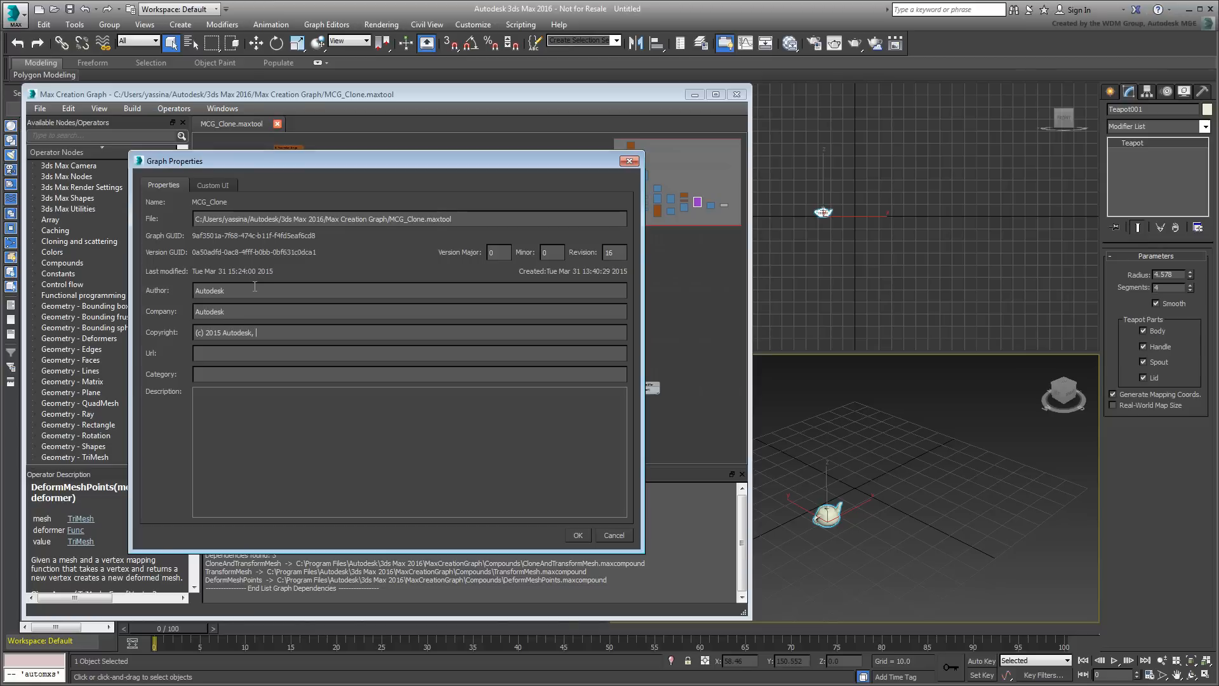
Enter the Autodesk URL, category 'MCG Tools' and a Clone Modifier offsets description
type("http://www.autodesk")
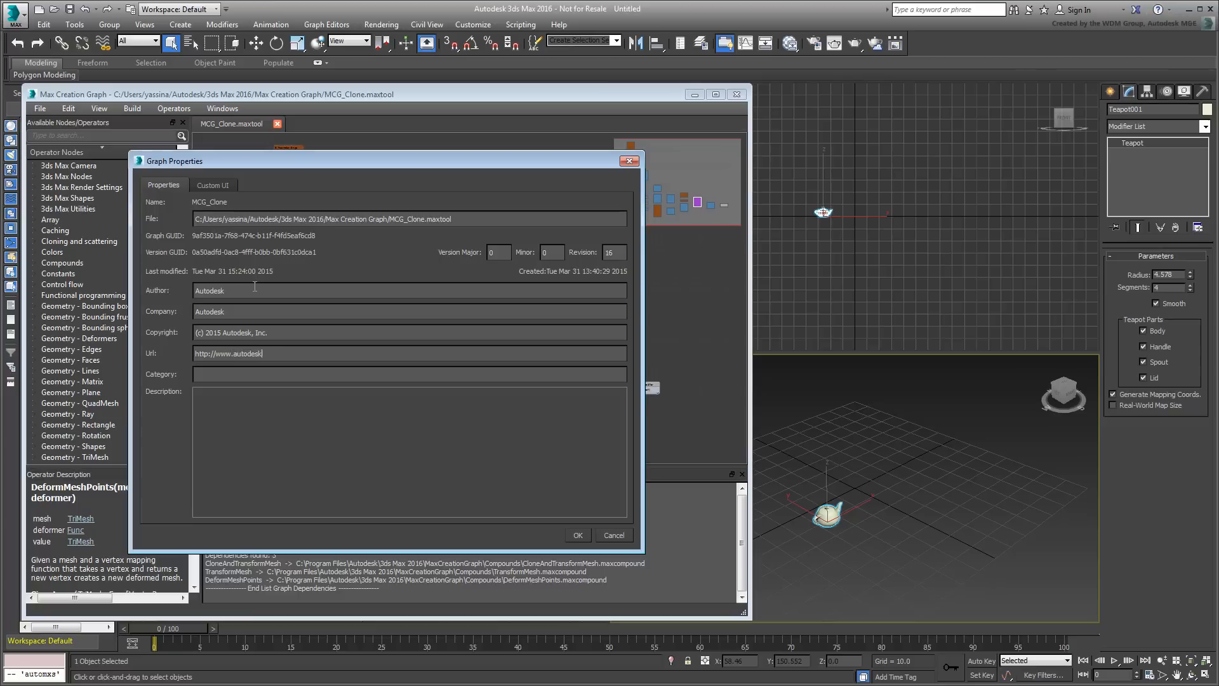
type("MCG Tools")
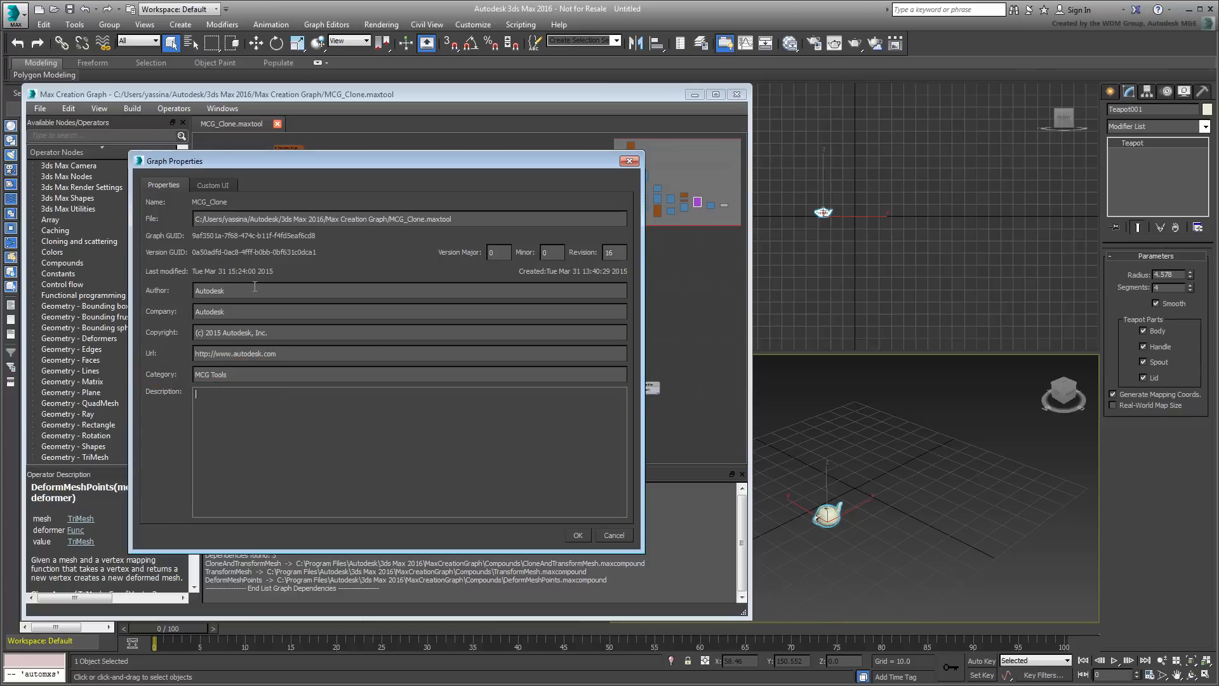
type("Clone Modifier")
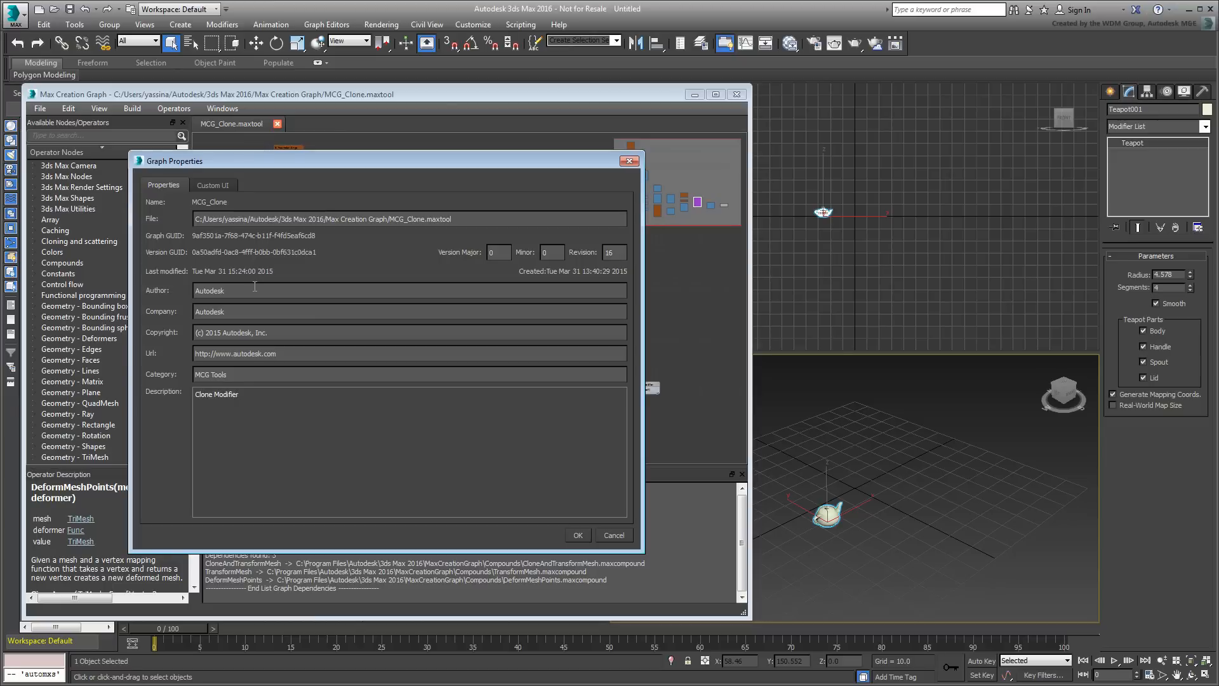
type("with offsets")
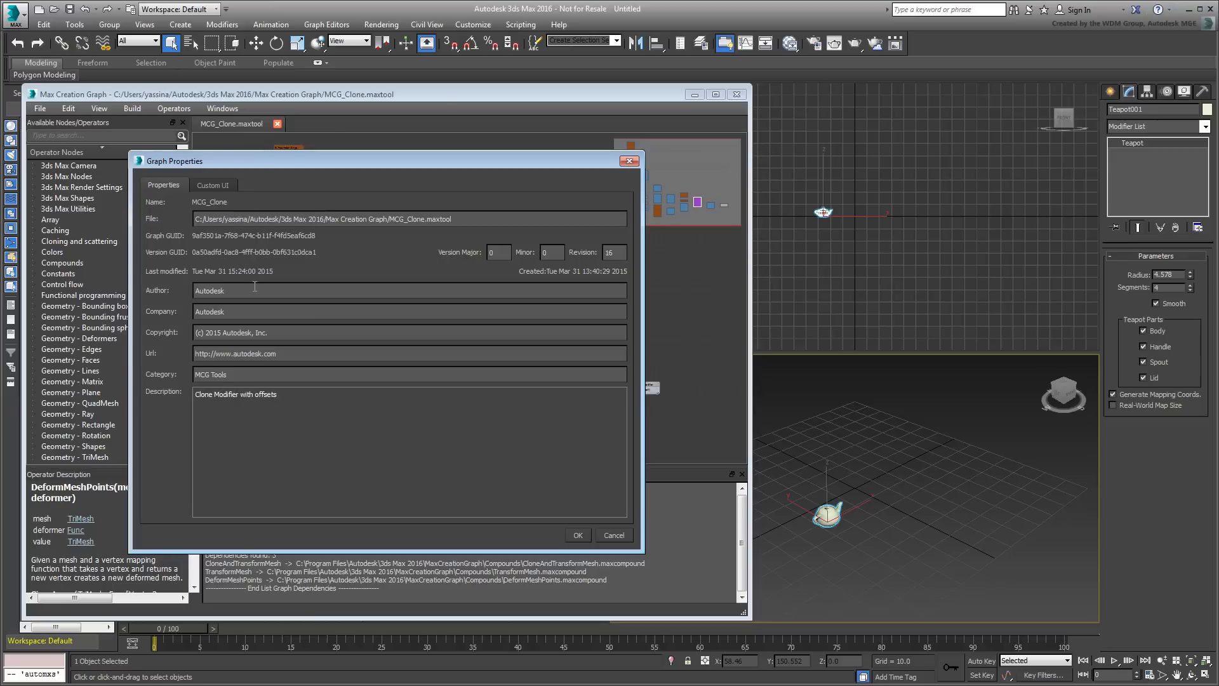
type("for PositionXYZ, Rotatio")
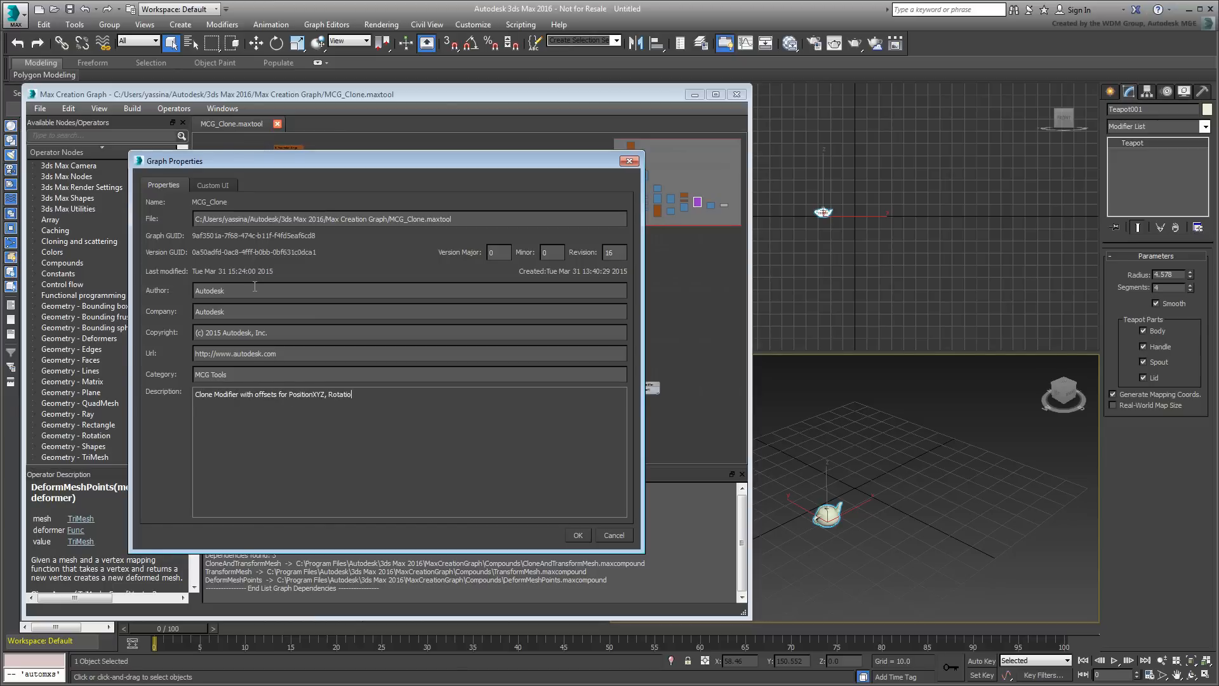
type("nXYZ and Uniform Scale")
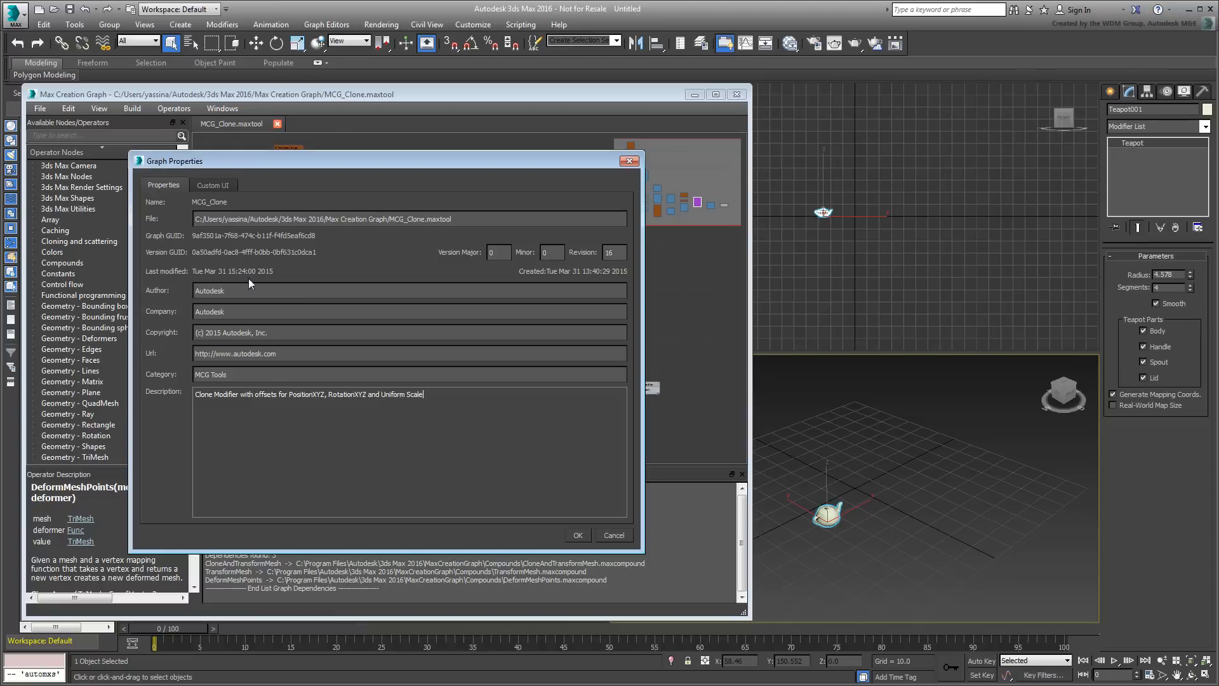
Confirm the properties, save the graph, and package it as MCG_Clone.mcg
left_click(577, 534)
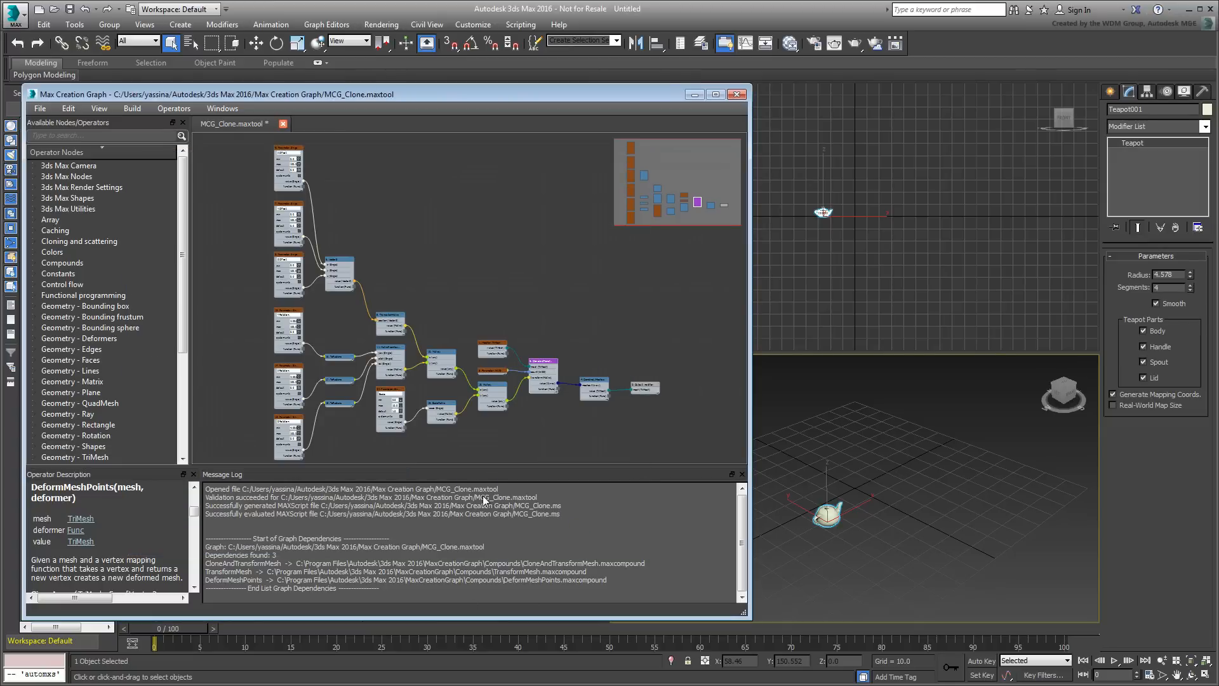
left_click(39, 107)
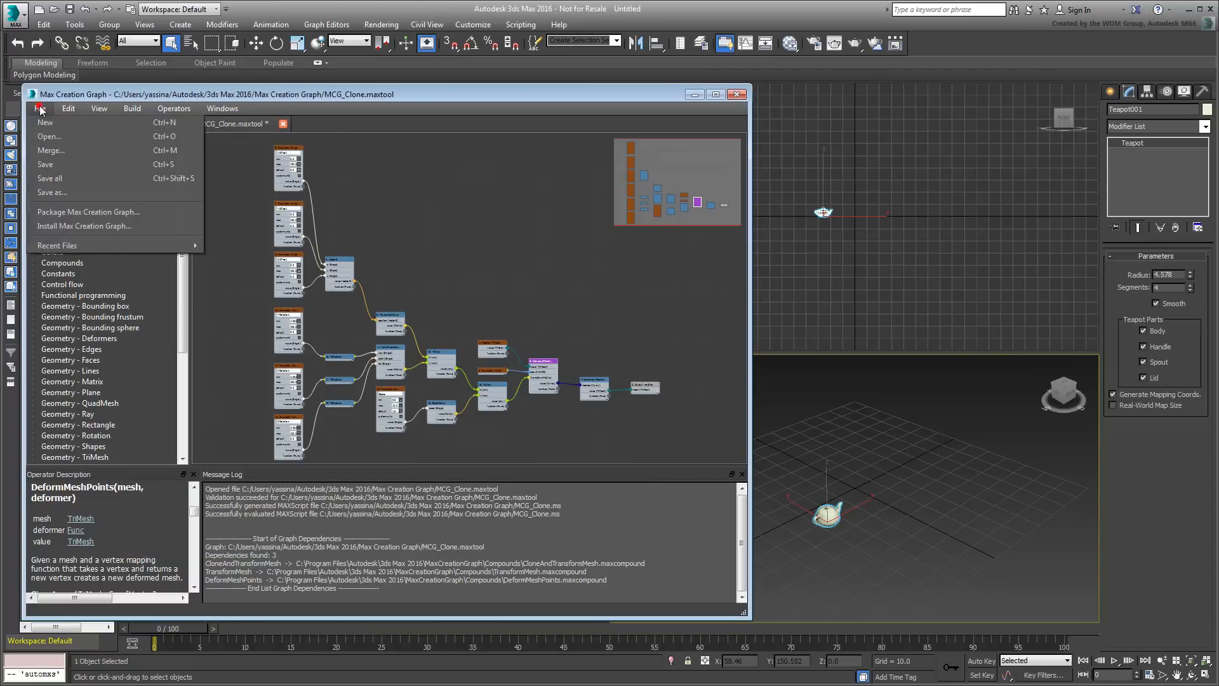
mouse_move(87, 211)
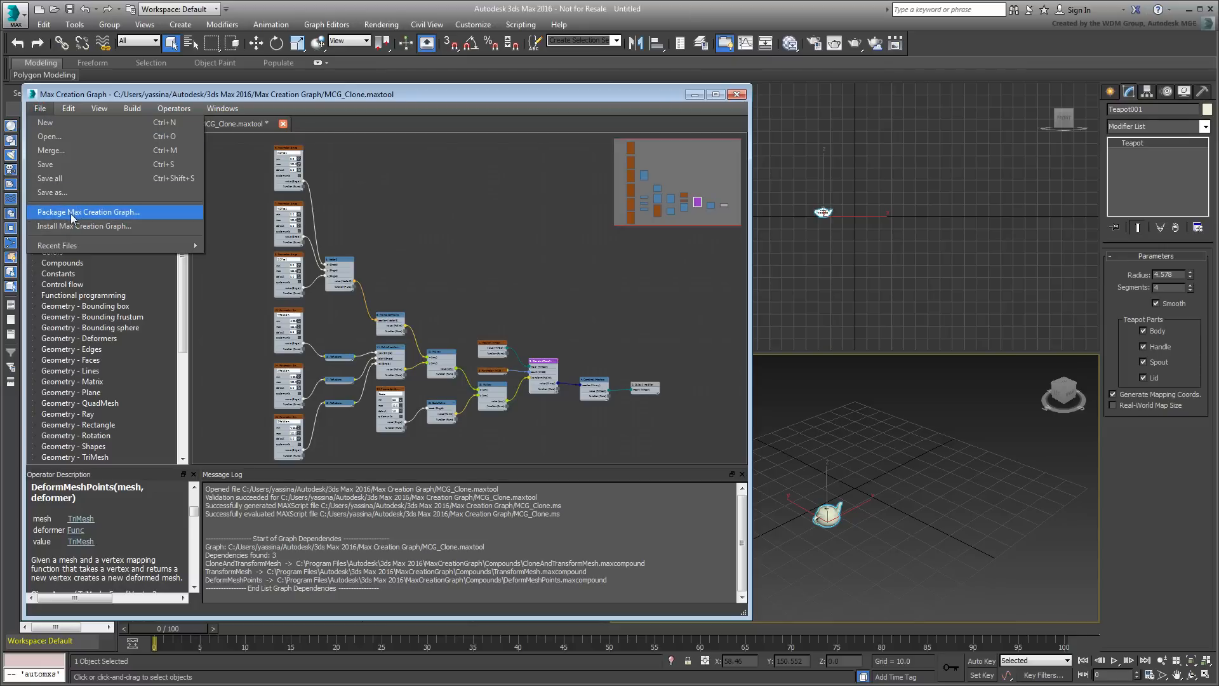
left_click(89, 211)
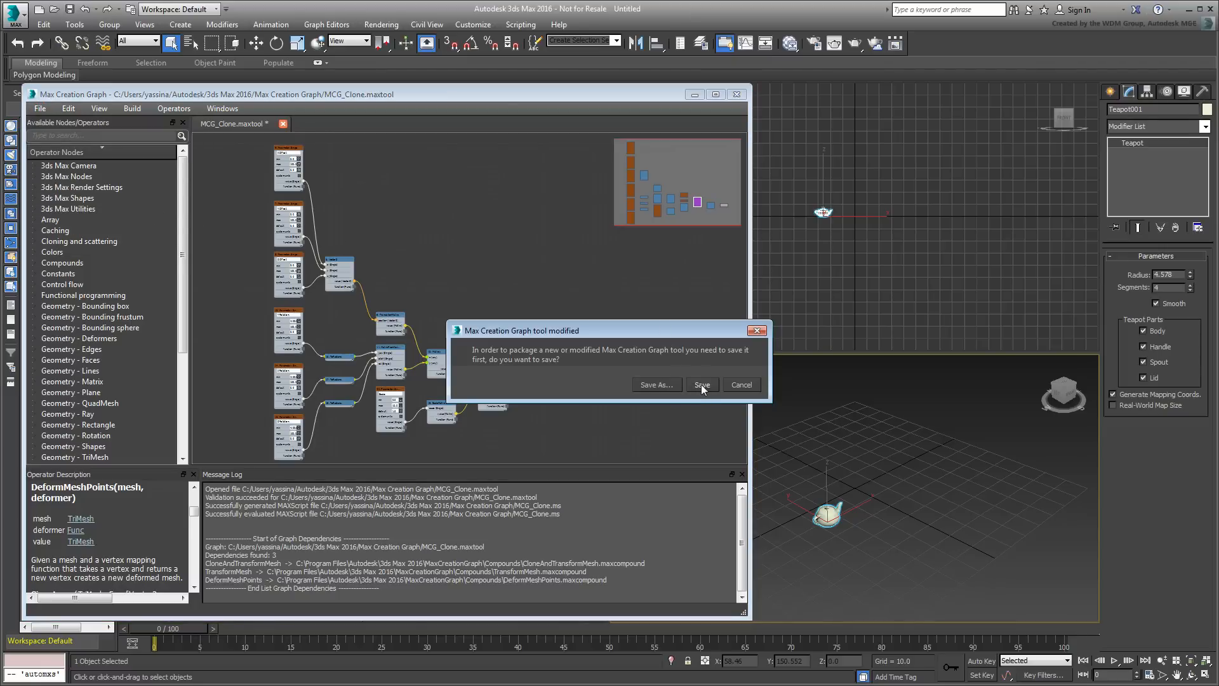
left_click(700, 385)
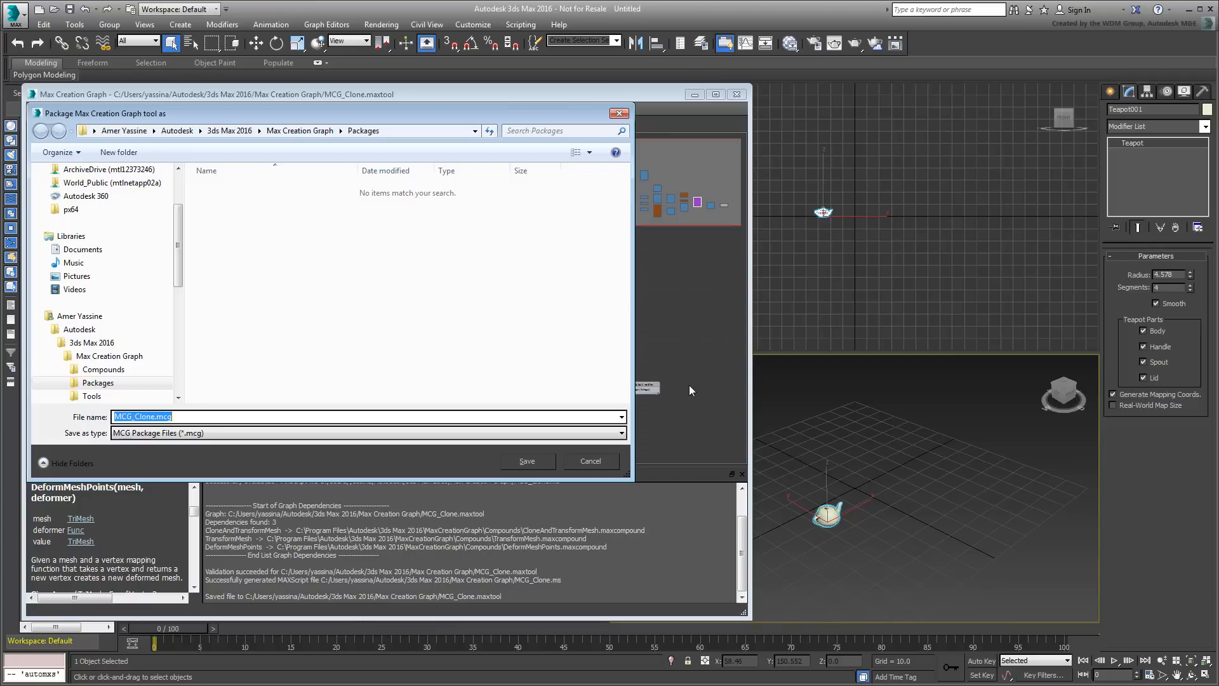
left_click(526, 460)
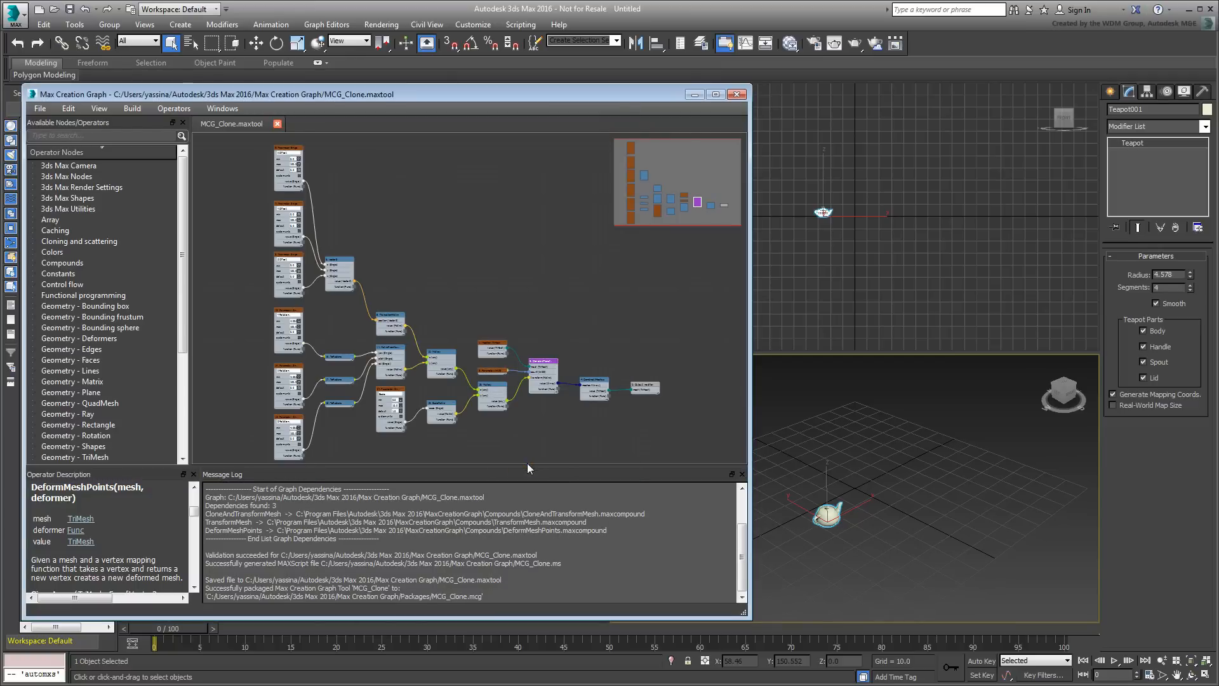
mouse_move(622, 447)
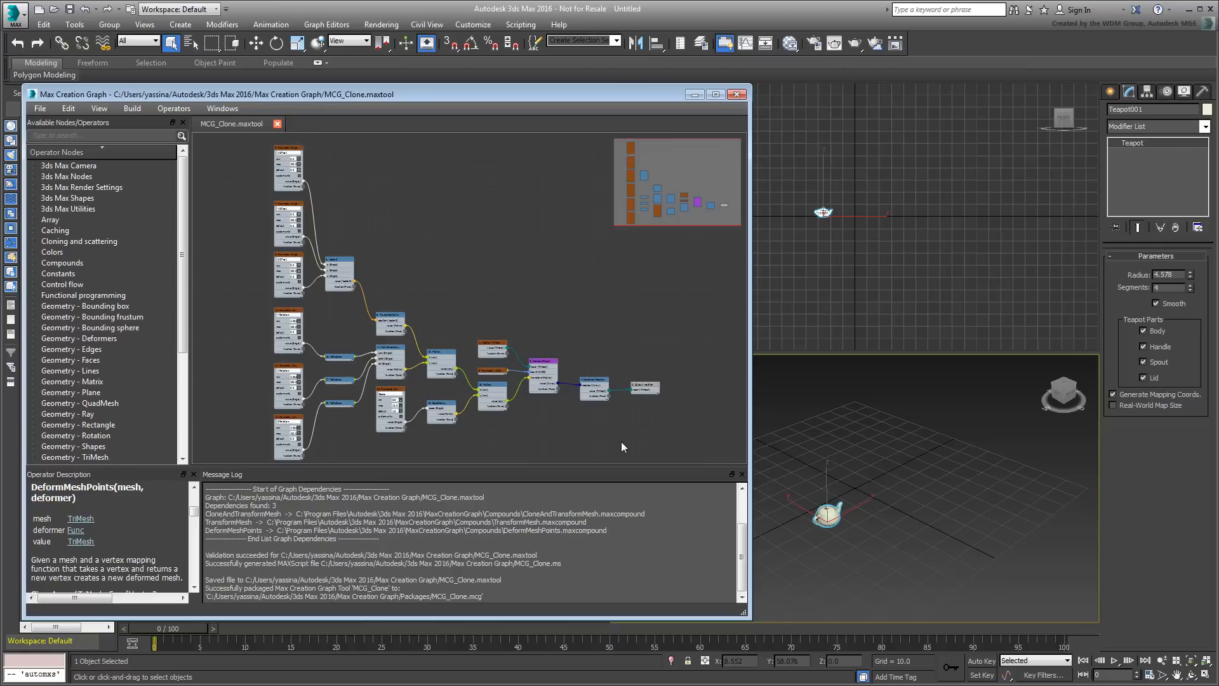
Quit 3ds Max with Don't Save, then relaunch 3ds Max 2016 from the desktop shortcut
left_click(735, 94)
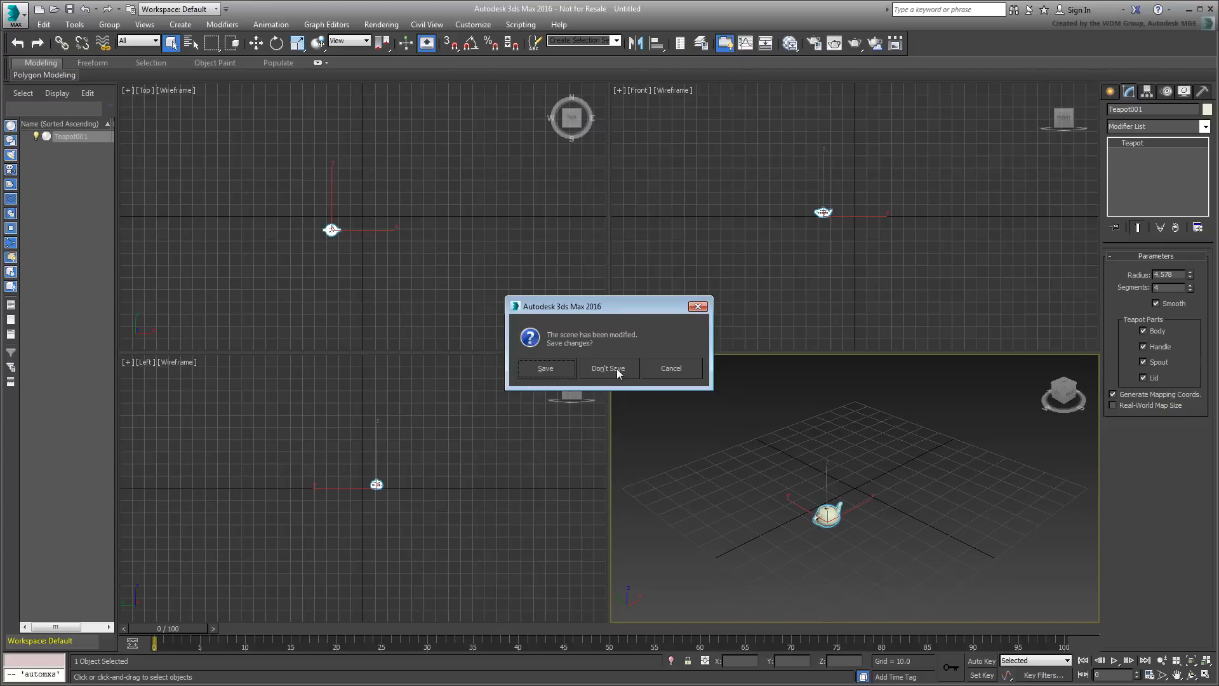
left_click(610, 367)
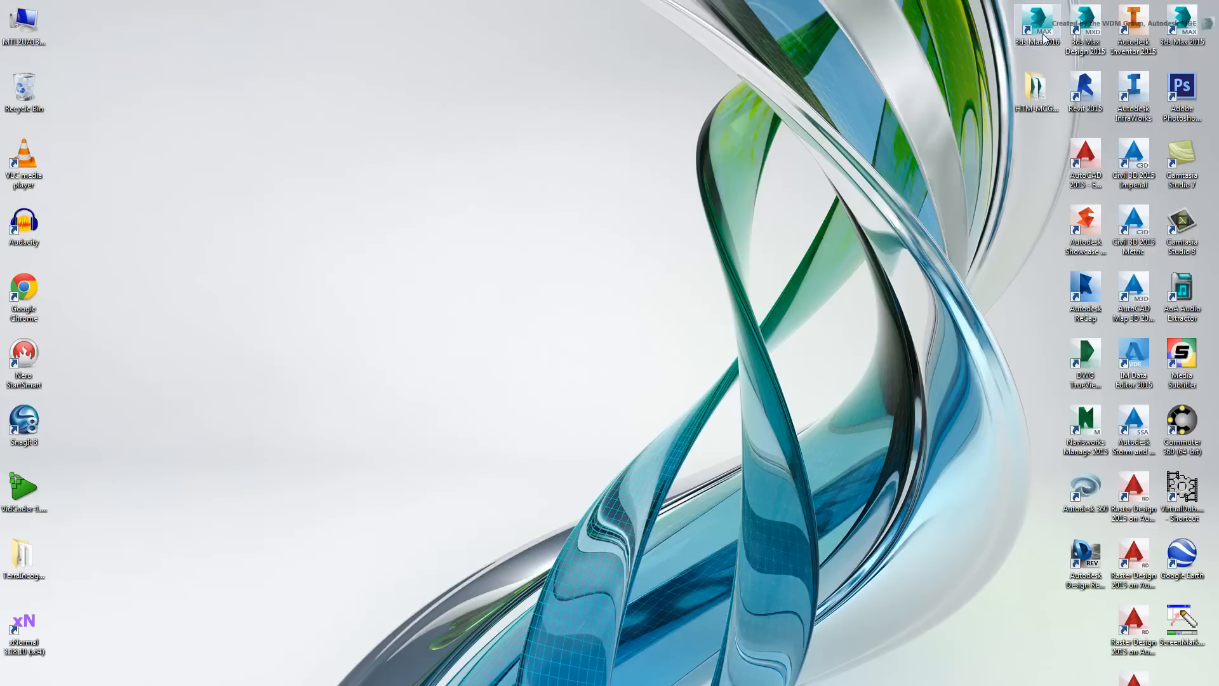
double_click(1038, 23)
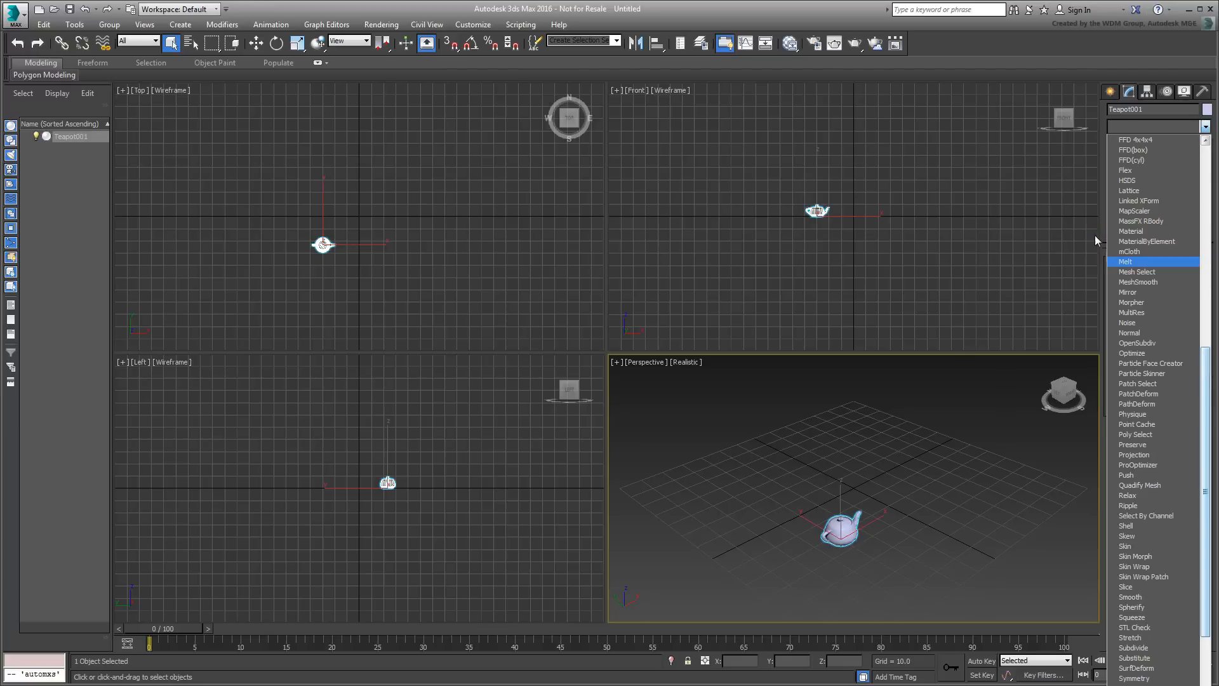
left_click(520, 24)
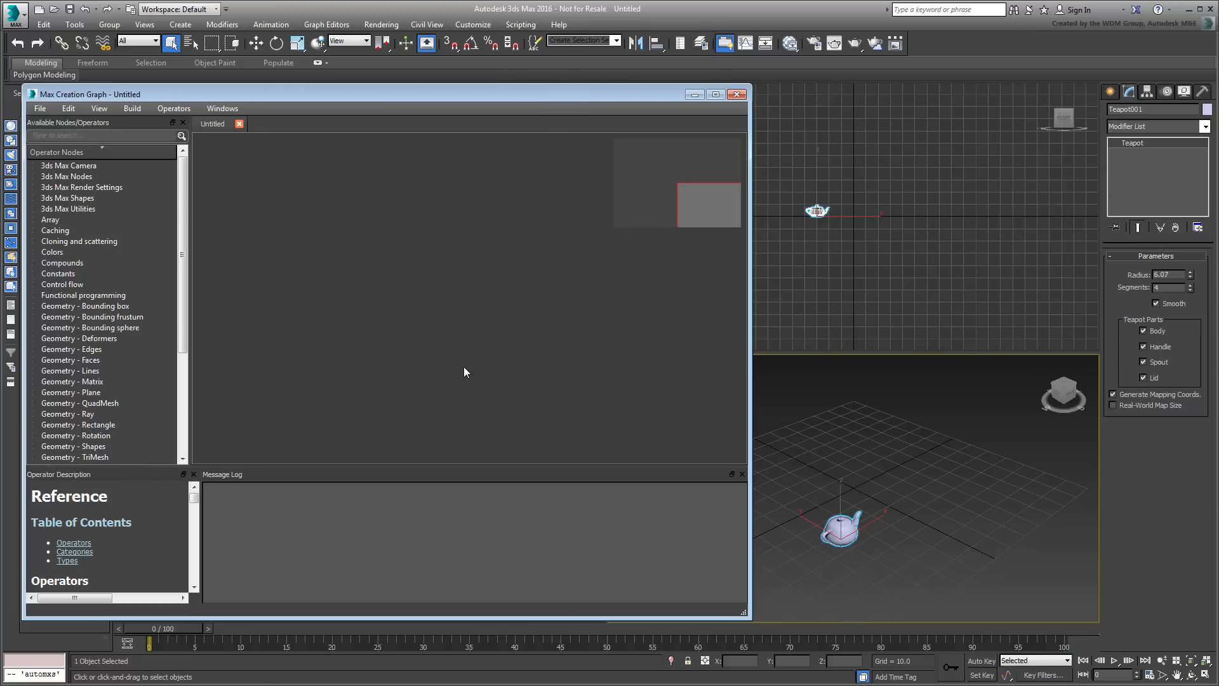
left_click(39, 108)
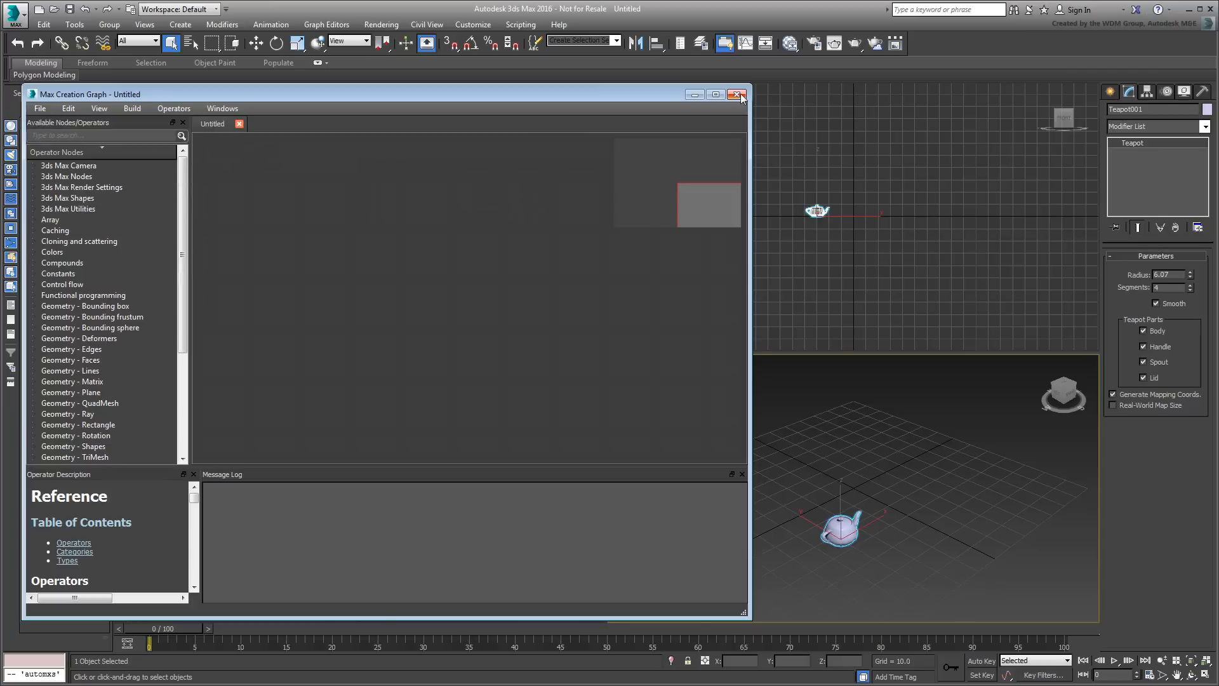
left_click(737, 94)
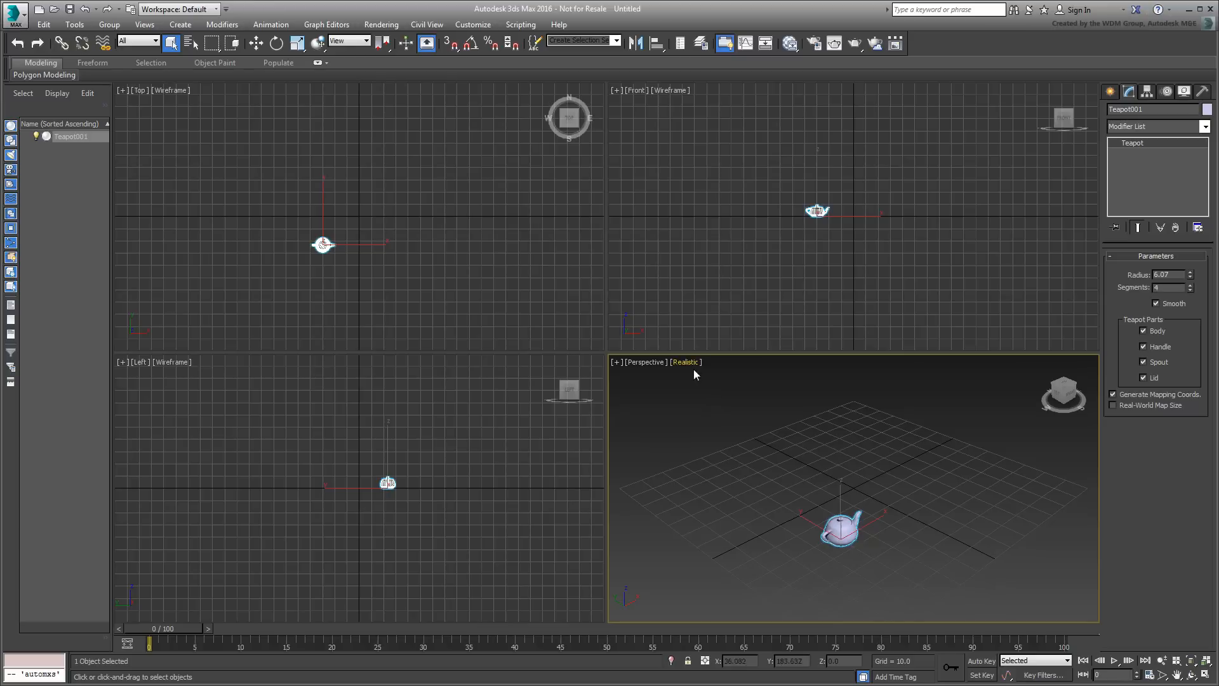
Open the Install Max Creation Graph Tool dialog and preview MCG_Clone.mcg
left_click(519, 24)
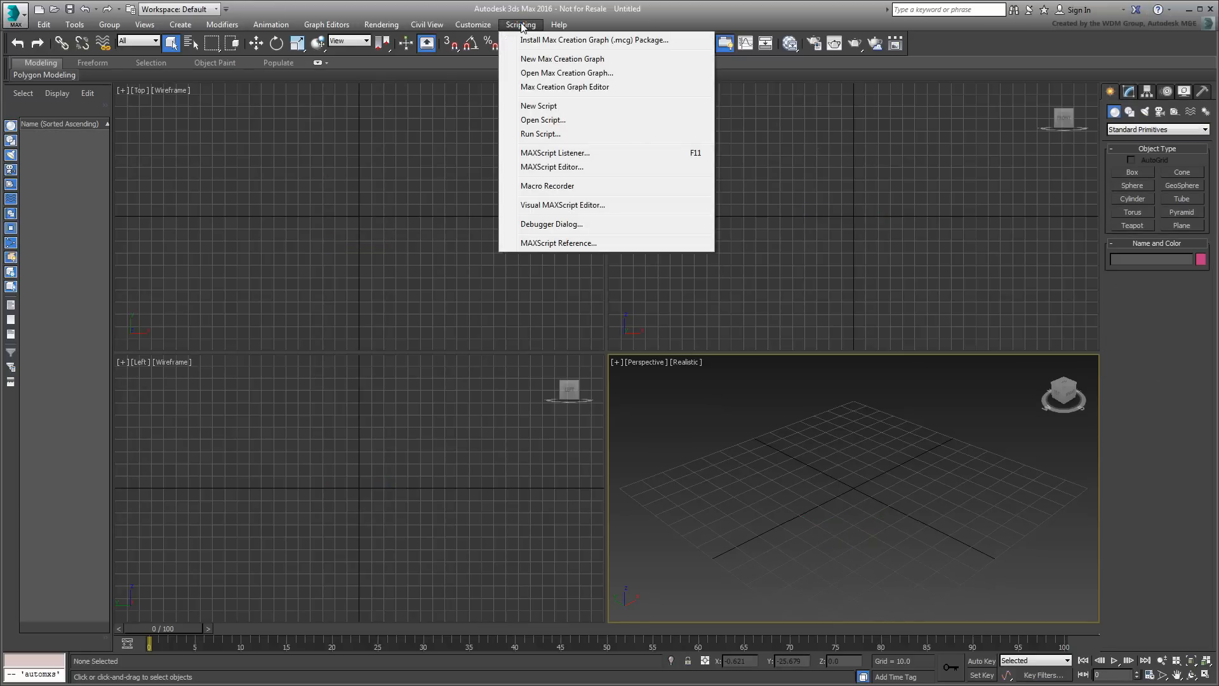
mouse_move(569, 45)
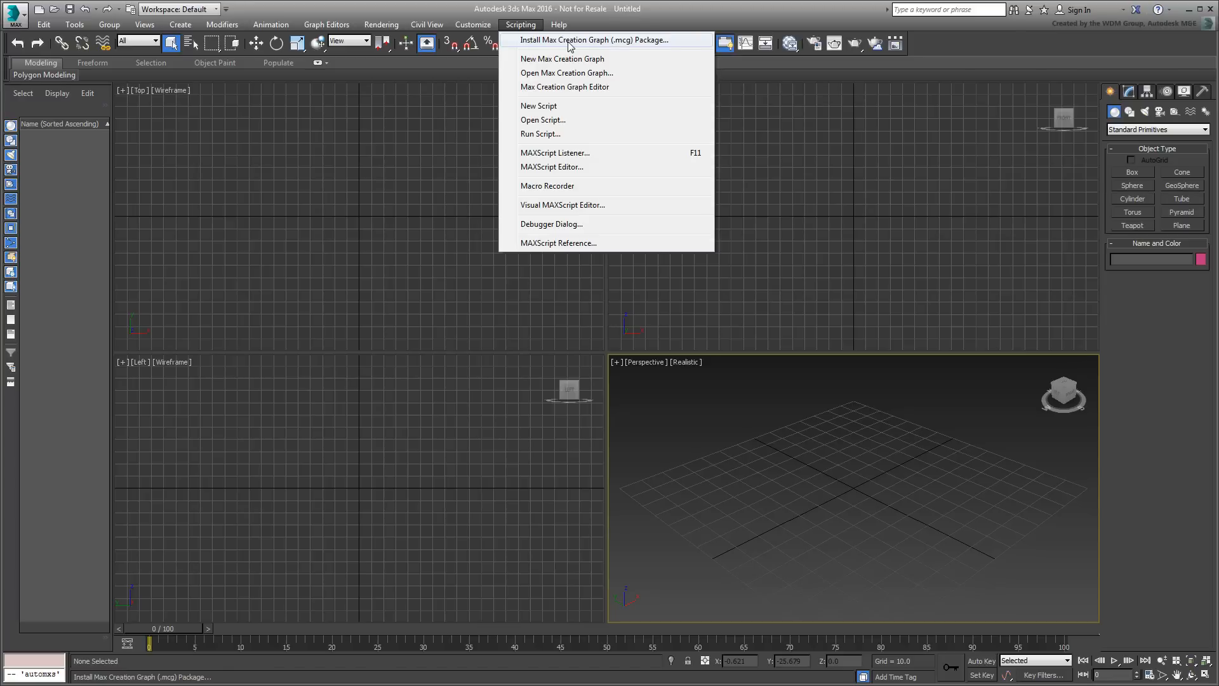
left_click(593, 39)
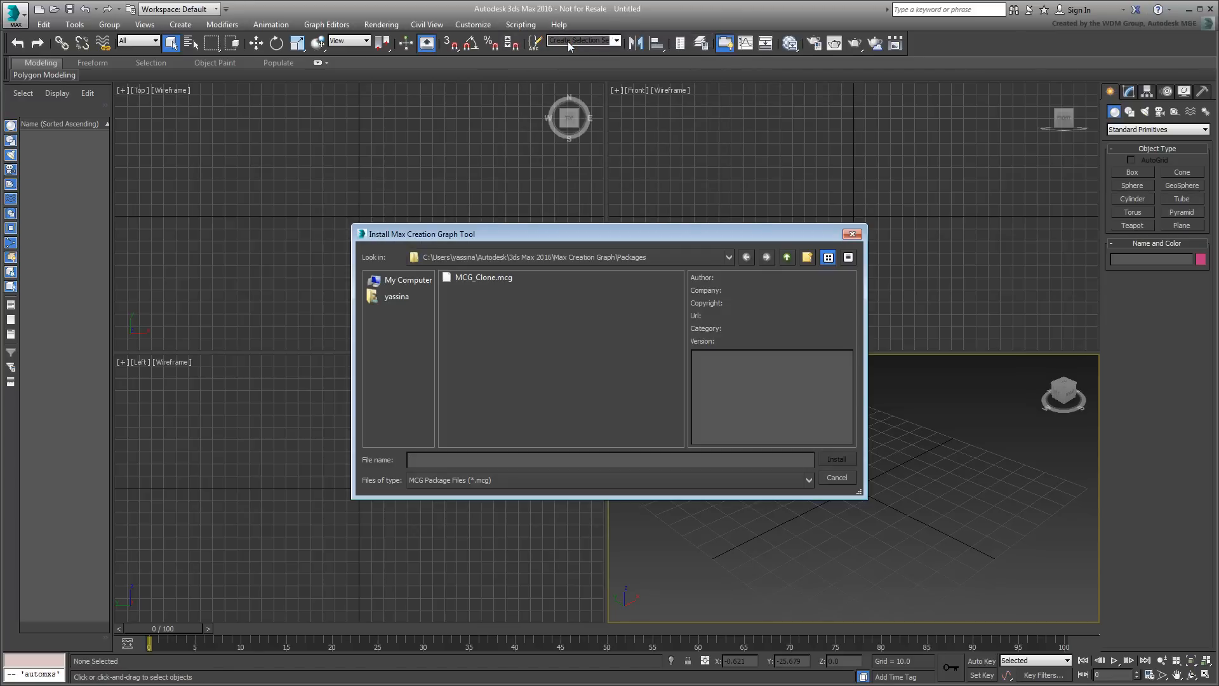
mouse_move(566, 351)
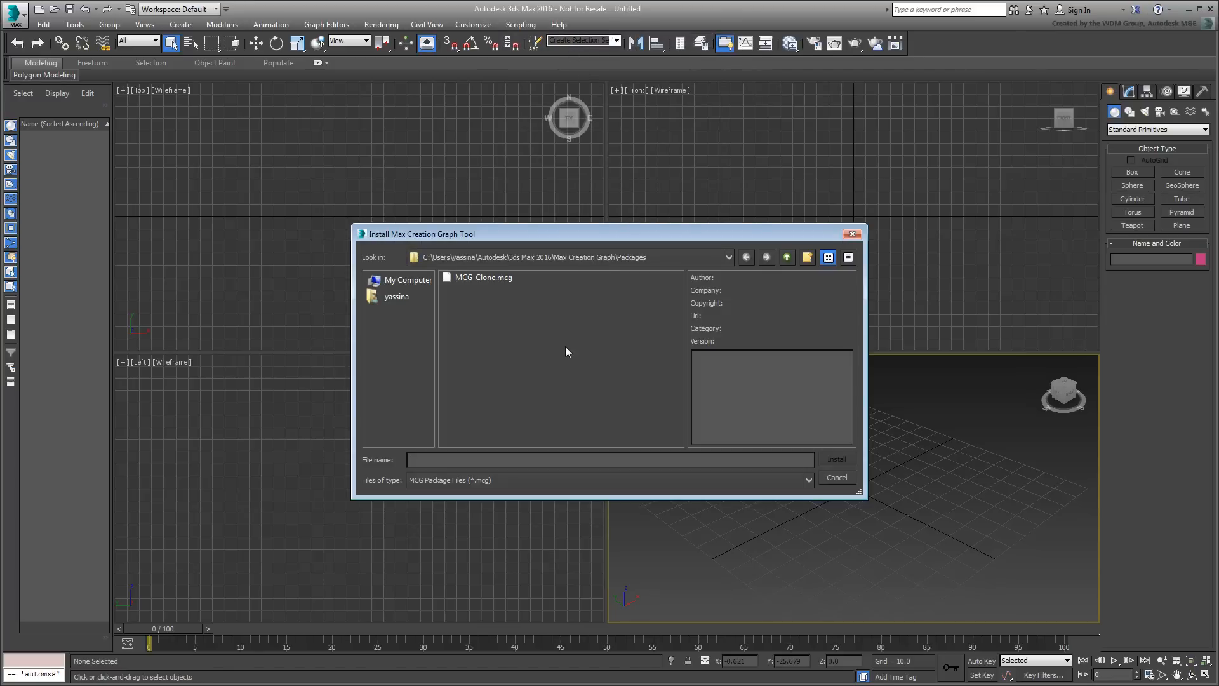
left_click(482, 278)
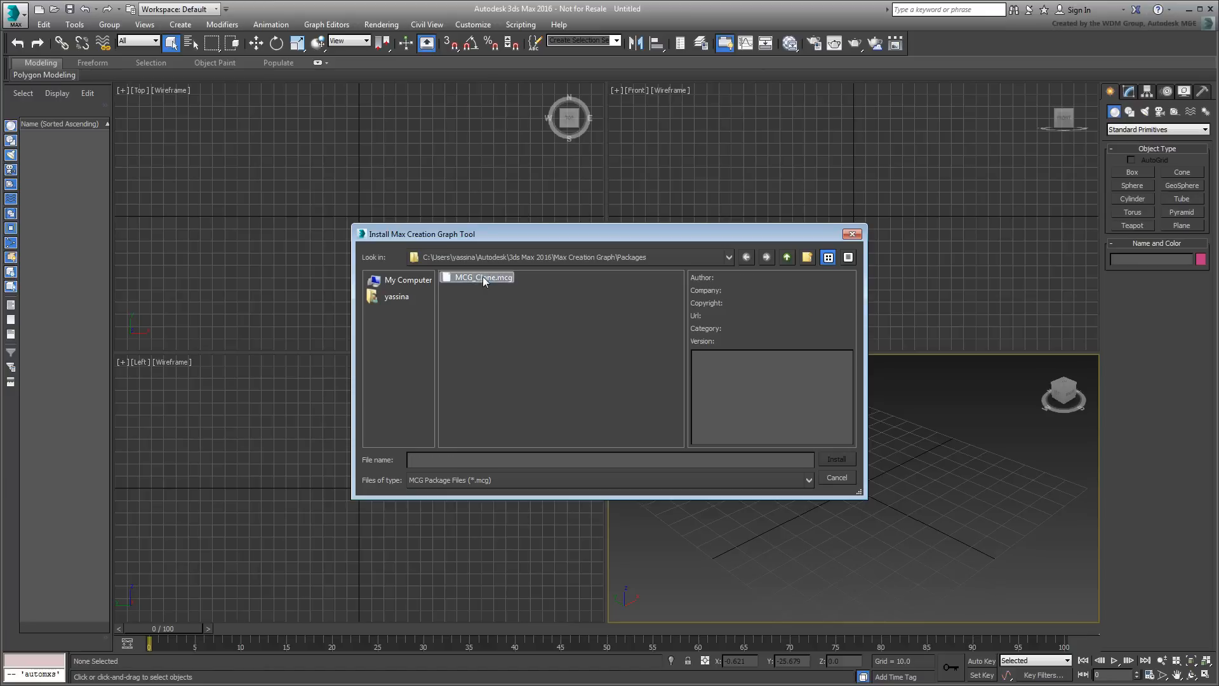
left_click(481, 277)
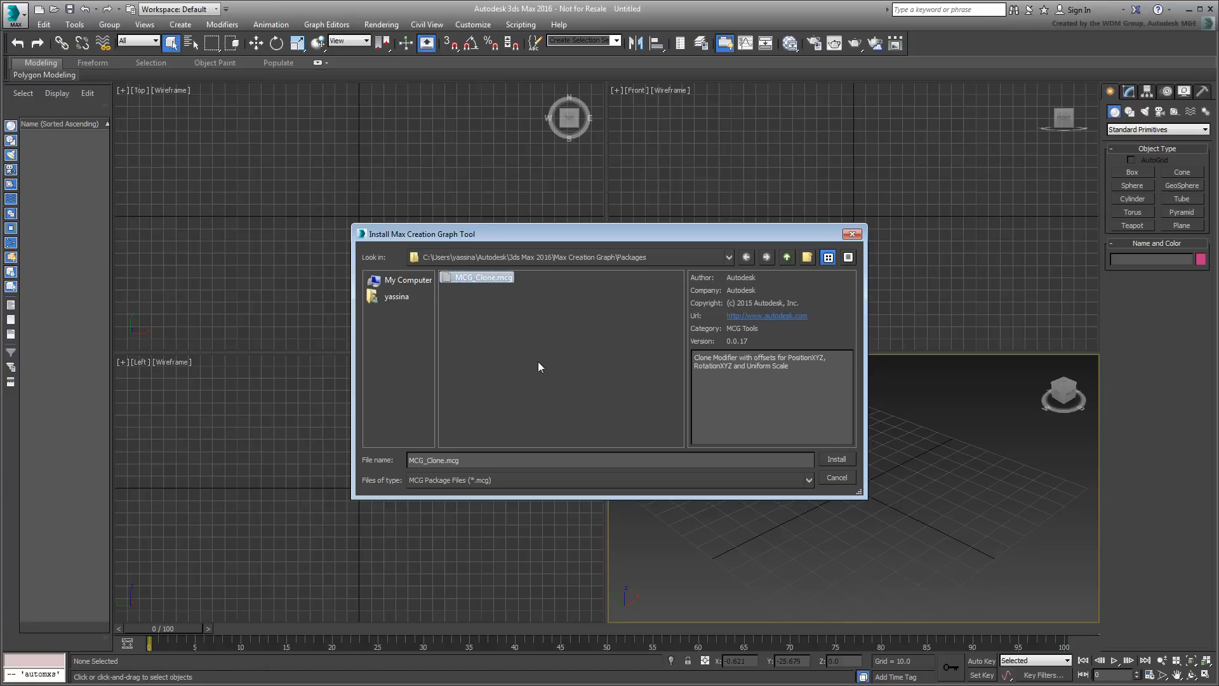
Browse to Desktop\HTM-MCG_pack-install, install the MCG_Clone package and dismiss the success message
left_click(396, 297)
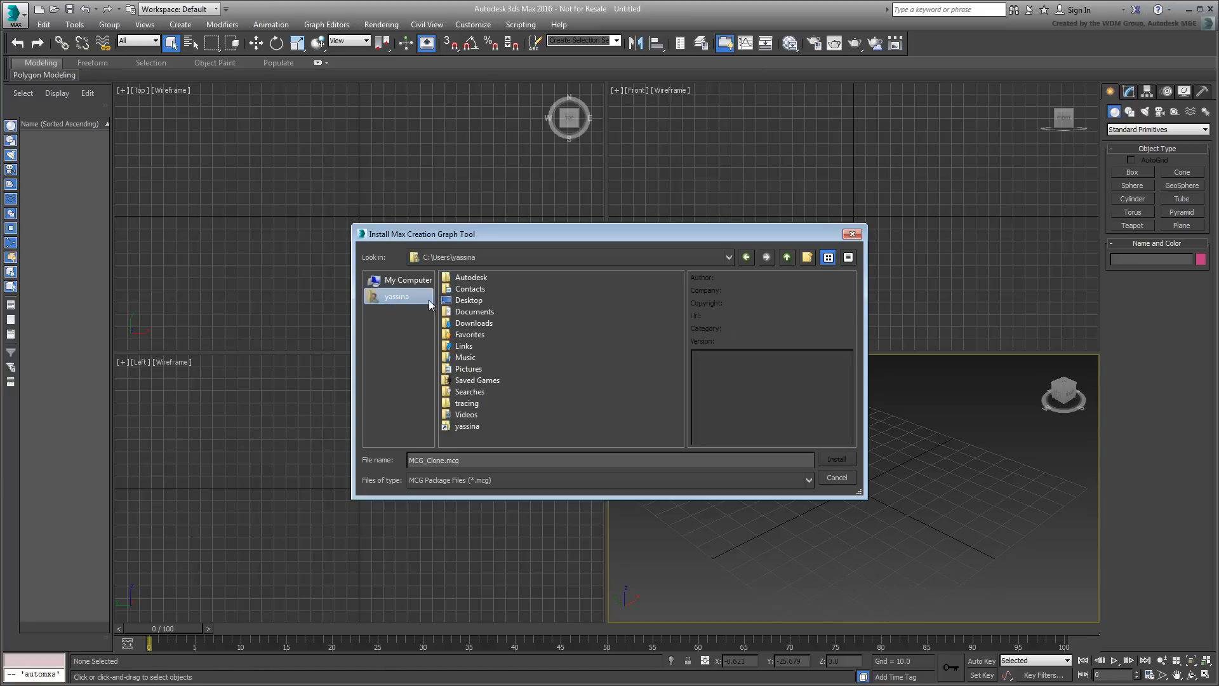
double_click(468, 300)
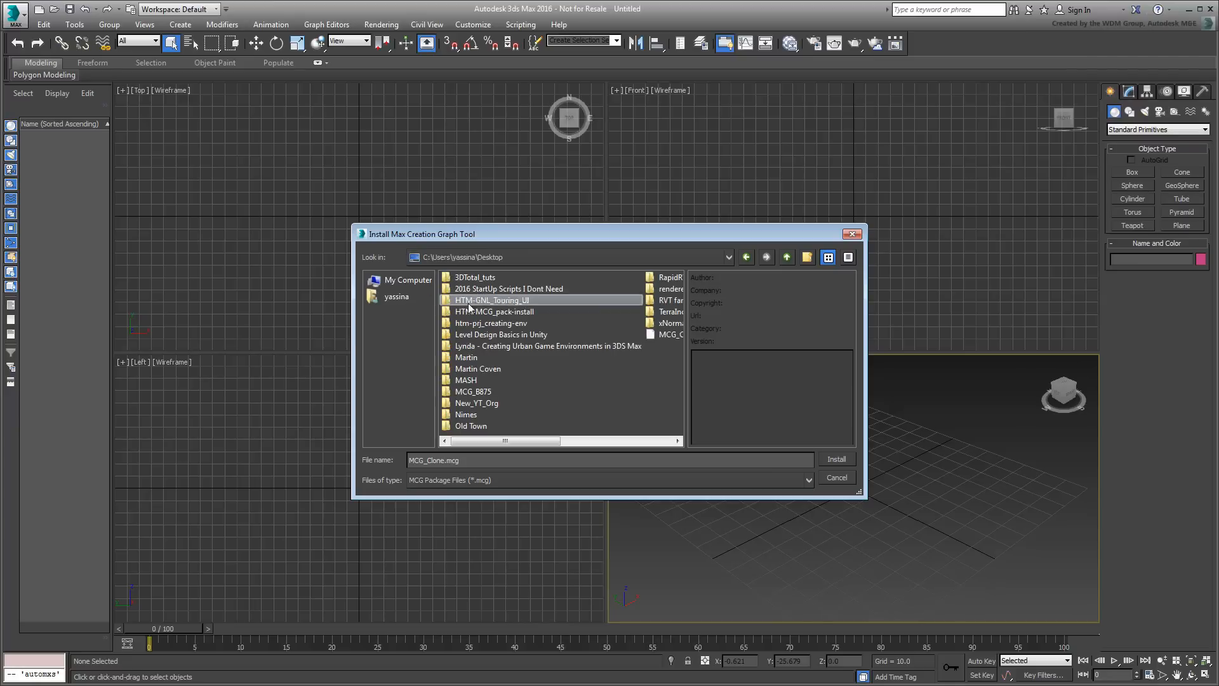
double_click(496, 311)
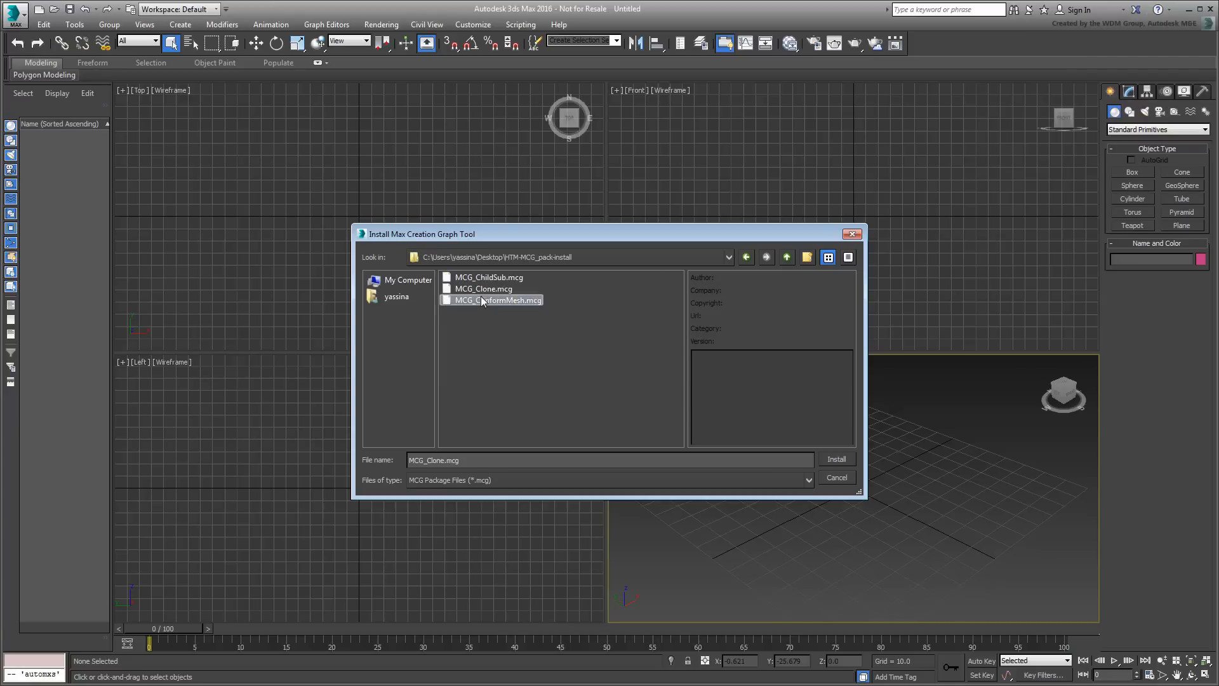
left_click(484, 288)
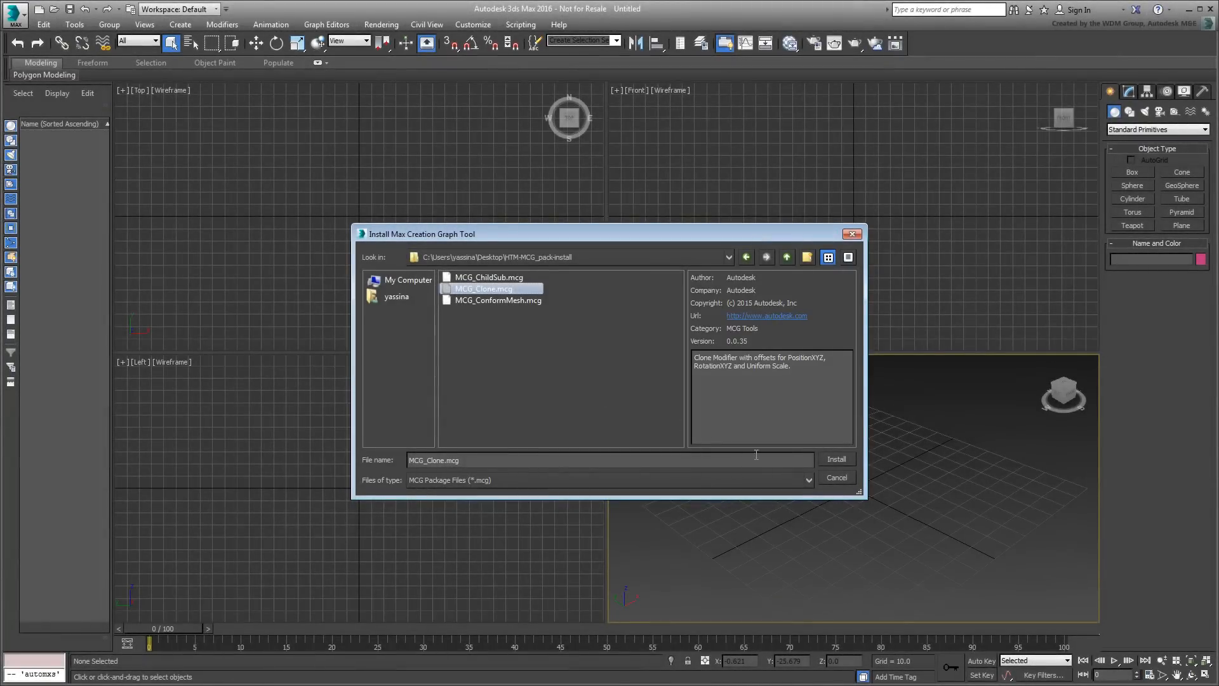
left_click(836, 459)
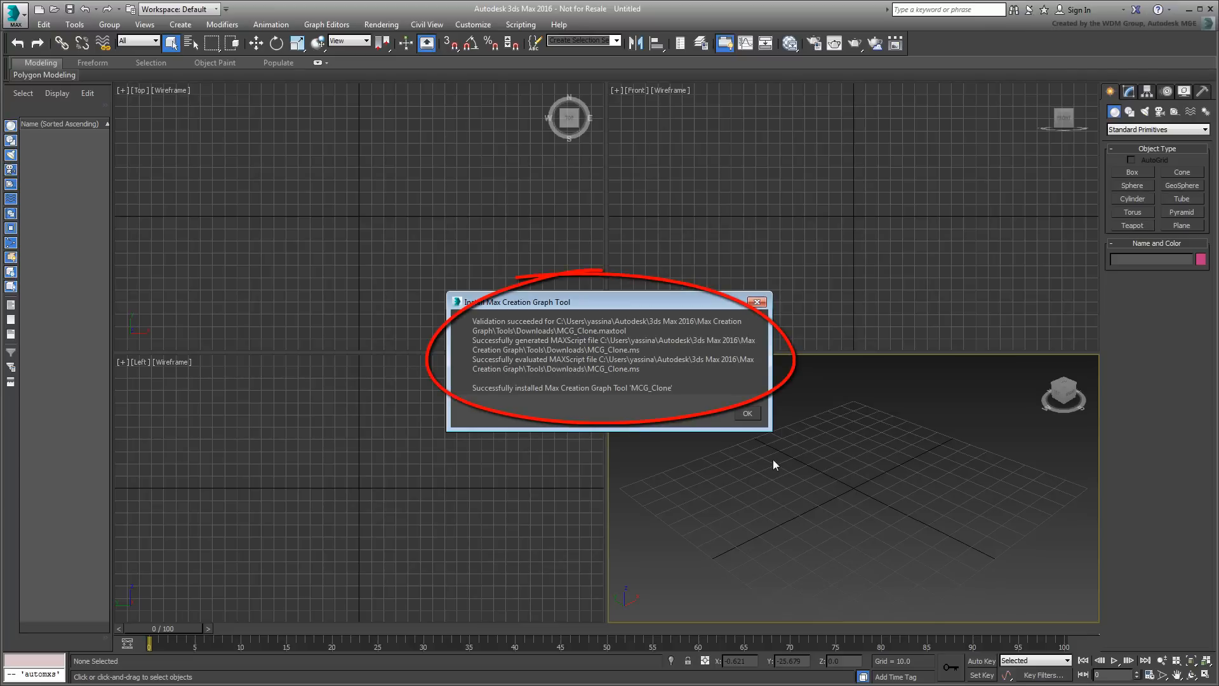
left_click(746, 412)
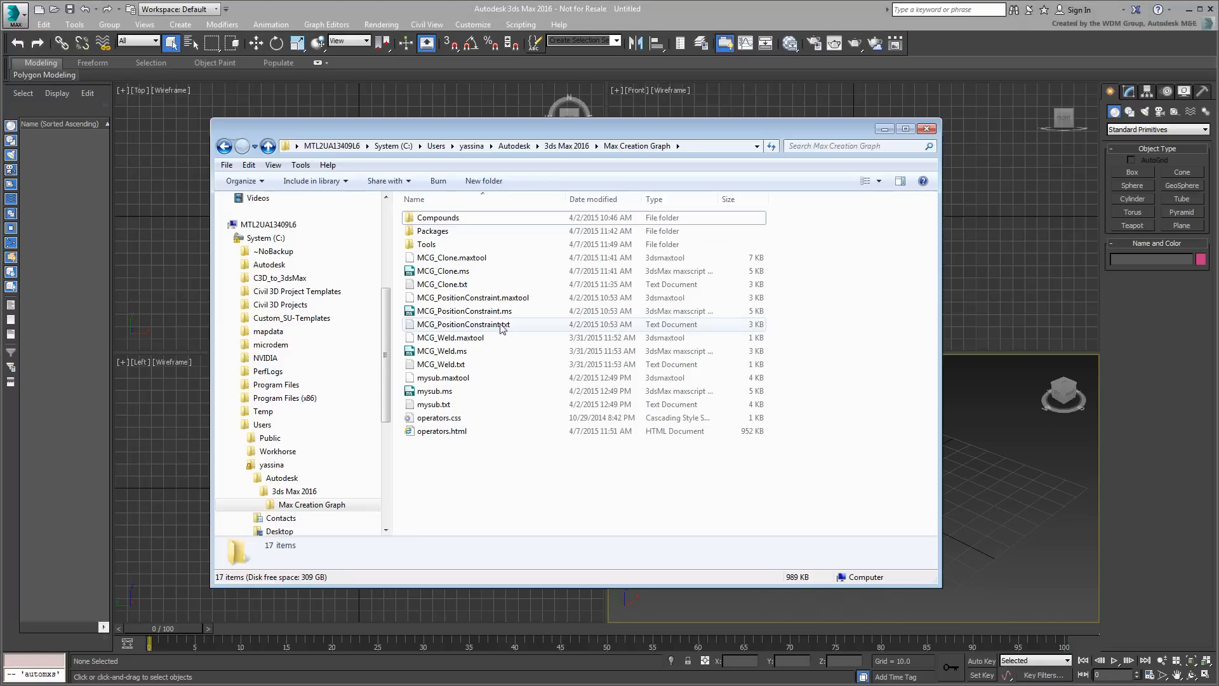
Browse into Tools\Downloads\MCG_Clone and its Compounds folder
double_click(426, 244)
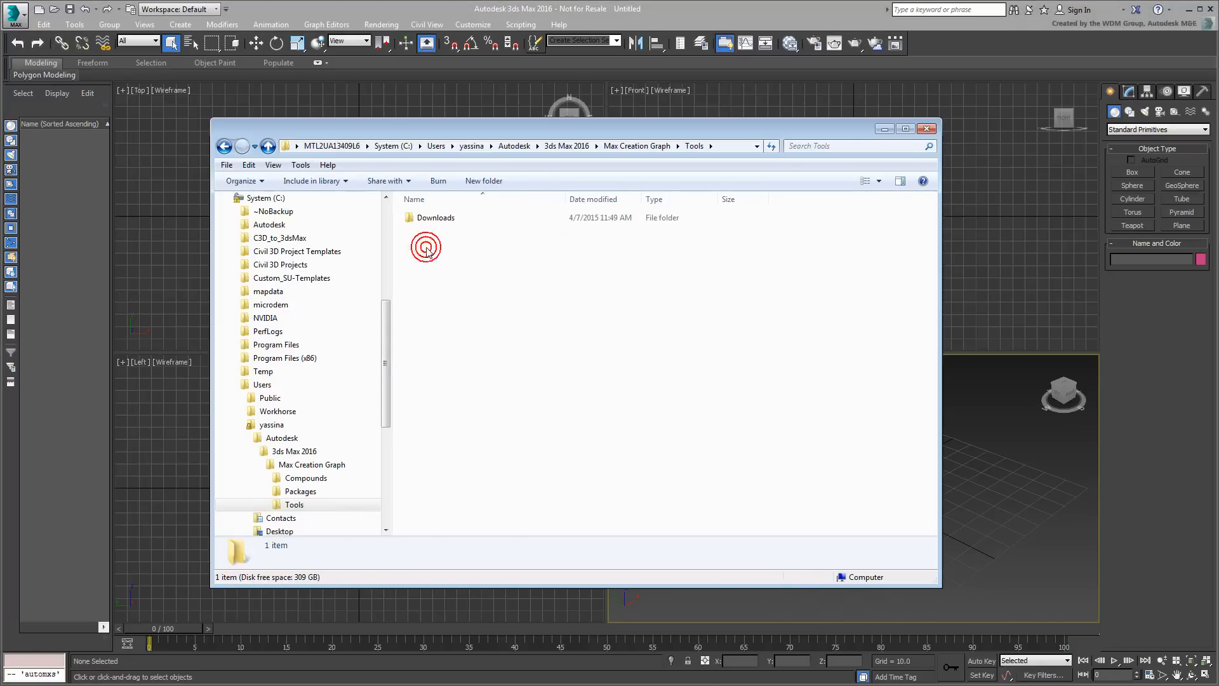
double_click(425, 246)
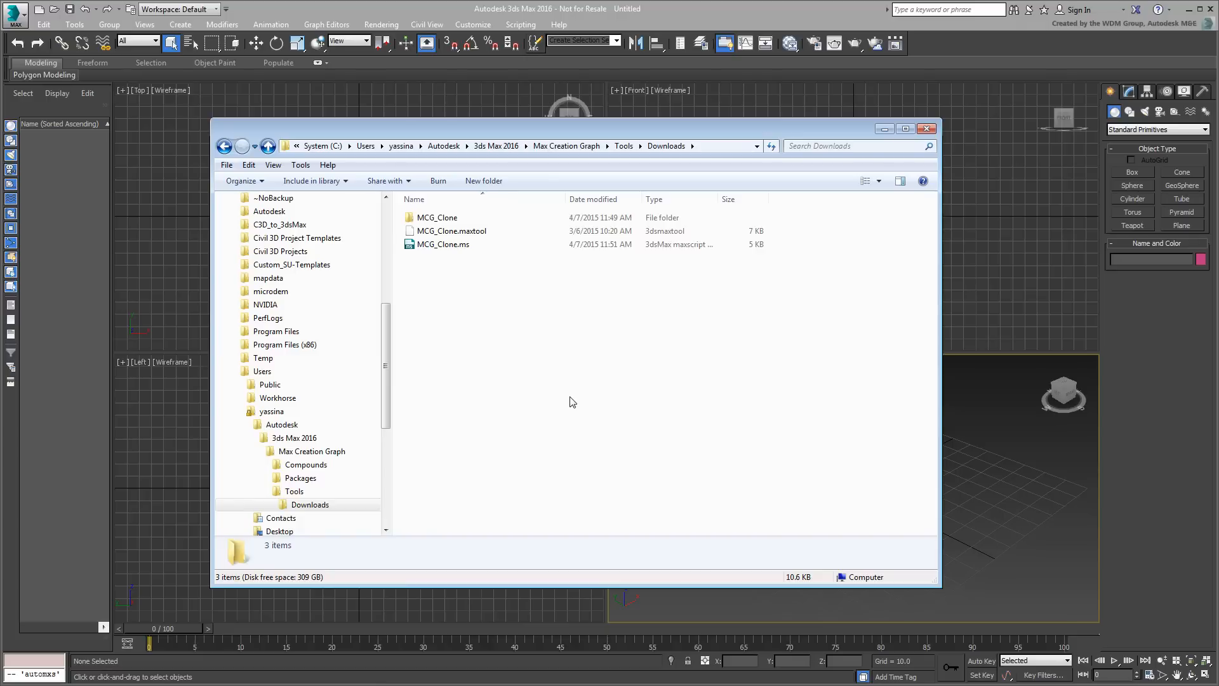
double_click(437, 217)
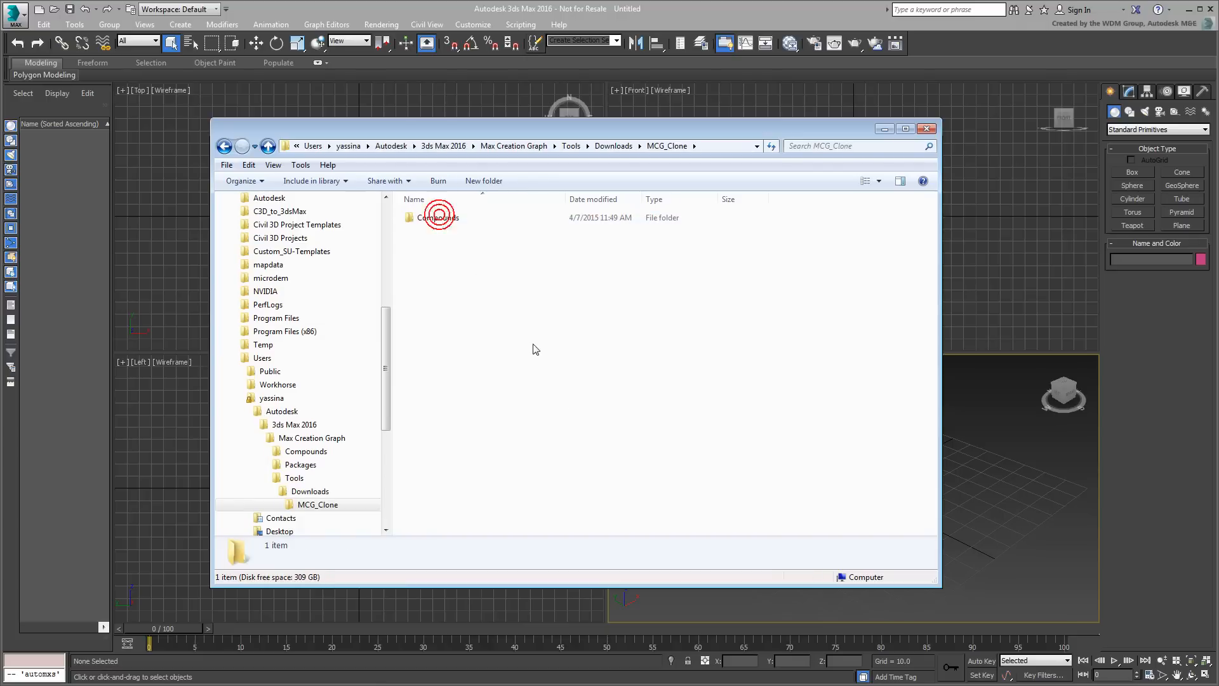
double_click(438, 217)
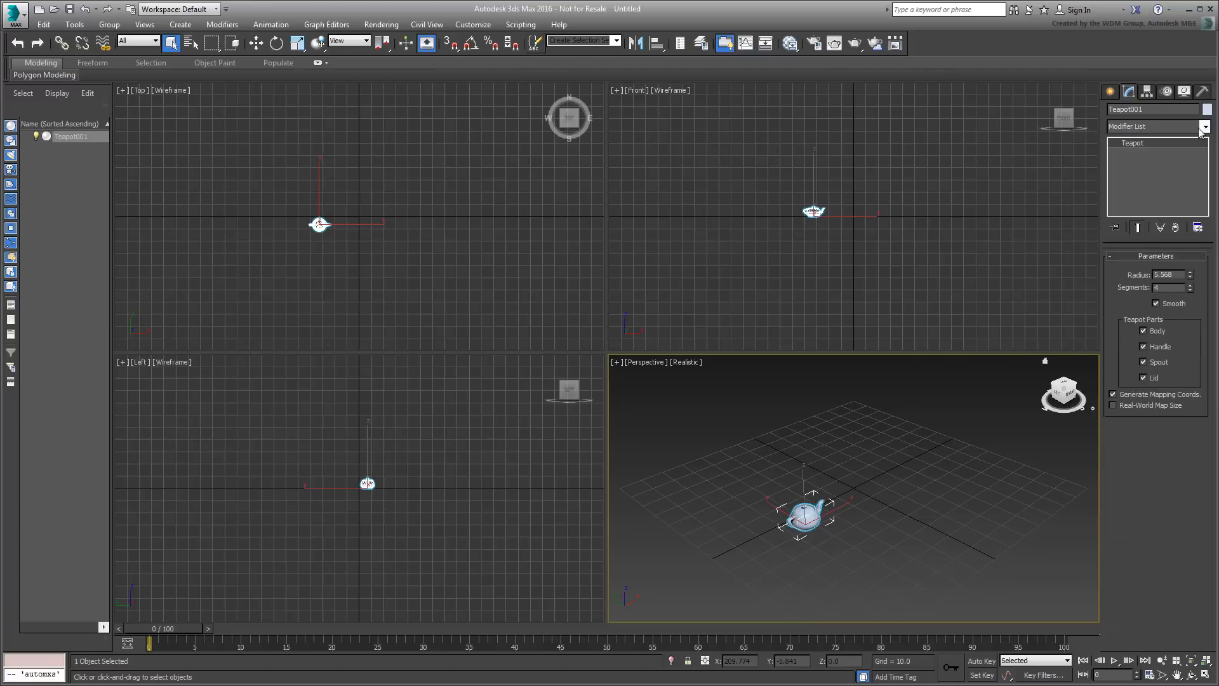
Scroll the teapot's Modifier List down to MCG Tools to confirm MCG_Clone is listed
left_click(1205, 126)
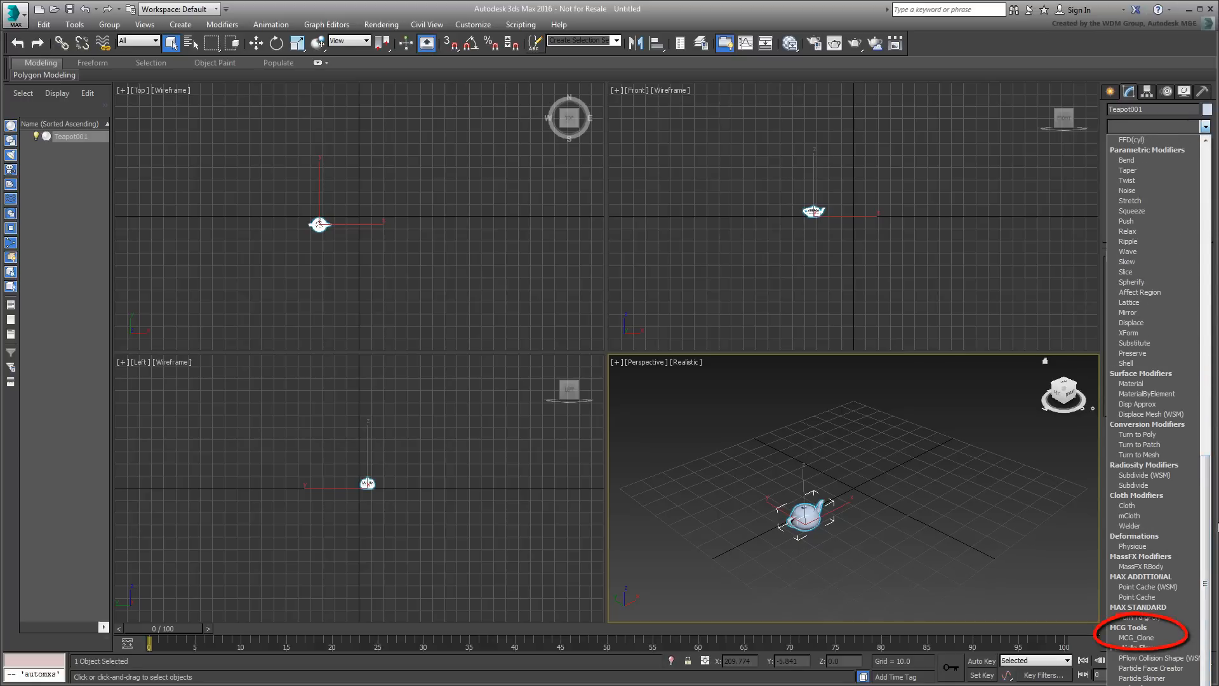
scroll("down", 3)
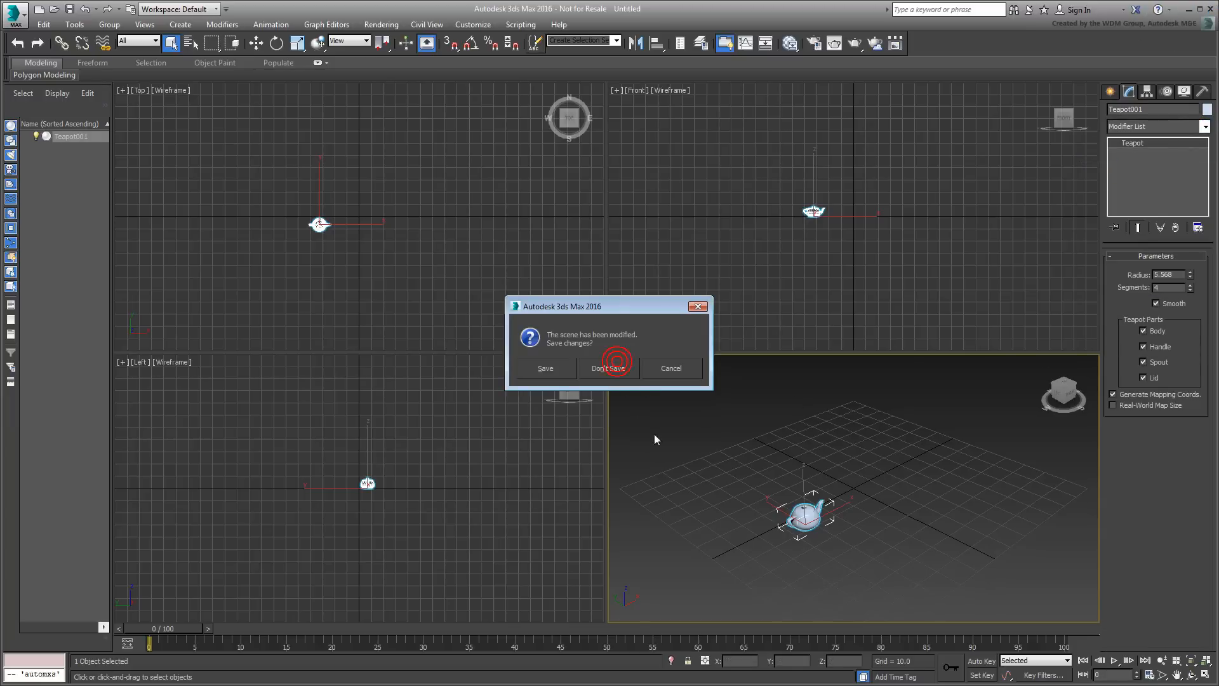
Discard the unsaved scene and bring up the new teapot's modifier stack for MCG_Clone
left_click(610, 368)
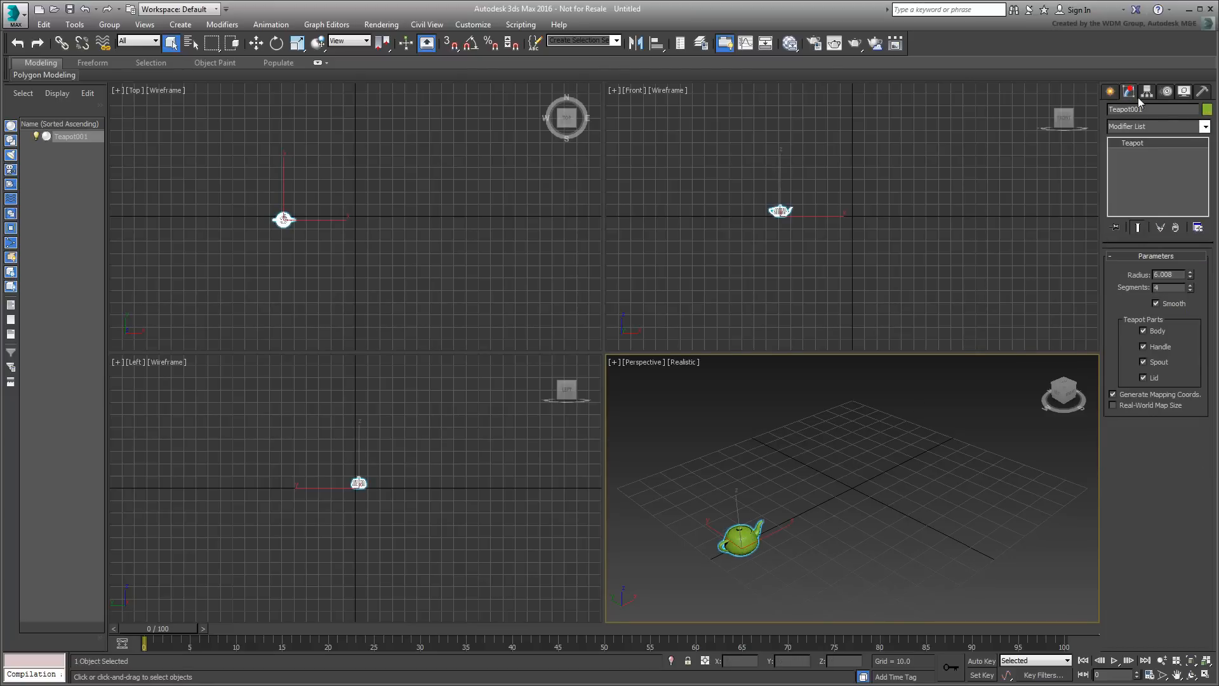
left_click(1154, 126)
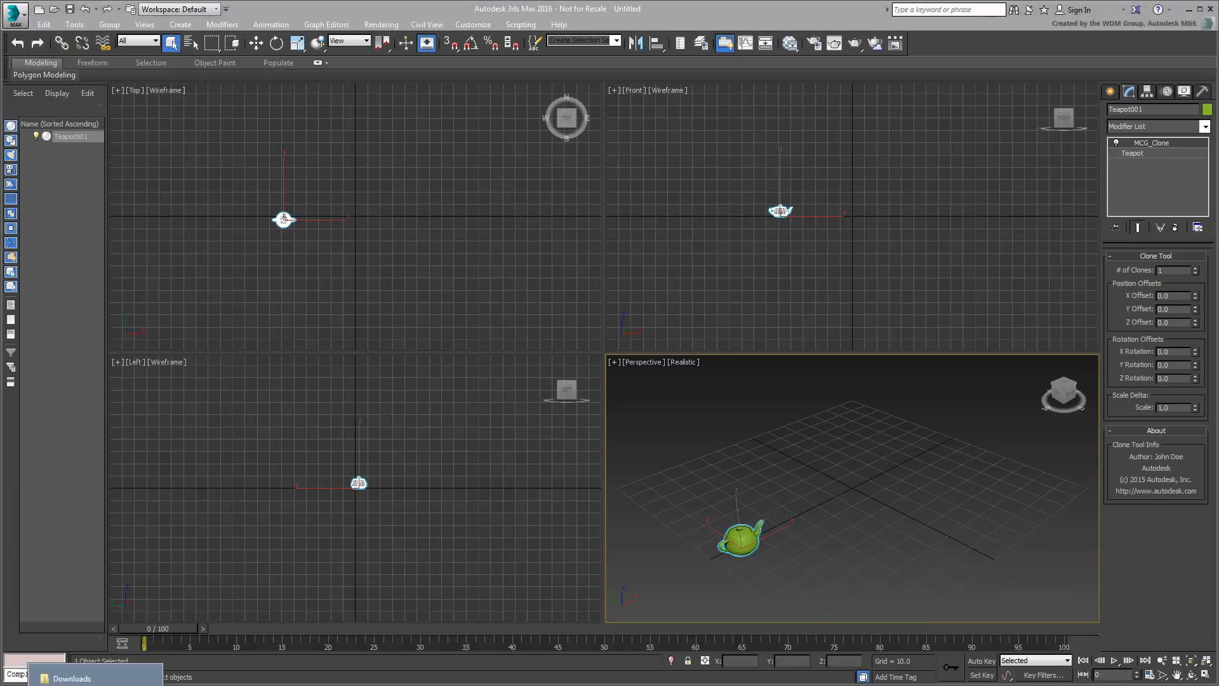
Delete the four generated MCG_Clone items from Downloads to the Recycle Bin
left_click(70, 678)
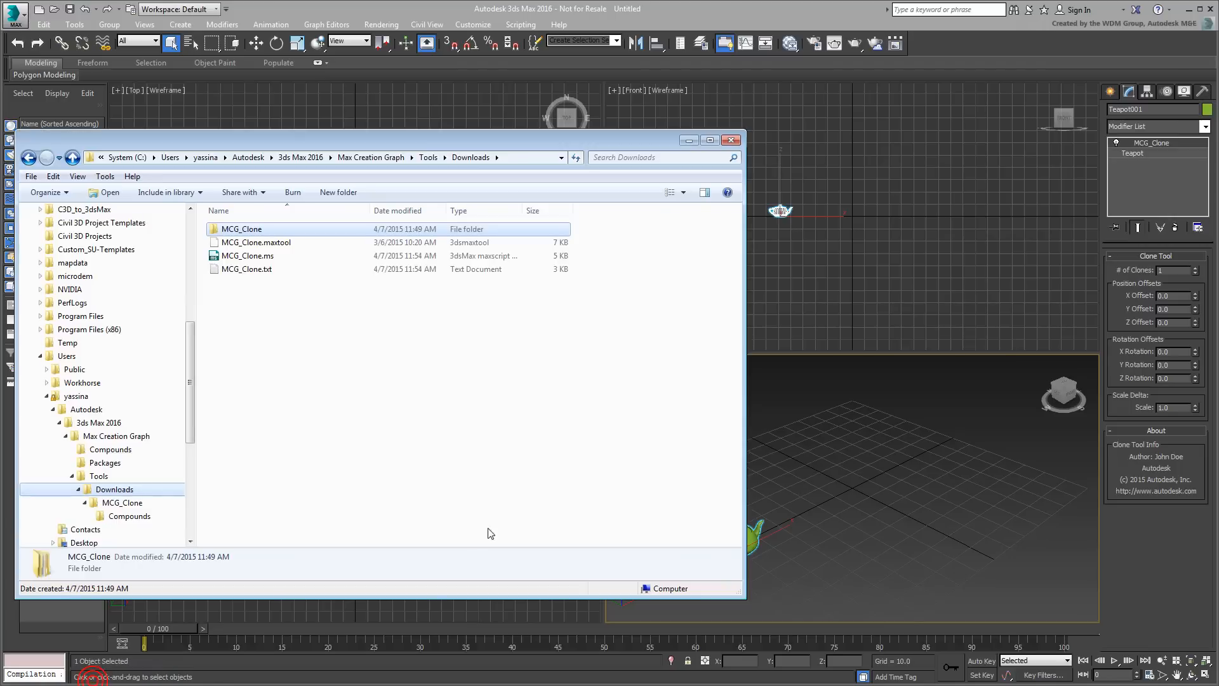
left_click(303, 399)
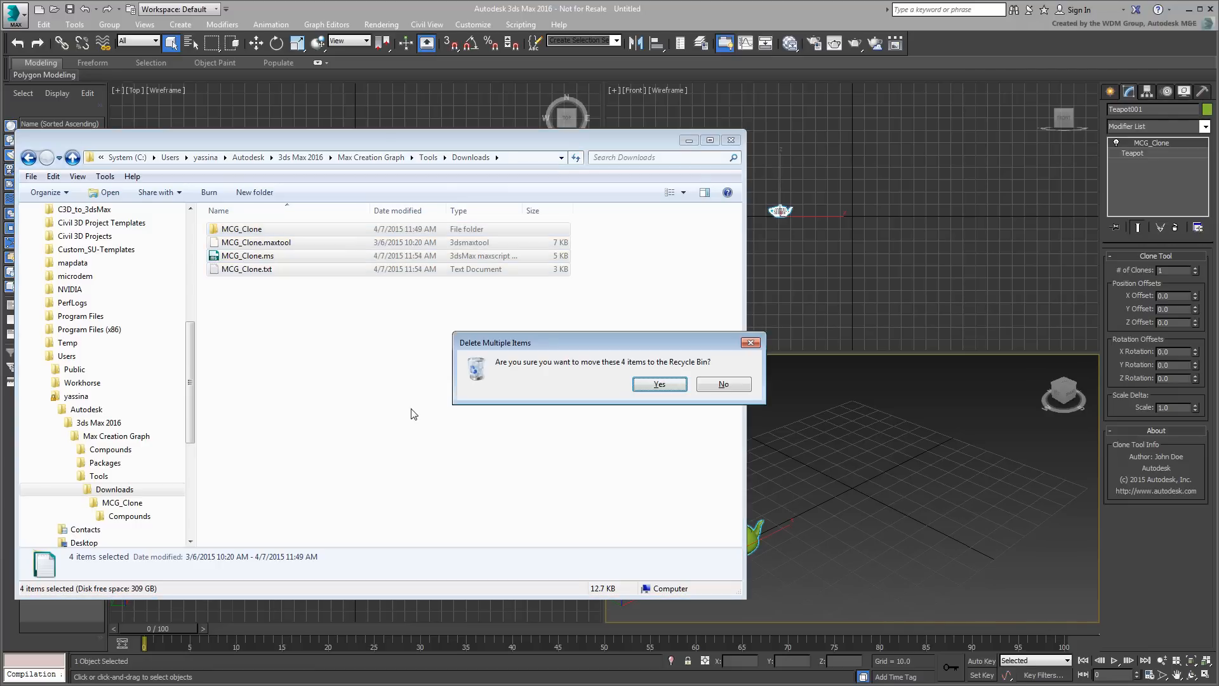
left_click(658, 384)
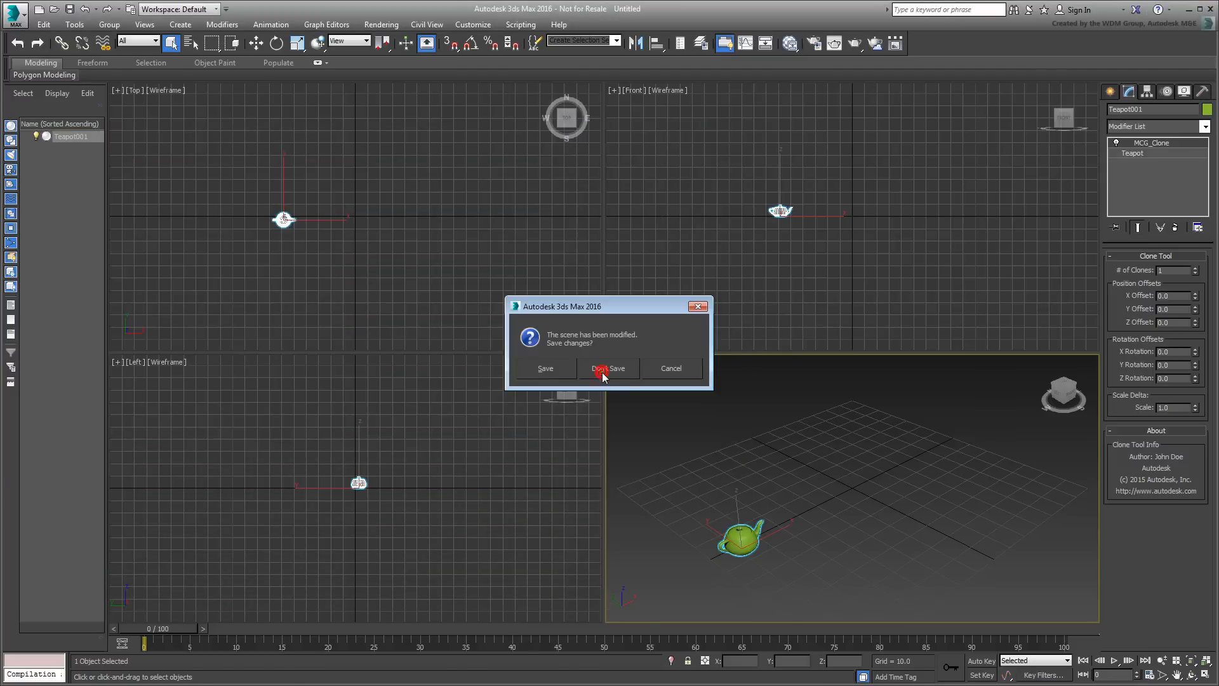
Discard the teapot scene and reinstall MCG_Clone.mcg from the HTM-MCG_pack-install folder
left_click(609, 368)
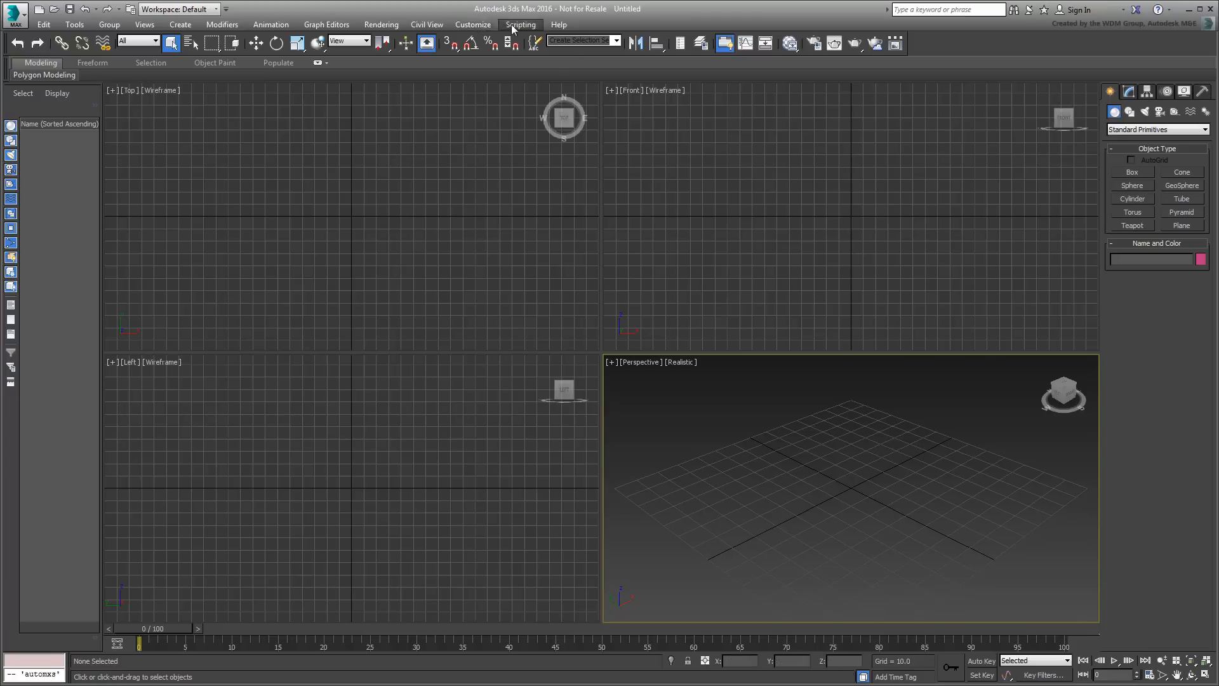
left_click(520, 24)
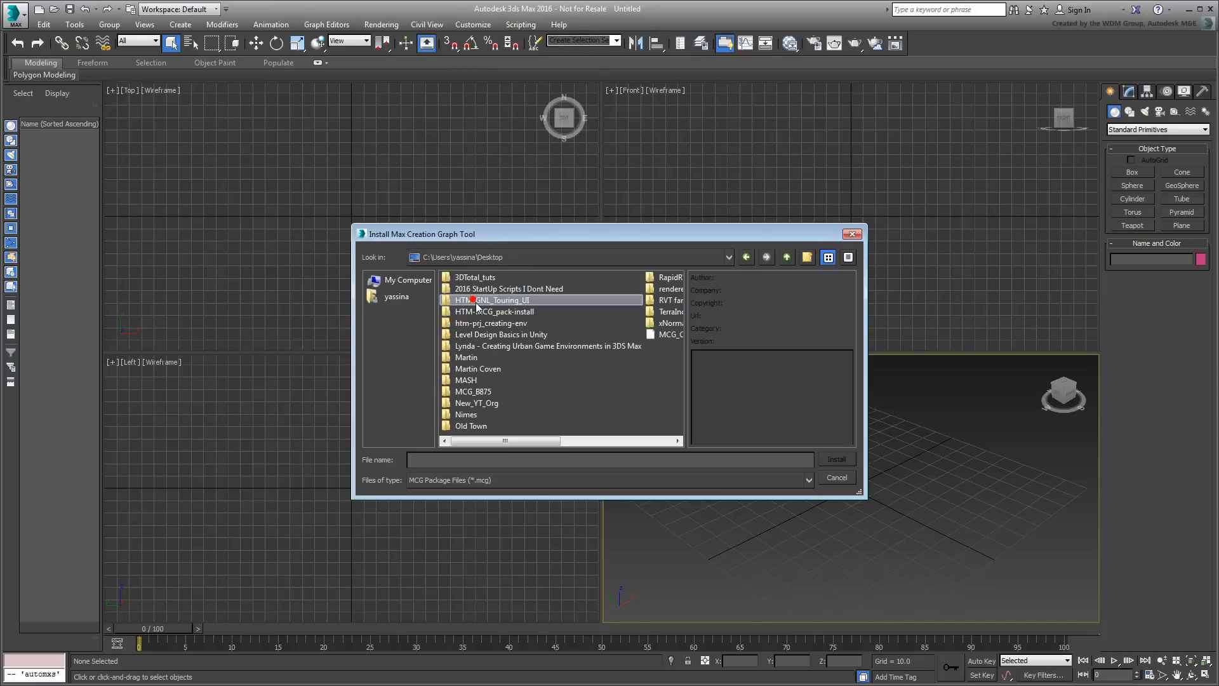
double_click(496, 311)
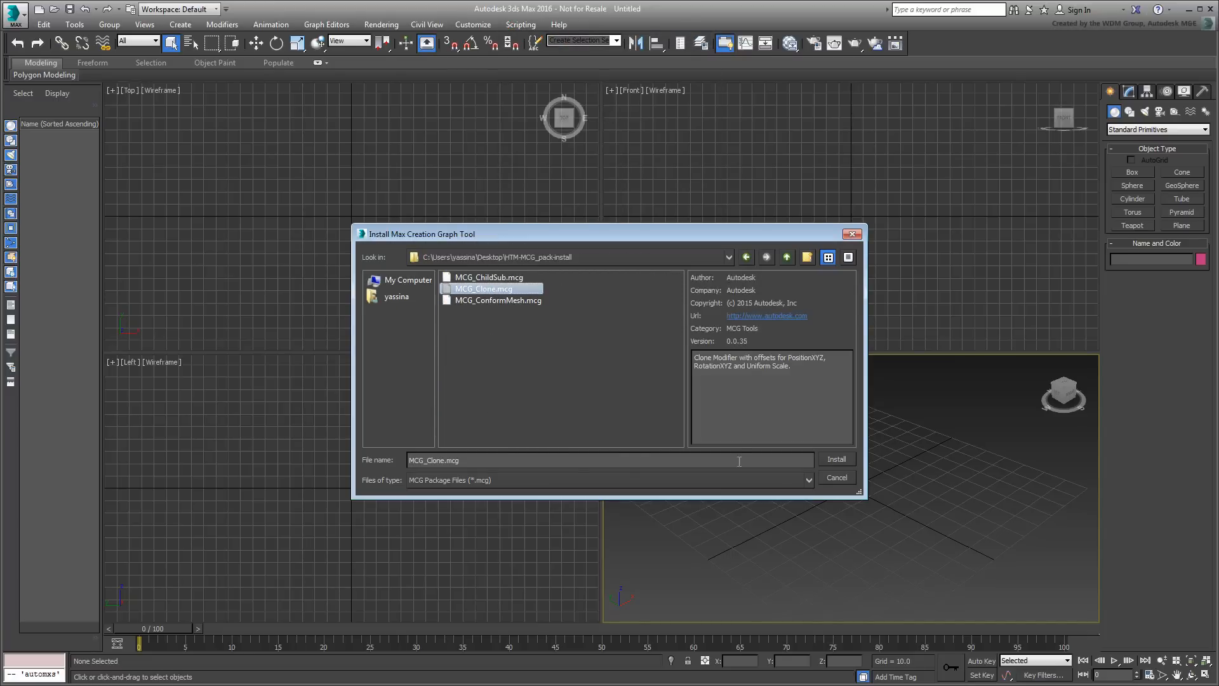
left_click(837, 459)
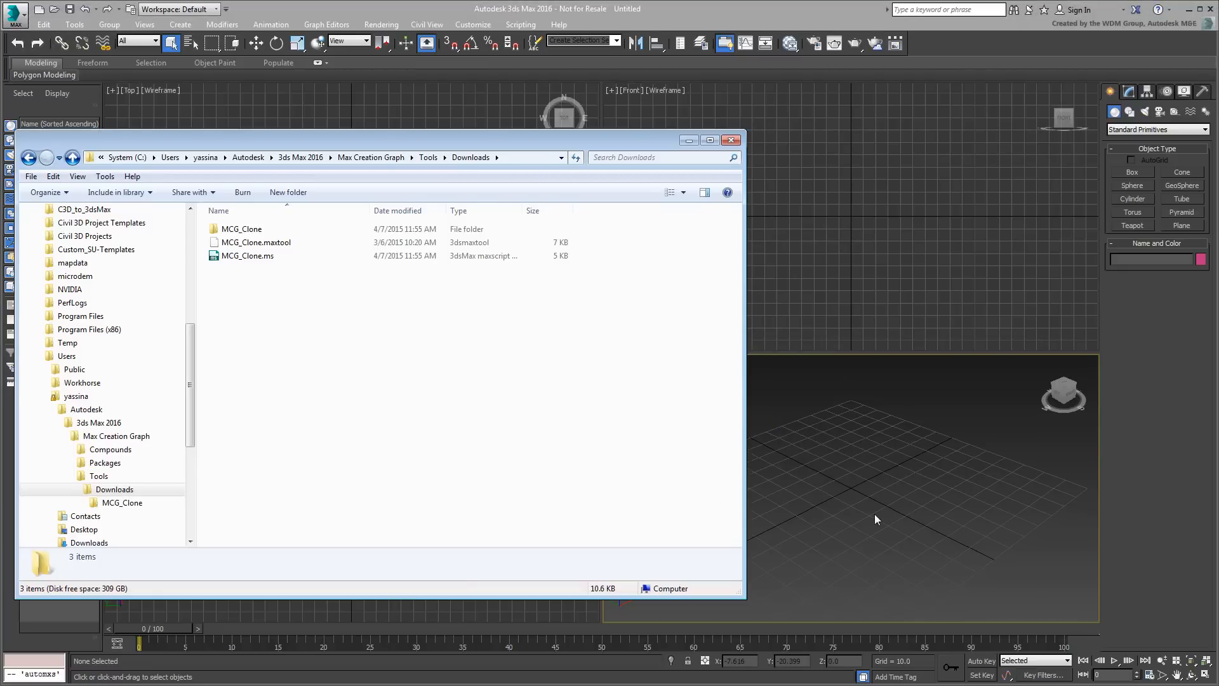
Install MCG_ConformMesh.mcg through Scripting > Install Max Creation Graph Package and confirm success
left_click(731, 140)
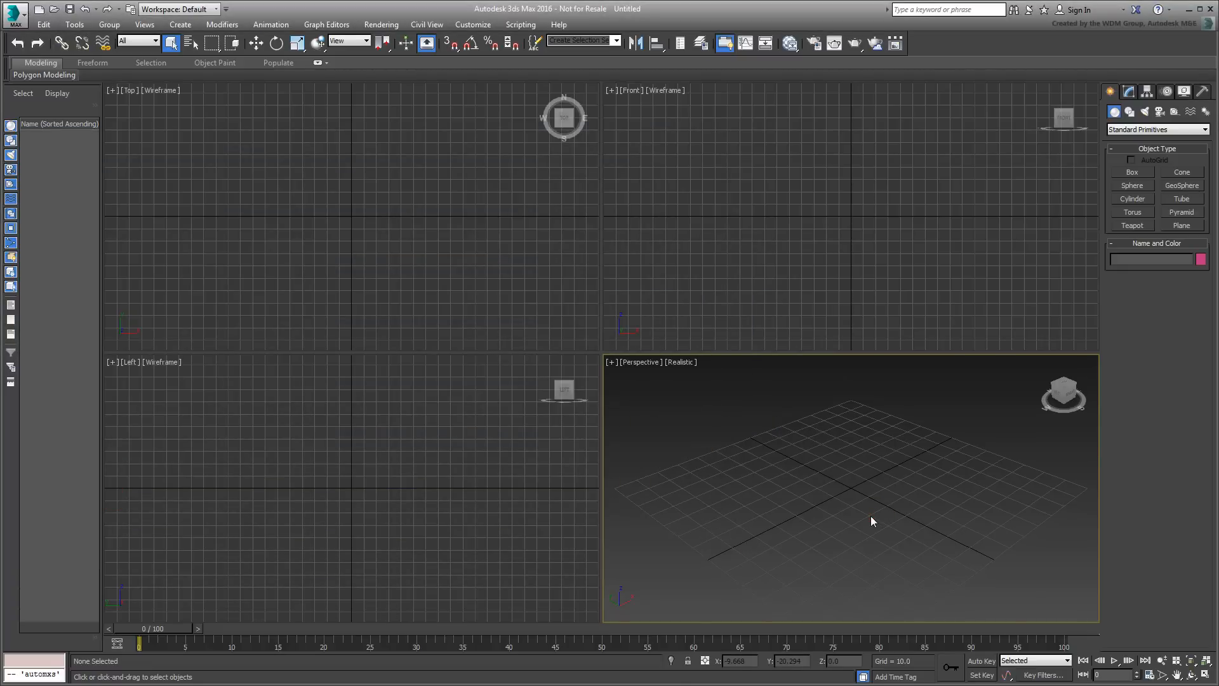
left_click(520, 24)
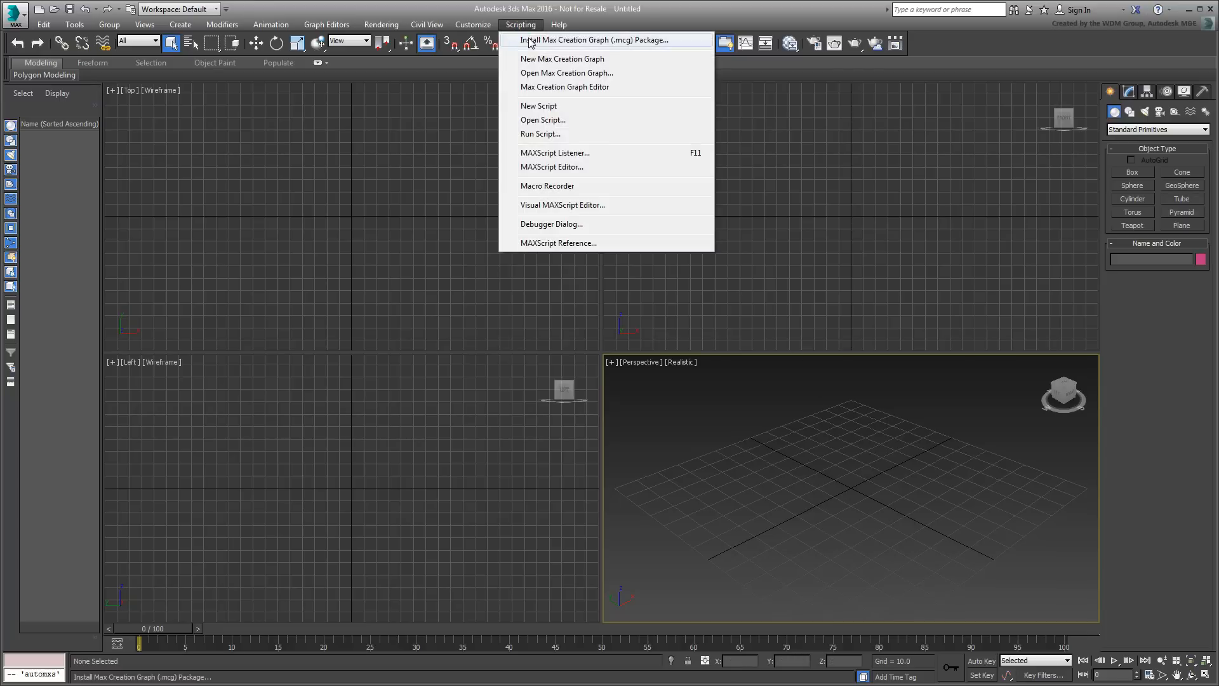
left_click(594, 40)
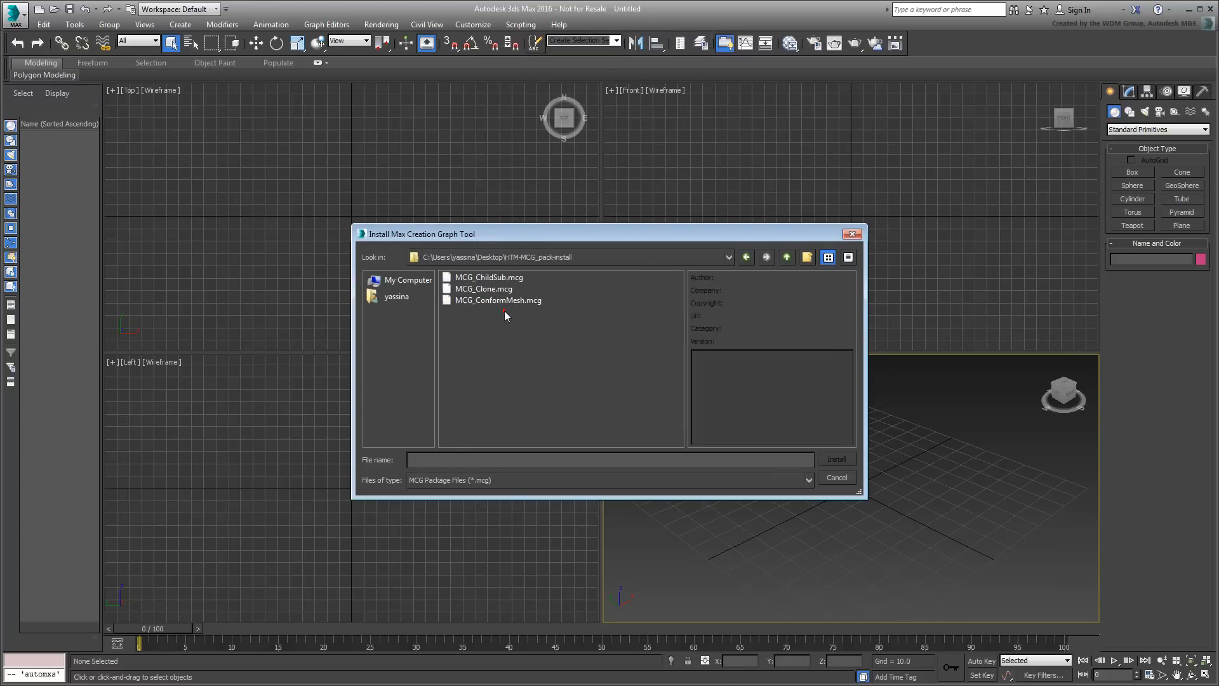
left_click(498, 301)
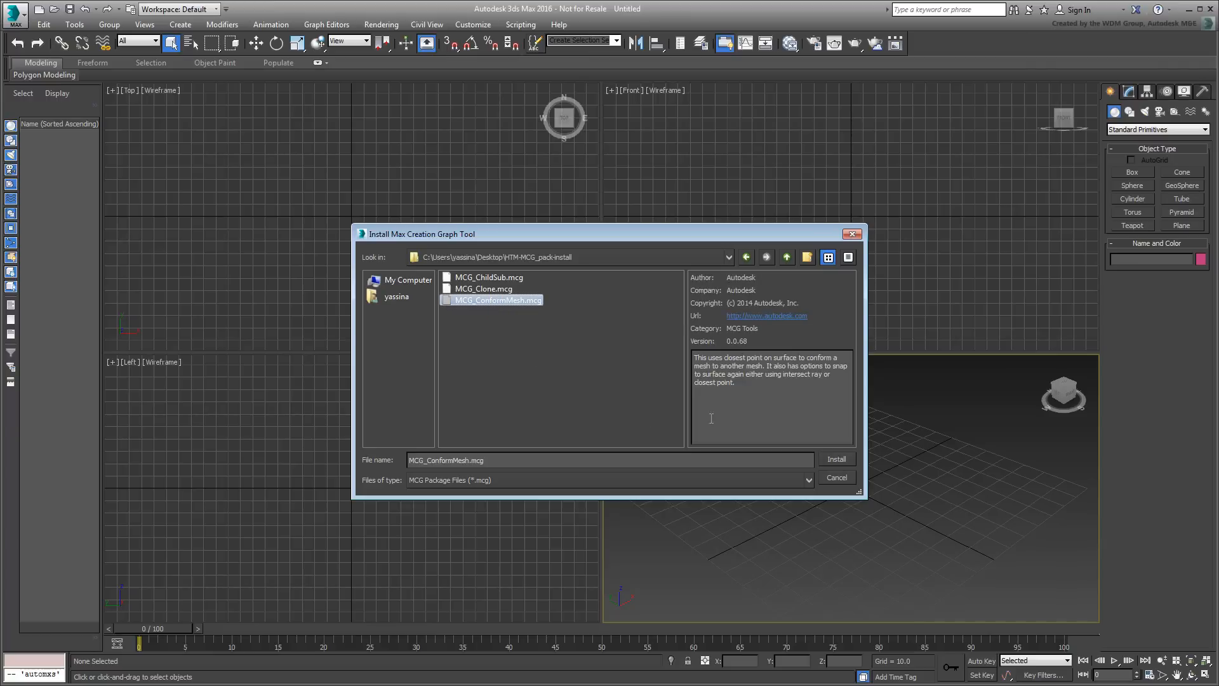
left_click(836, 459)
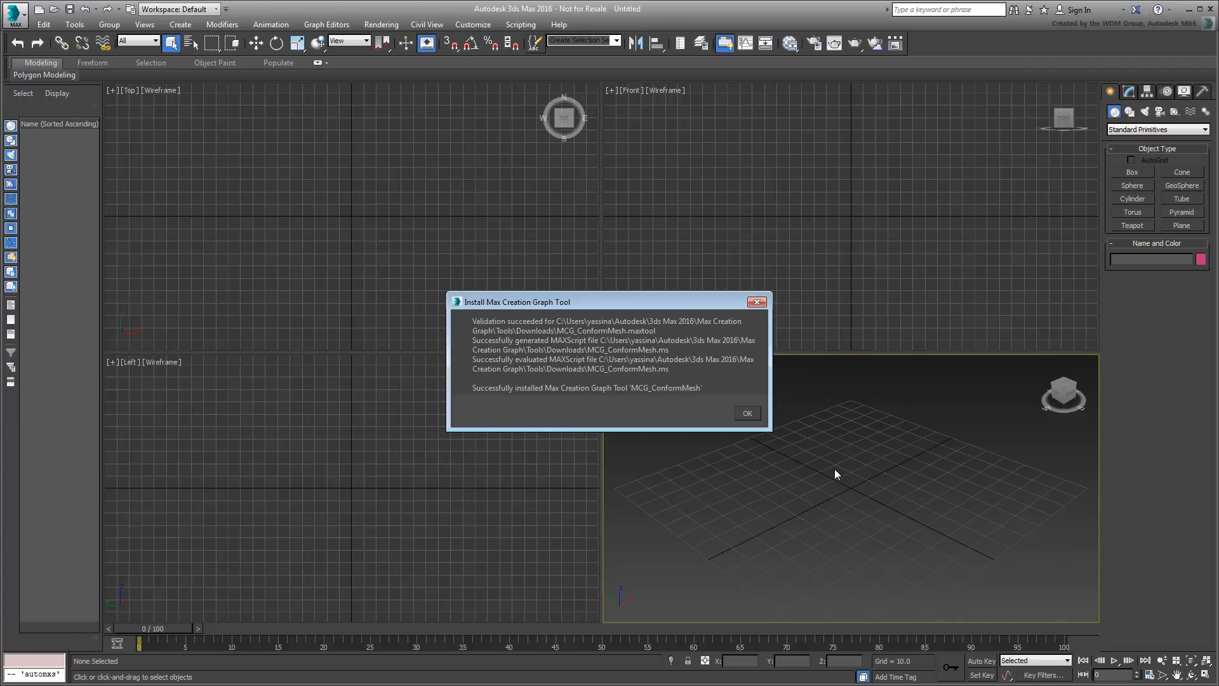
left_click(745, 413)
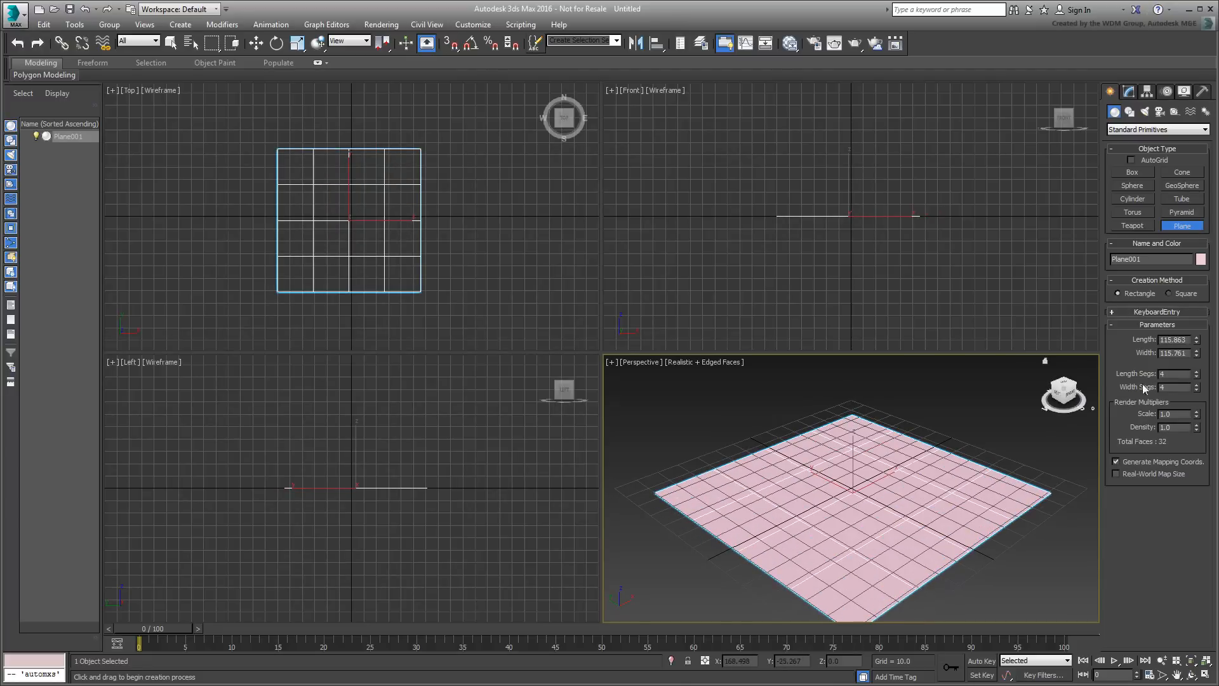
Create Plane002 with 10×10 segments above the noisy Plane001 and colour it cyan
left_click(1189, 385)
type("10")
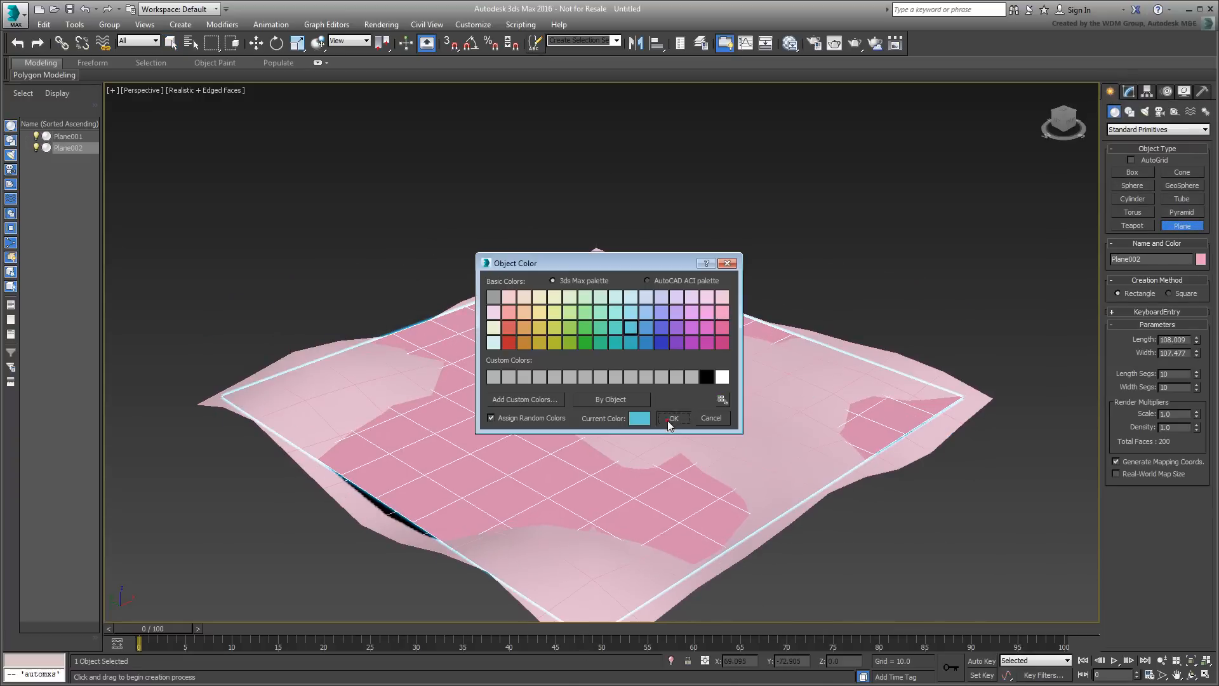
left_click(672, 418)
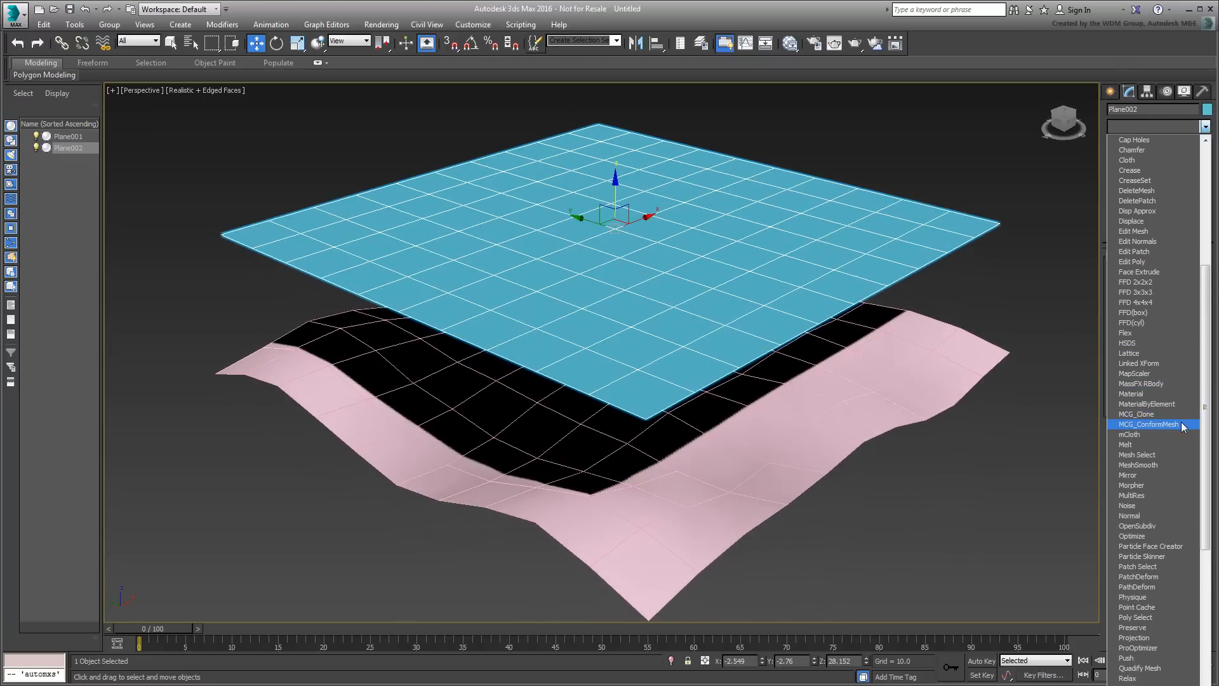
Conform Plane002 onto Plane001 with MCG_ConformMesh, shift it over the surface, then begin a reset
left_click(1151, 424)
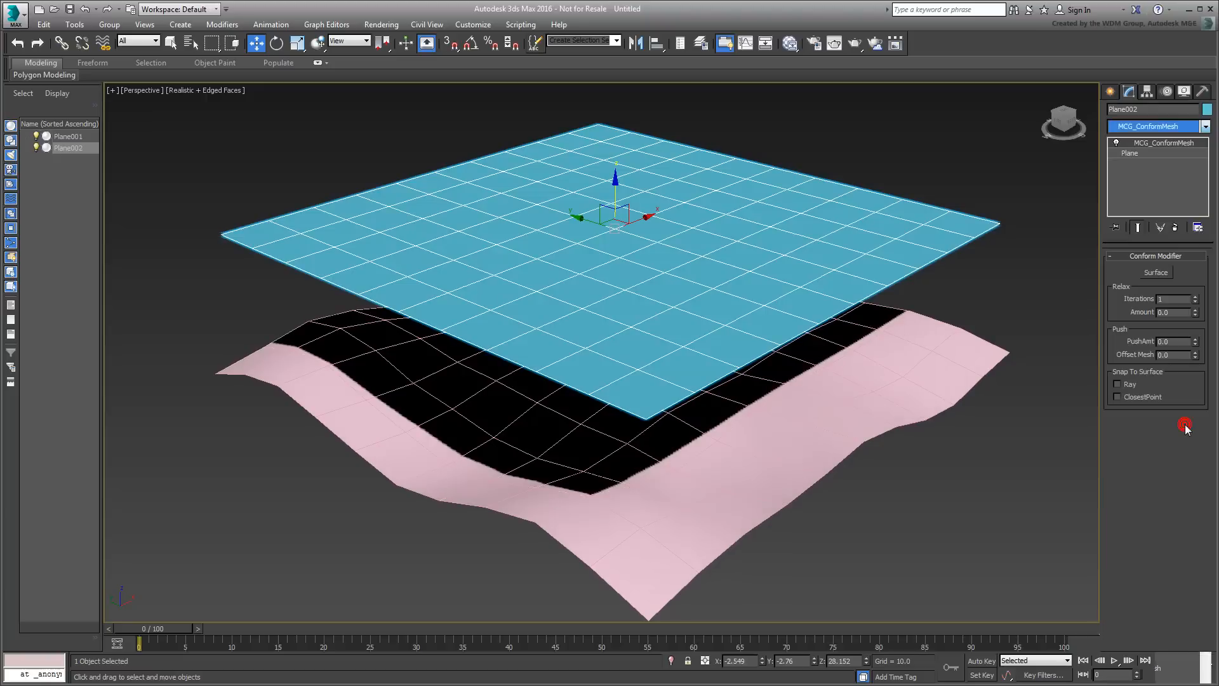
left_click(1157, 273)
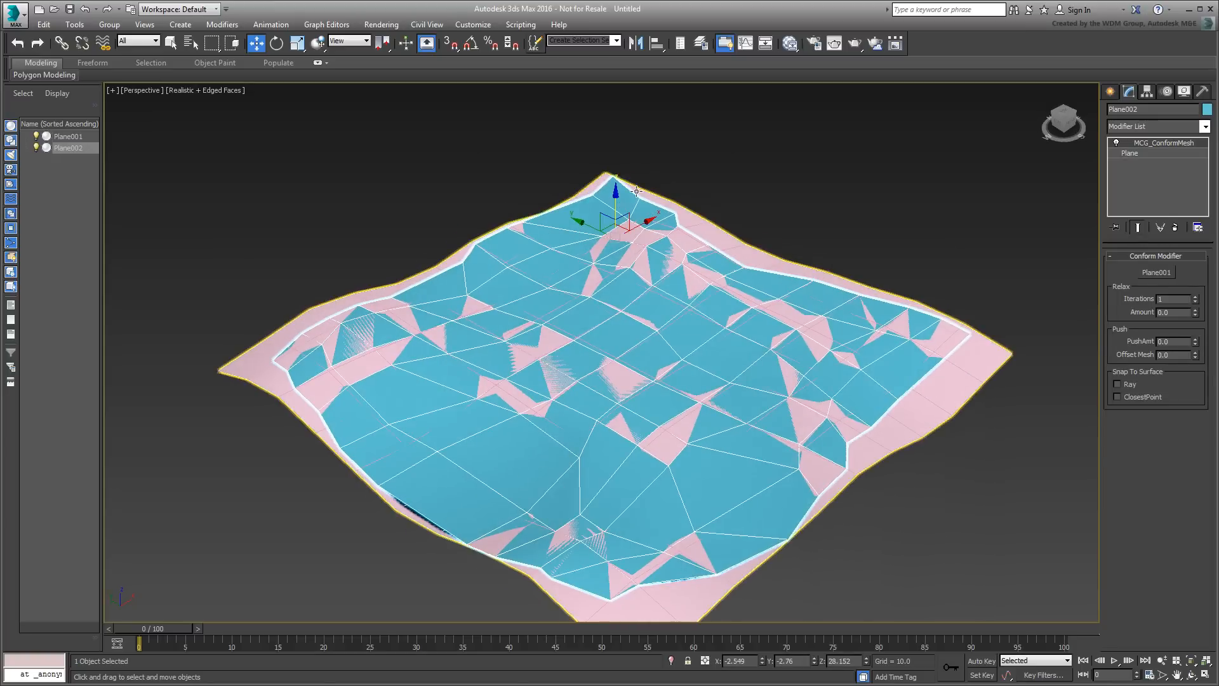
left_click_drag(614, 194, 603, 260)
type("0.6")
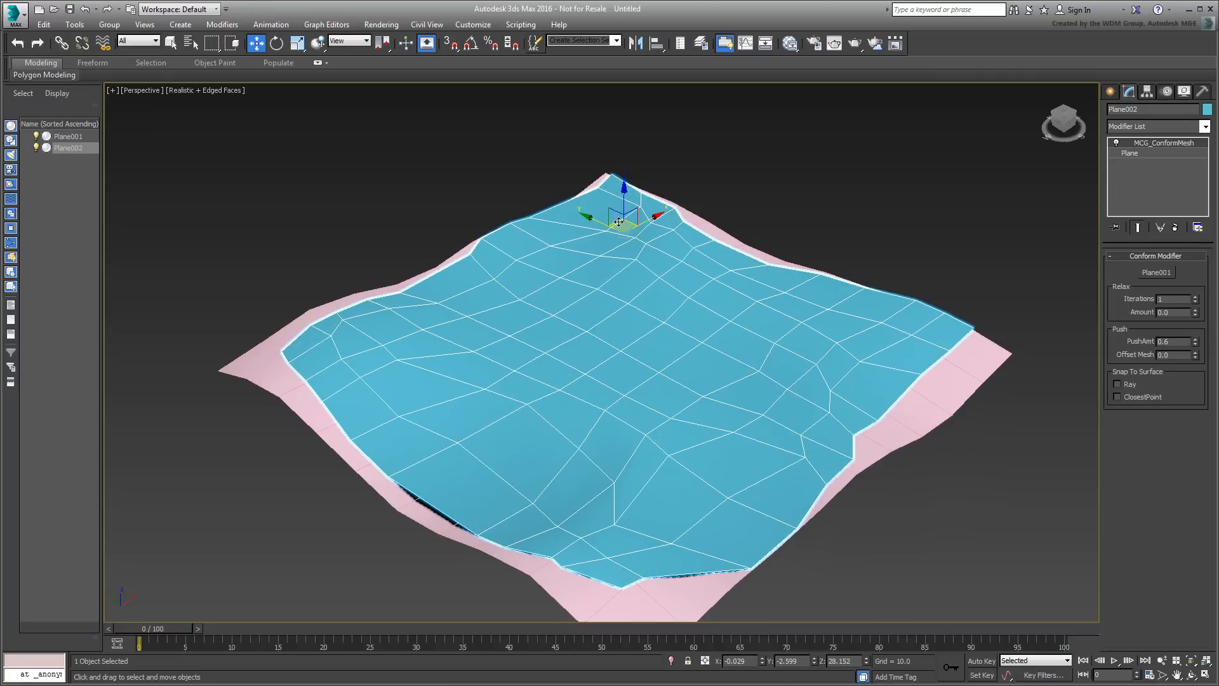
left_click_drag(620, 218, 599, 218)
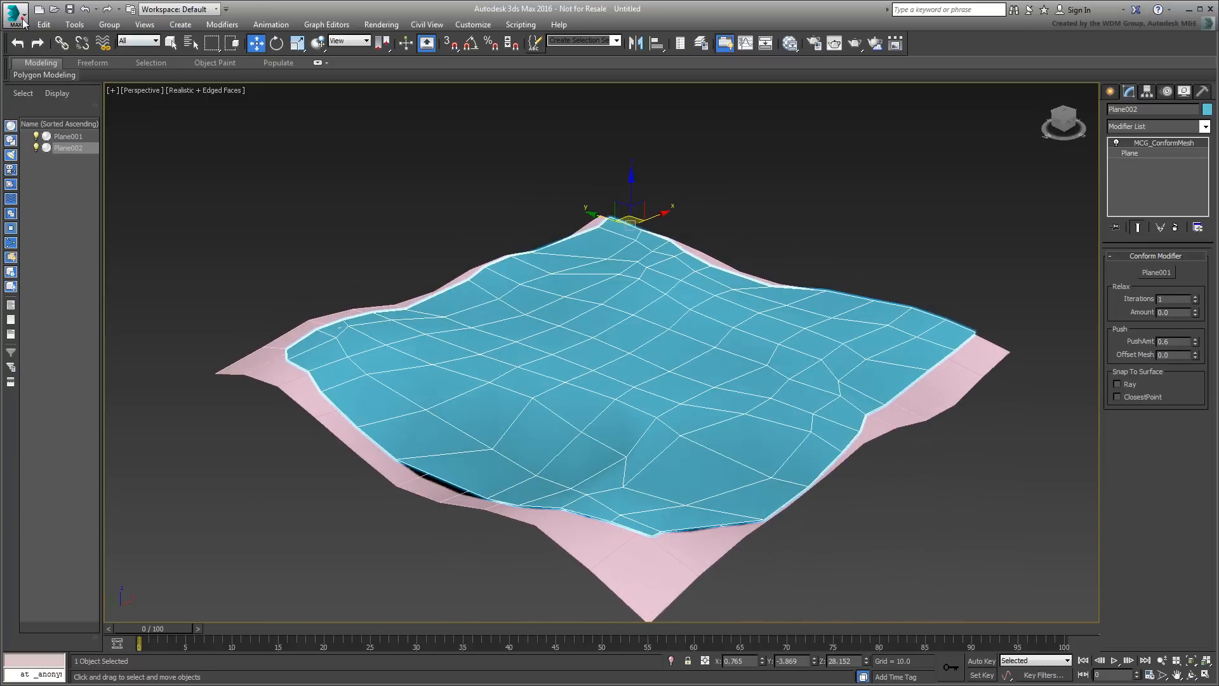
left_click(14, 14)
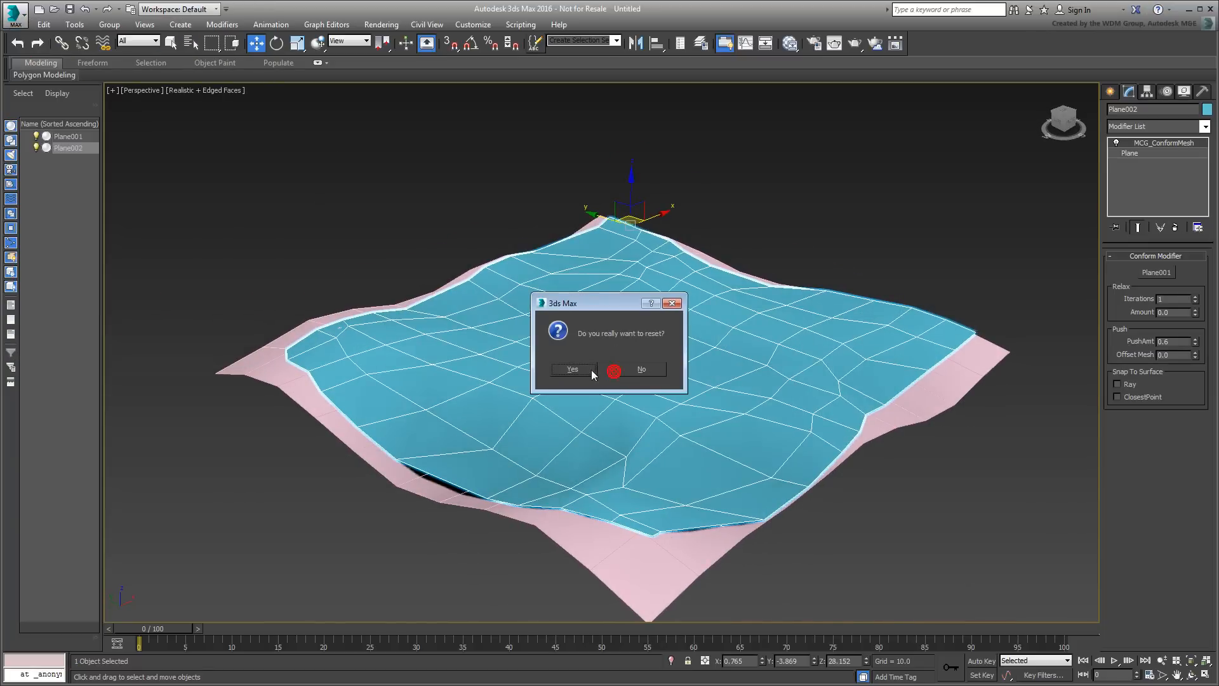
Reset to an empty scene and install MCG_ChildSub.mcg from HTM-MCG_pack-install
left_click(572, 368)
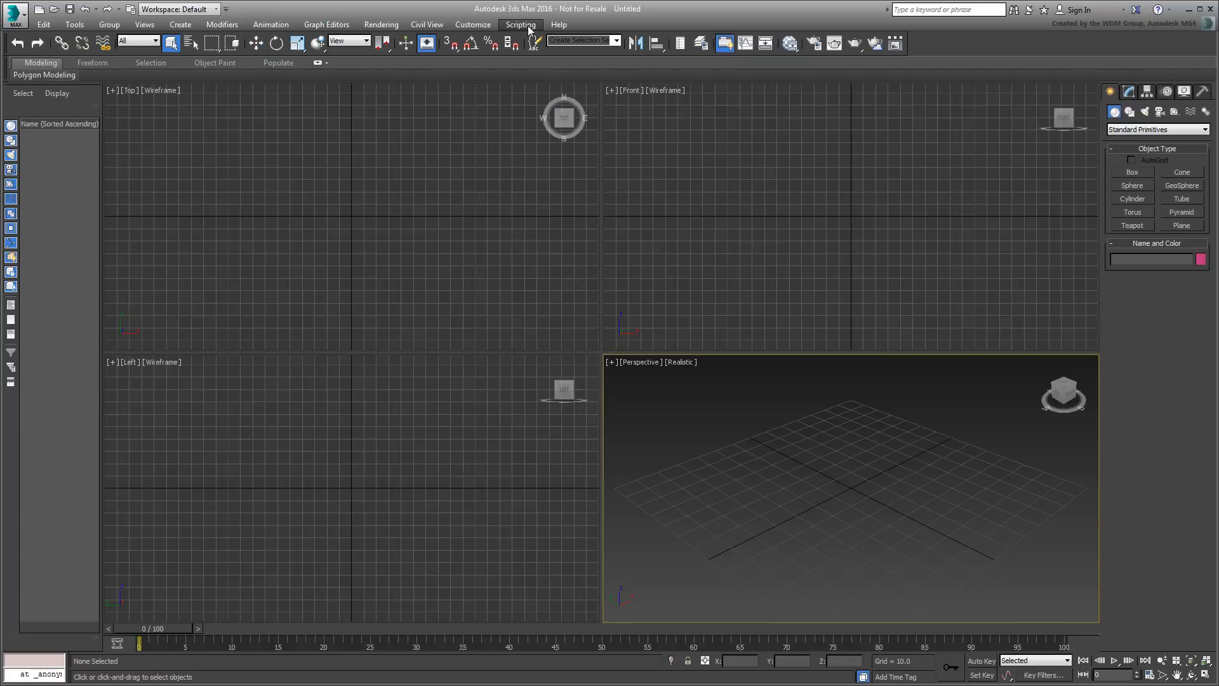
left_click(519, 24)
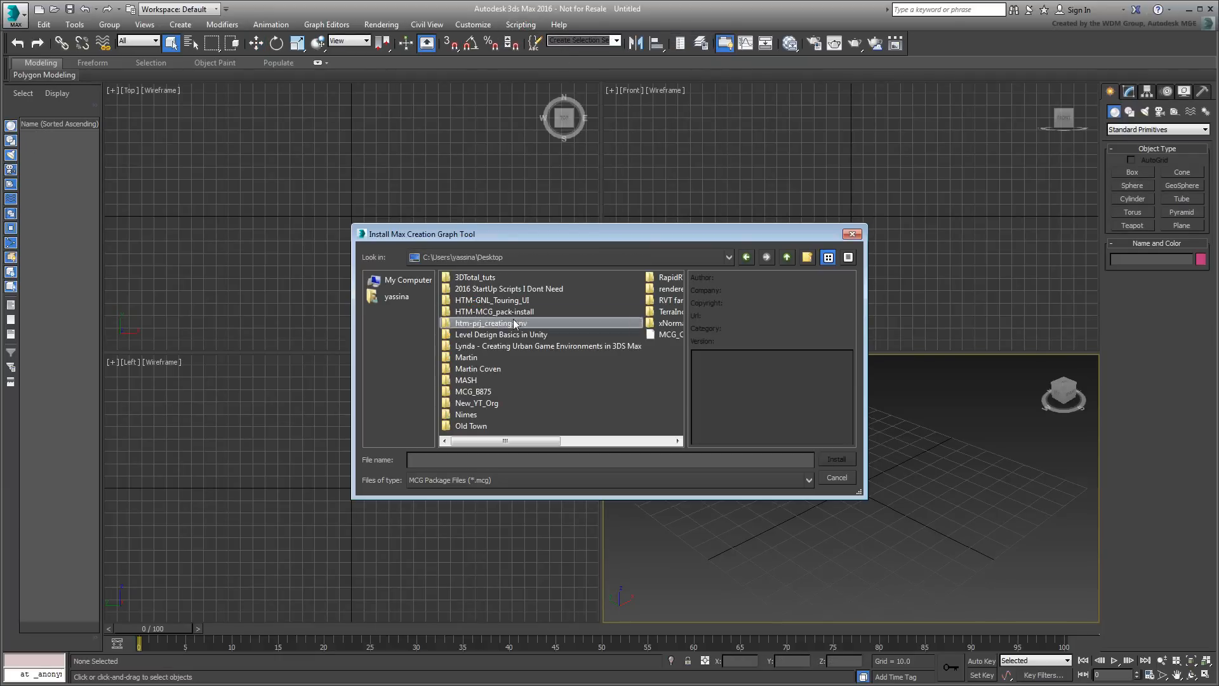
double_click(494, 311)
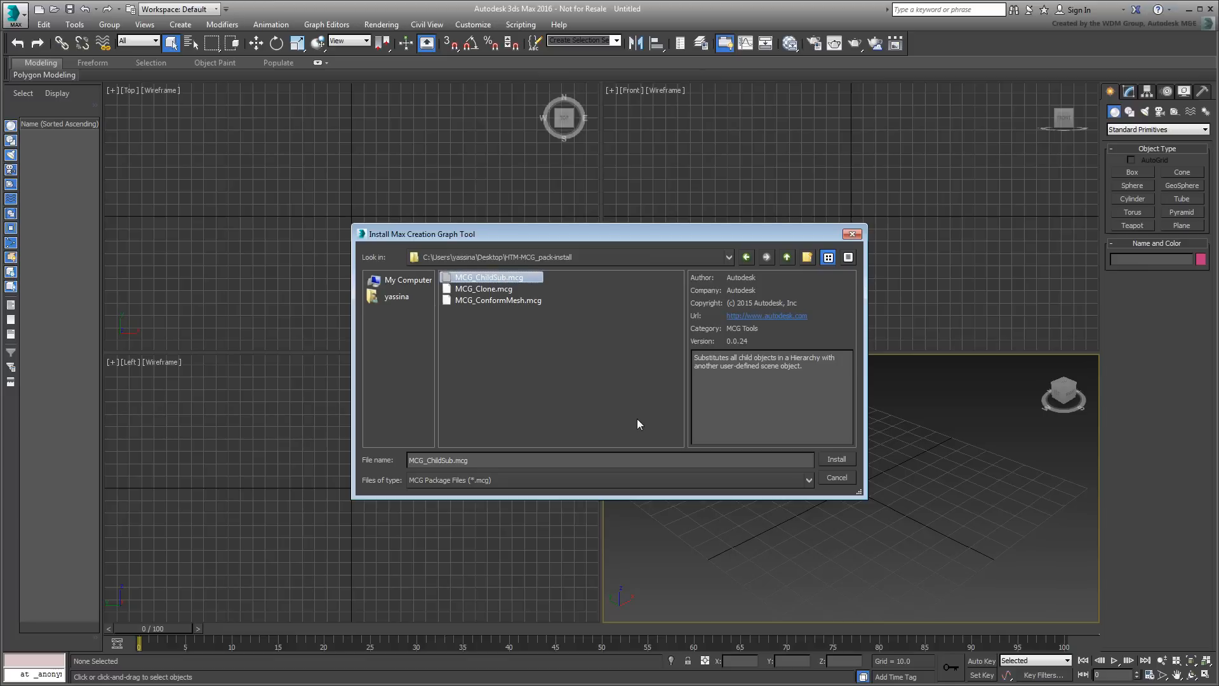
left_click(835, 459)
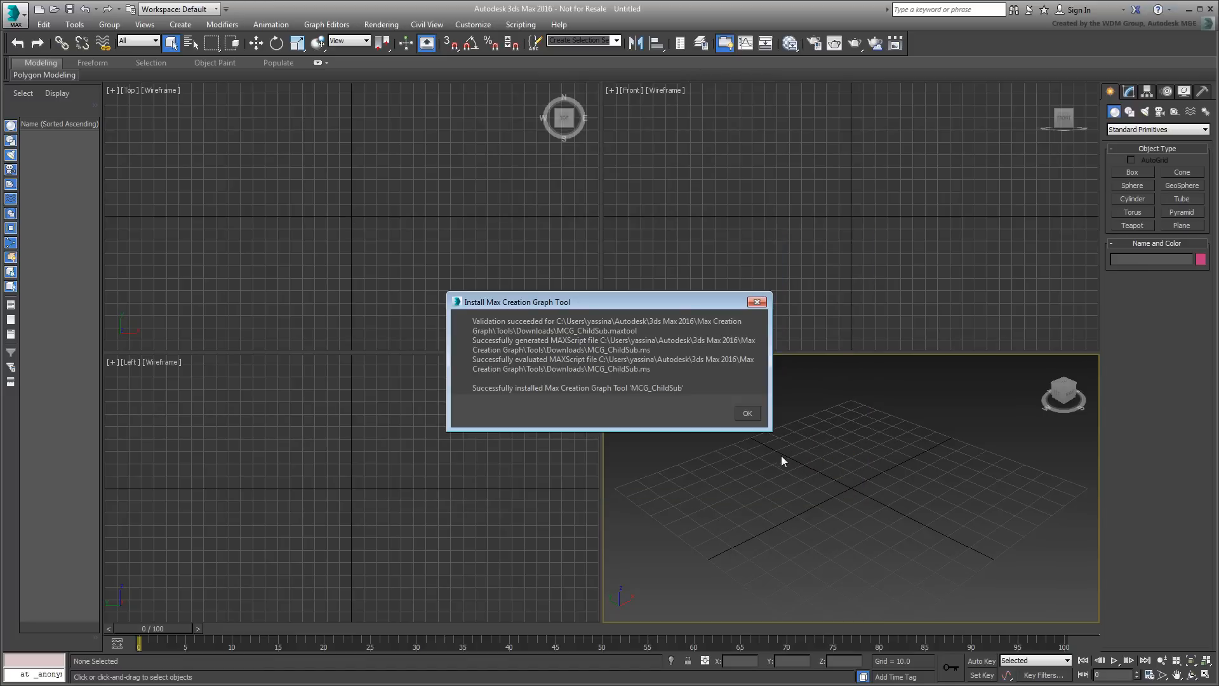
left_click(745, 413)
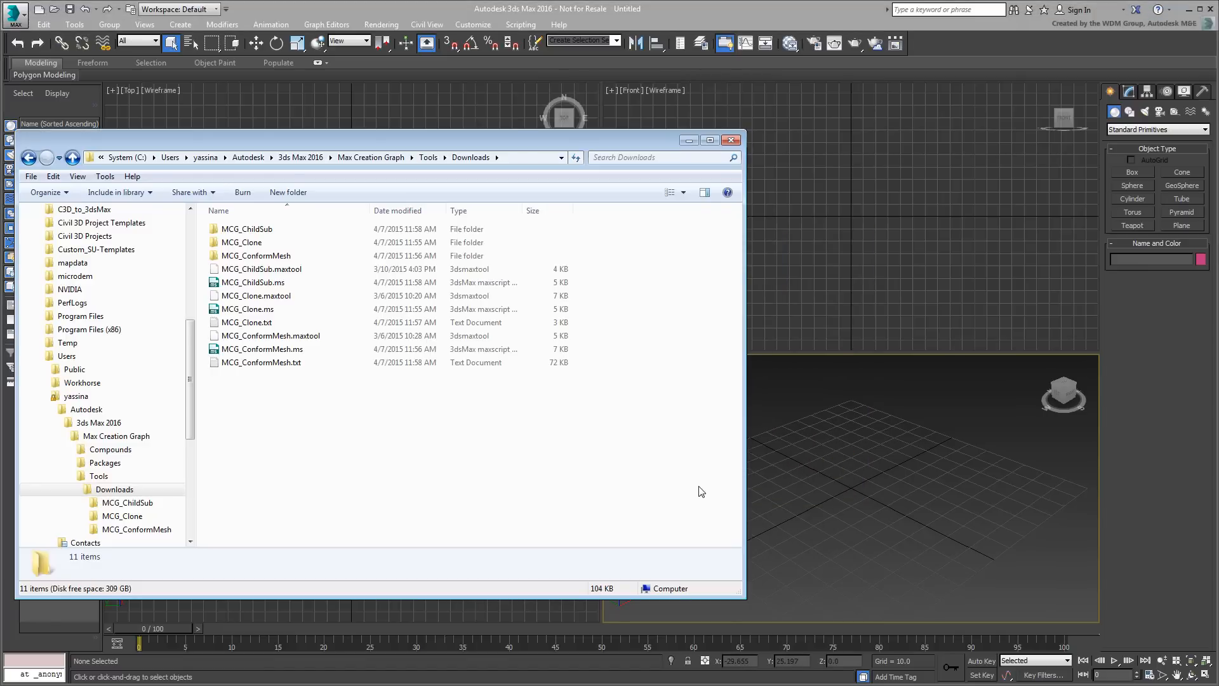
mouse_move(943, 519)
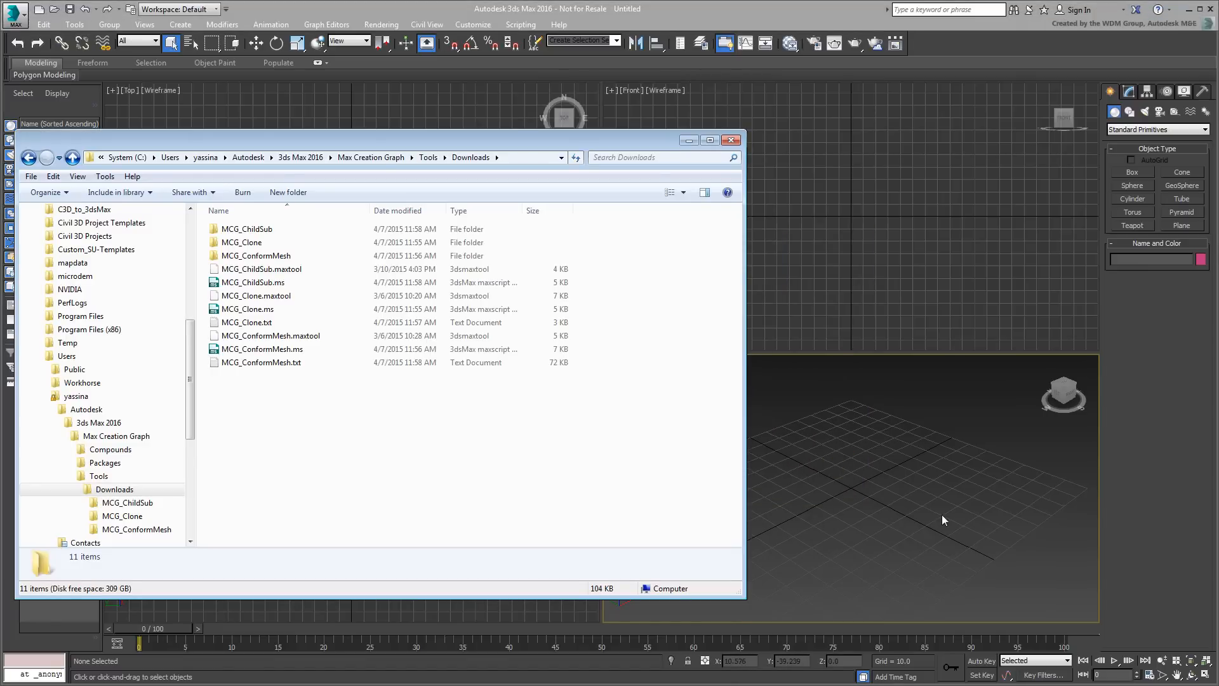
left_click(731, 140)
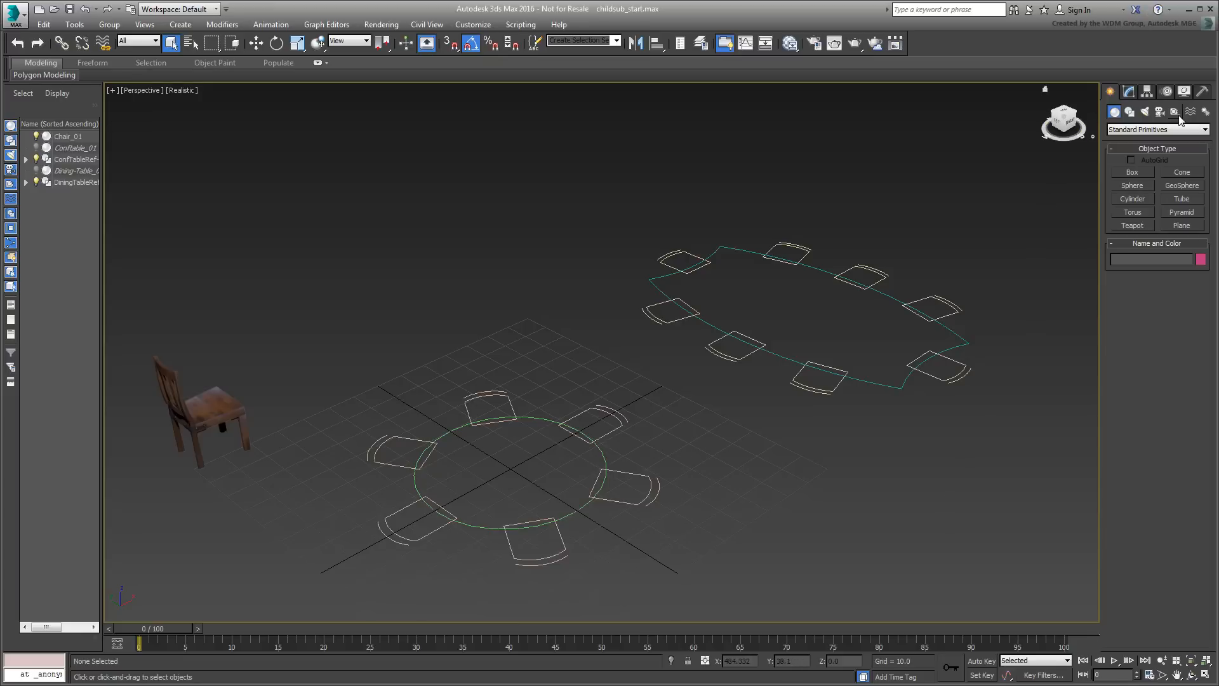
Switch the Create panel to MCG Tools and add MCG_ChildSub Chair_01 copies at both tables
left_click(1155, 129)
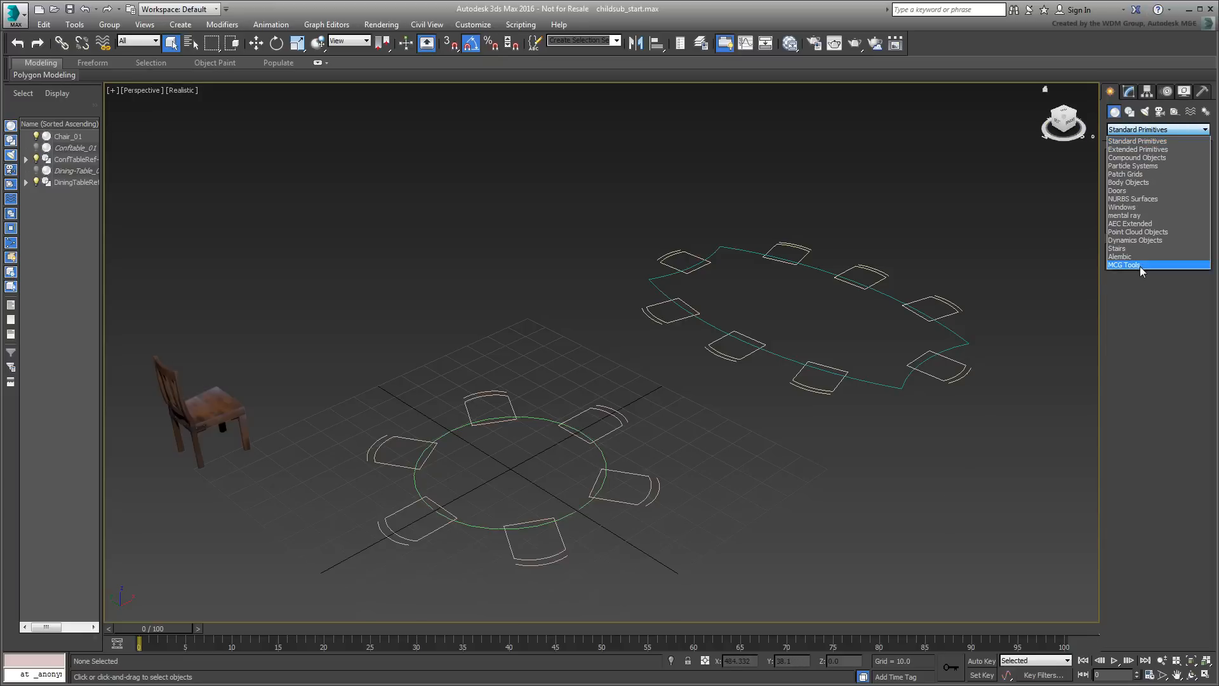
left_click(1126, 264)
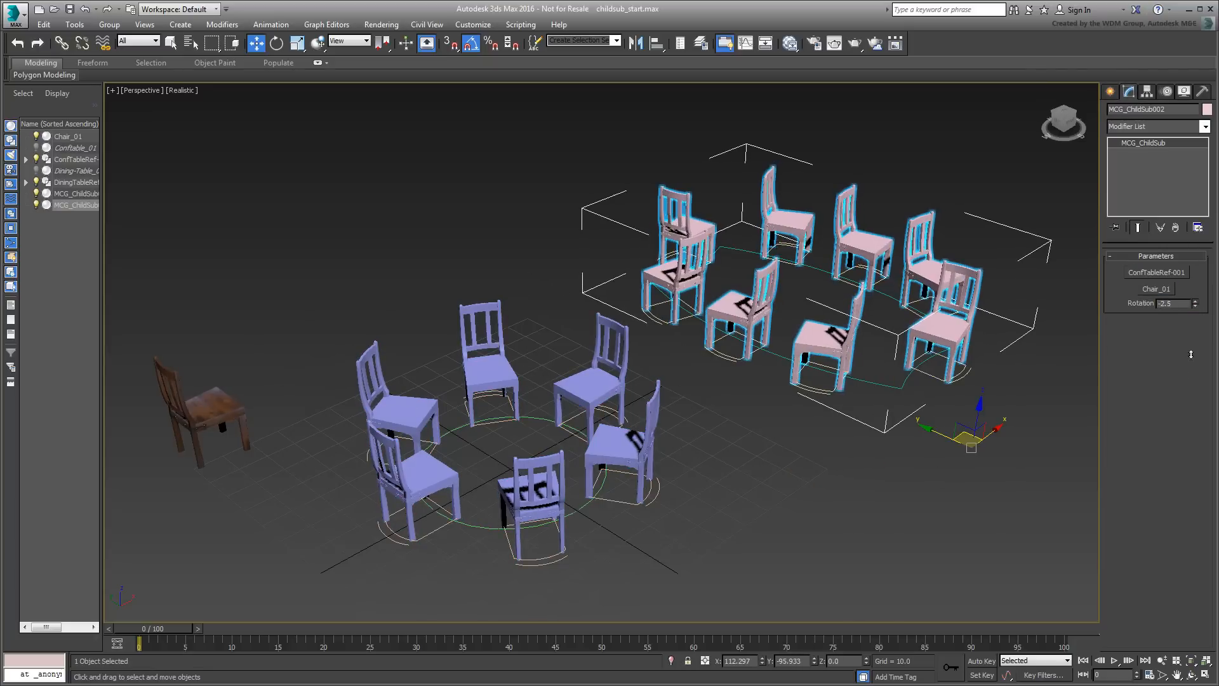
left_click(818, 515)
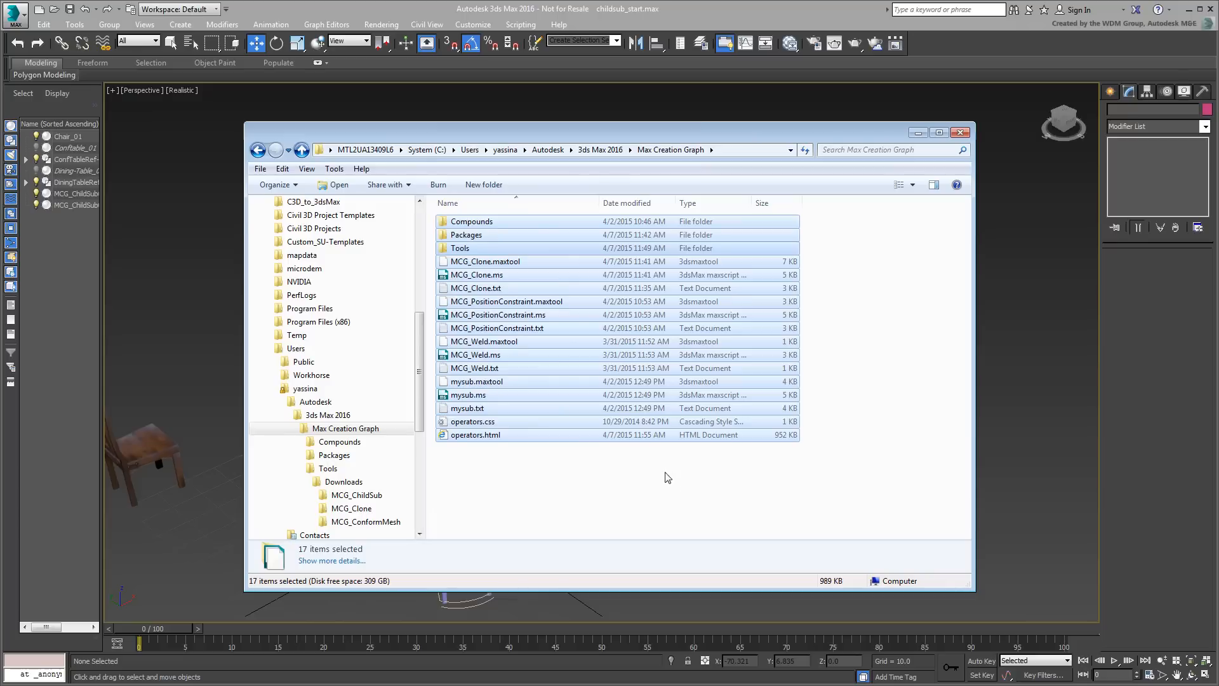
mouse_move(680, 495)
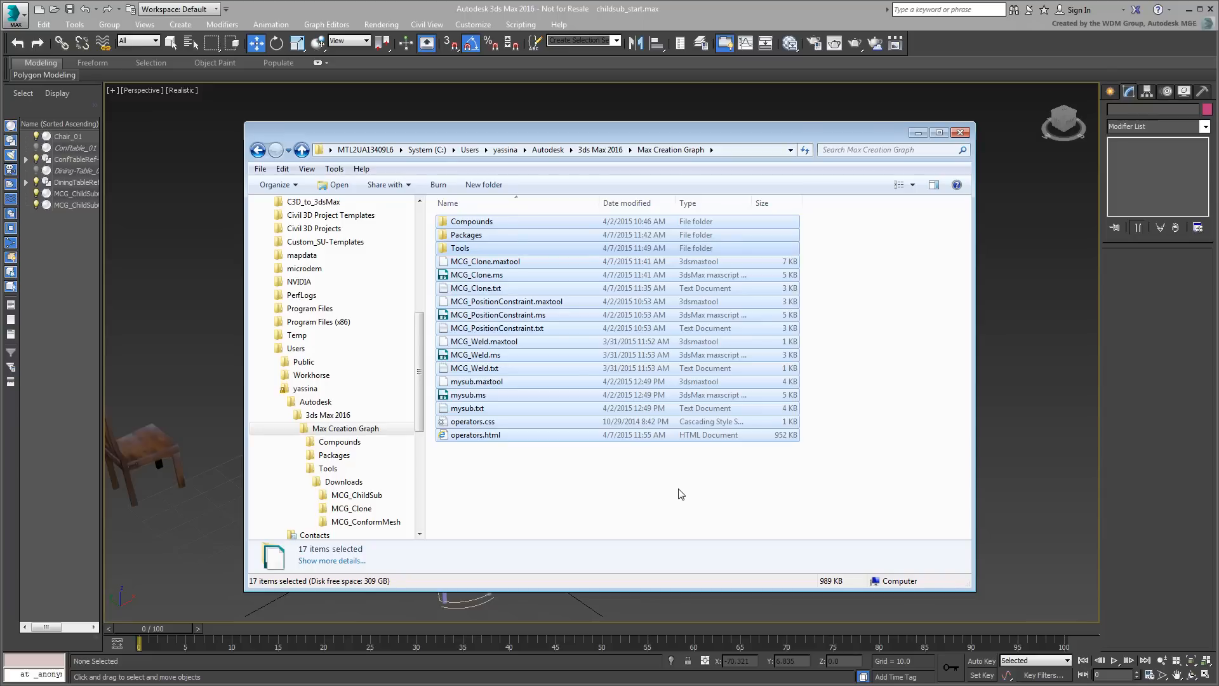
mouse_move(679, 503)
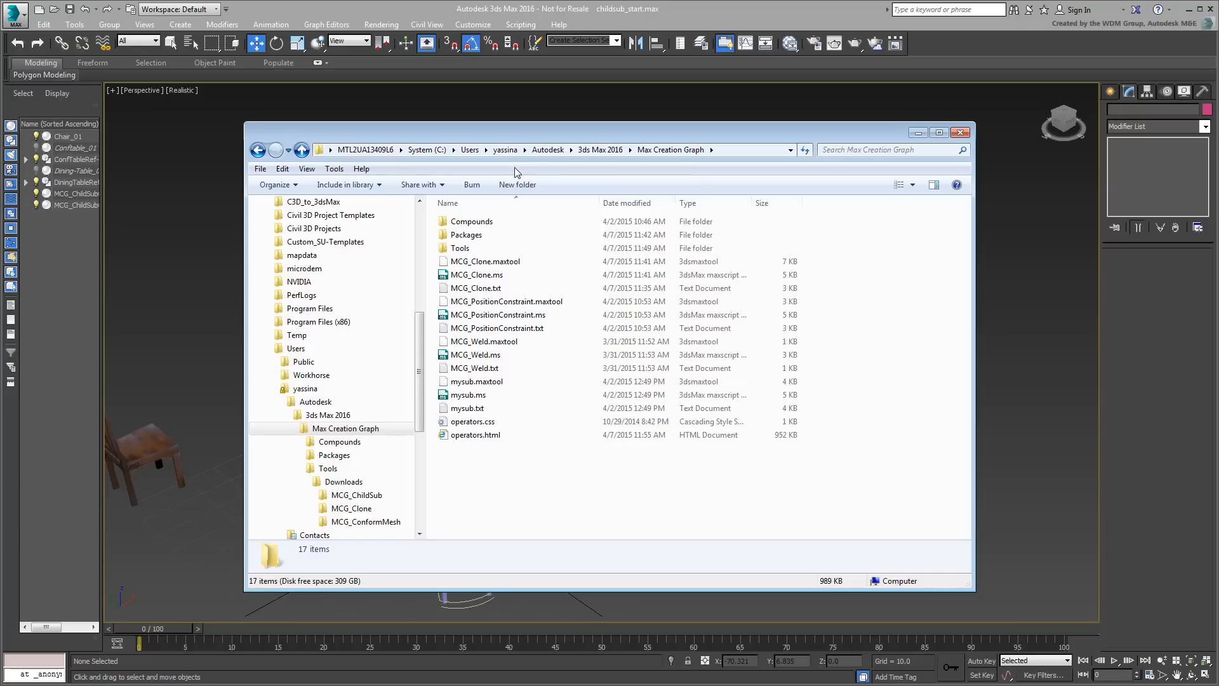
Start typing a new path under the user profile in Explorer's address bar
left_click(505, 149)
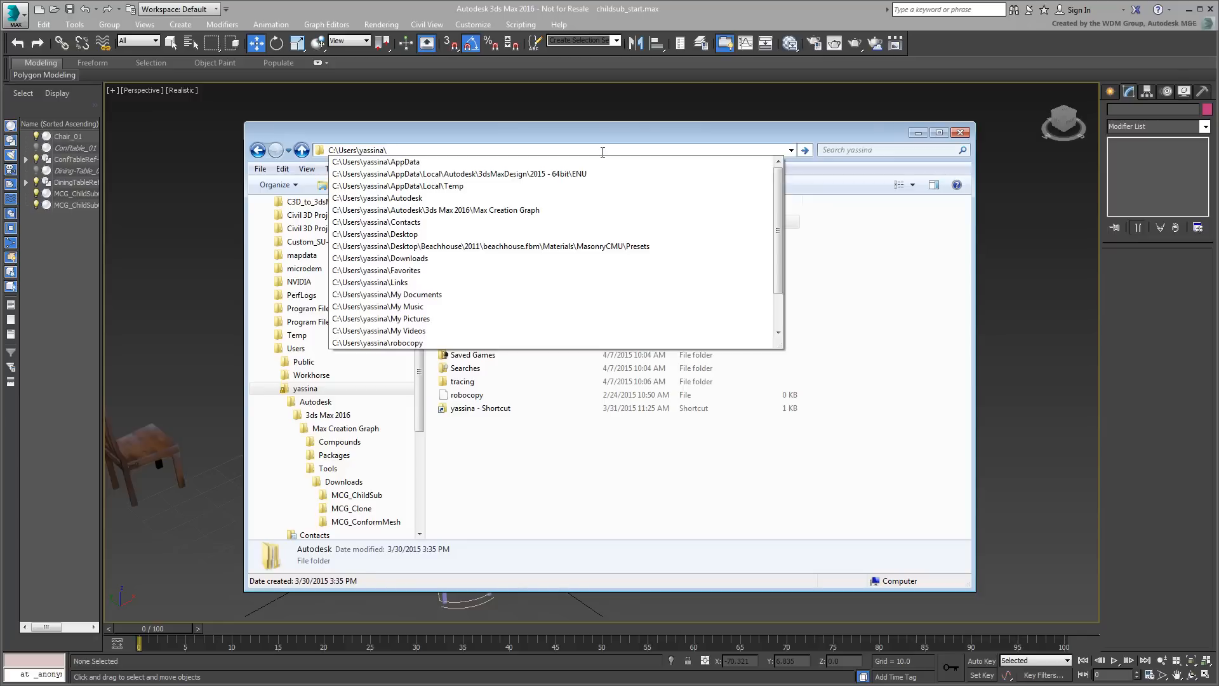
Navigate from AppData through Local, Autodesk and 3dsMax into the 2016 - 64bit folder
type("appdat")
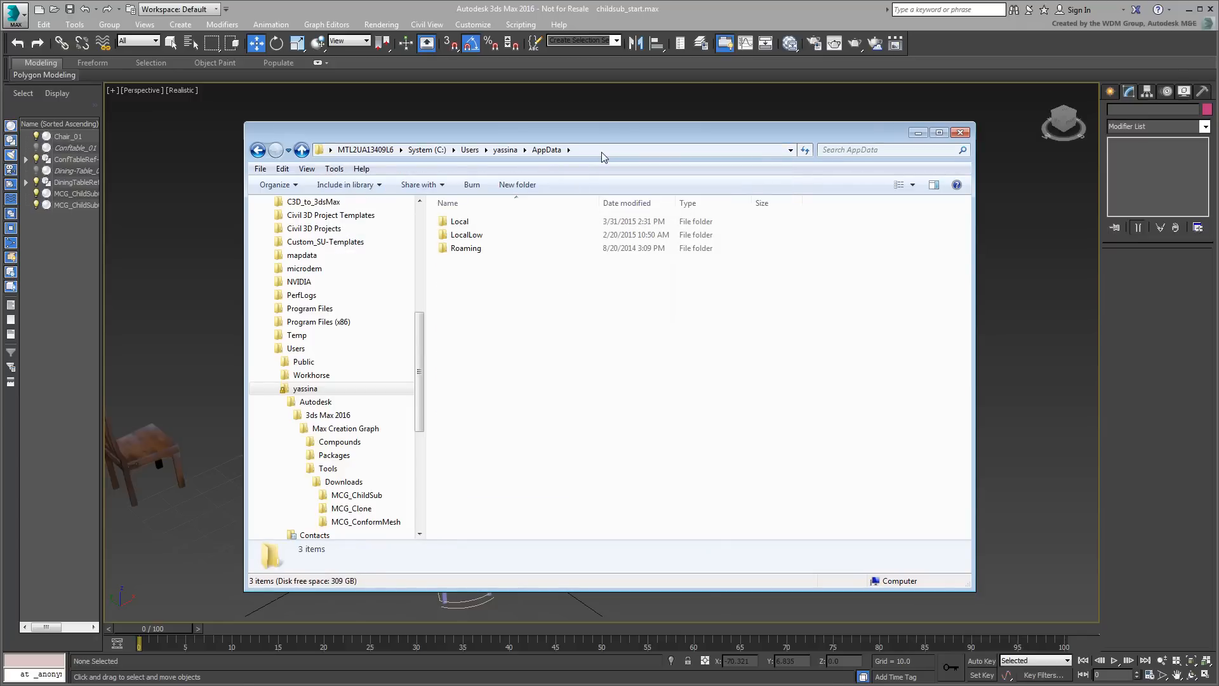
double_click(460, 221)
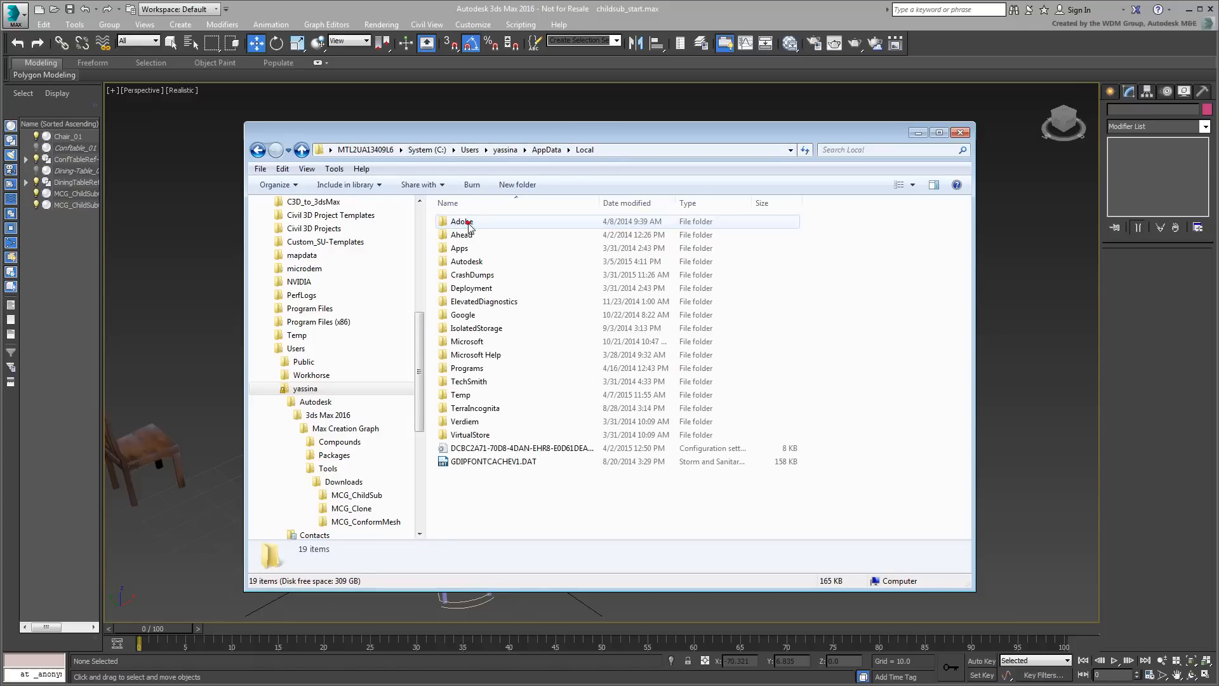
double_click(467, 260)
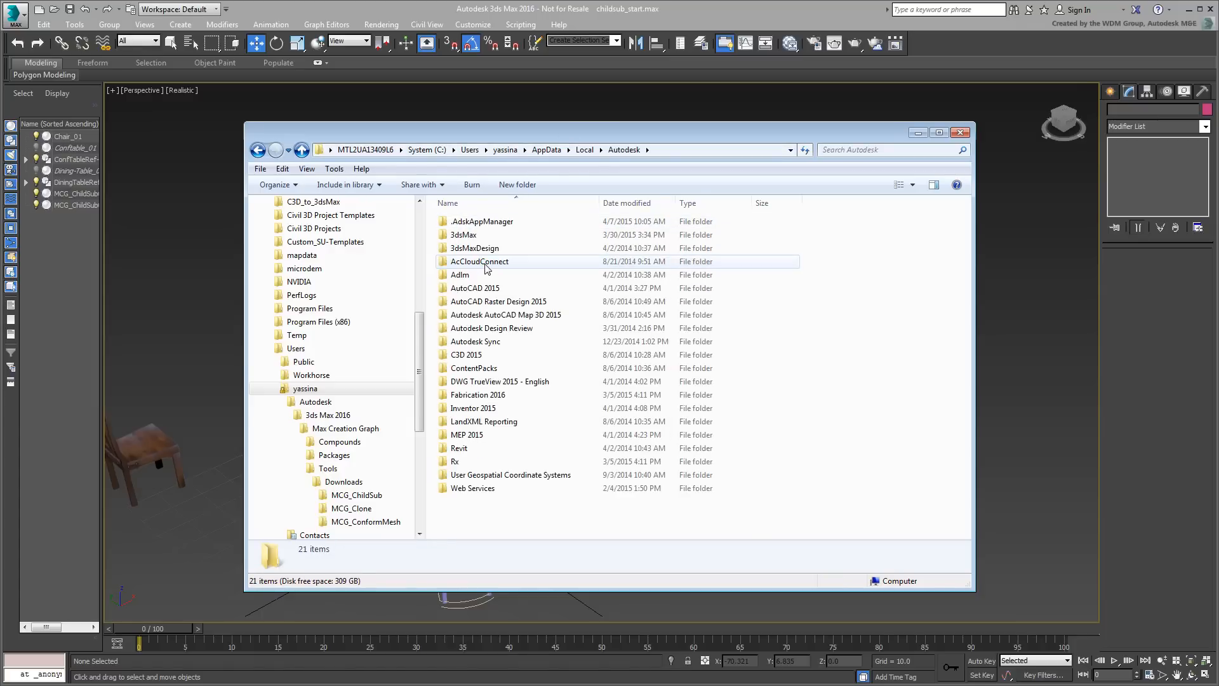
left_click(464, 234)
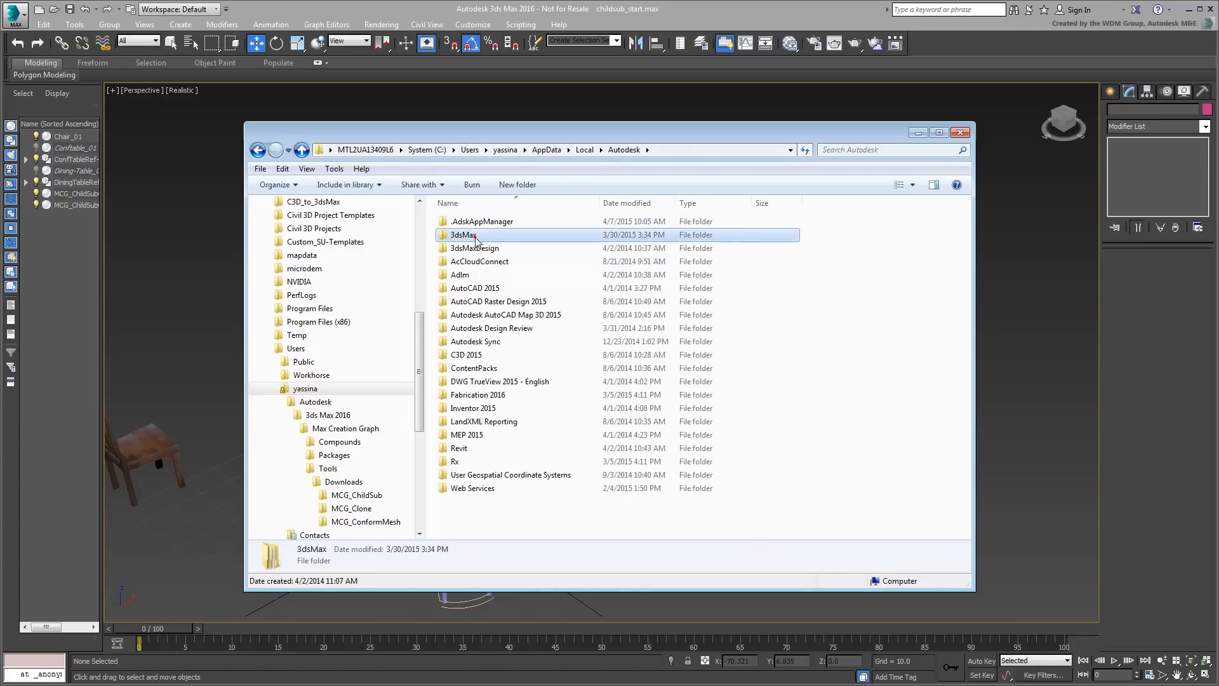
double_click(464, 235)
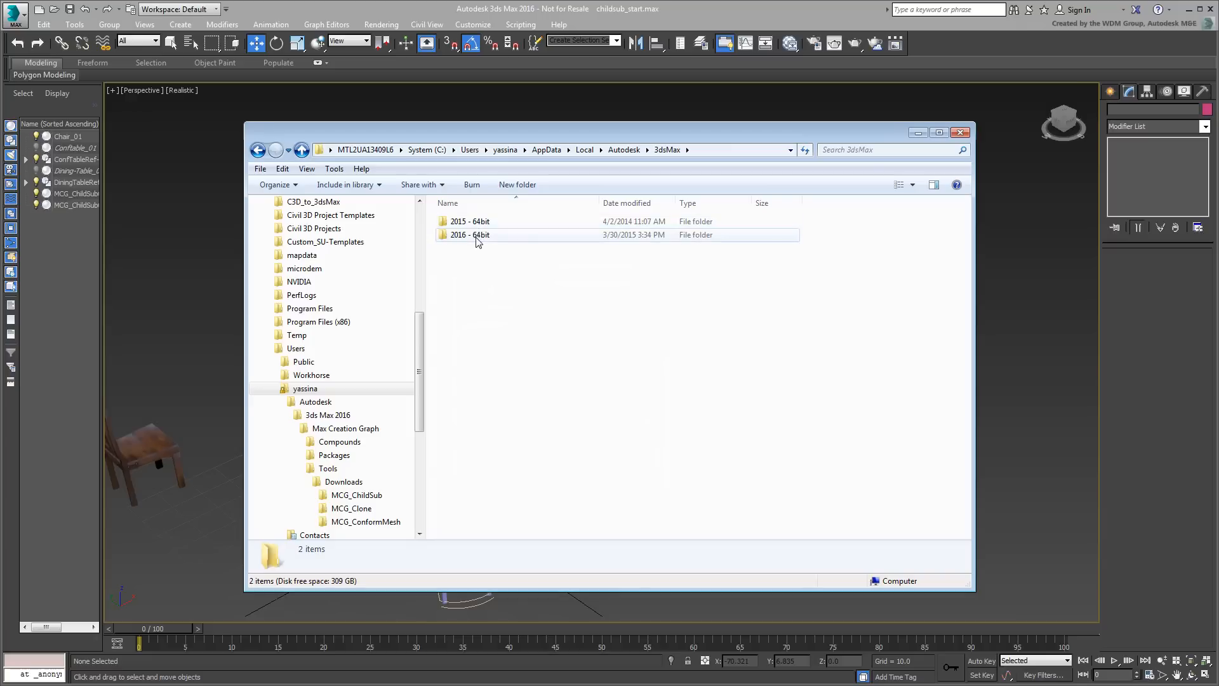
double_click(471, 234)
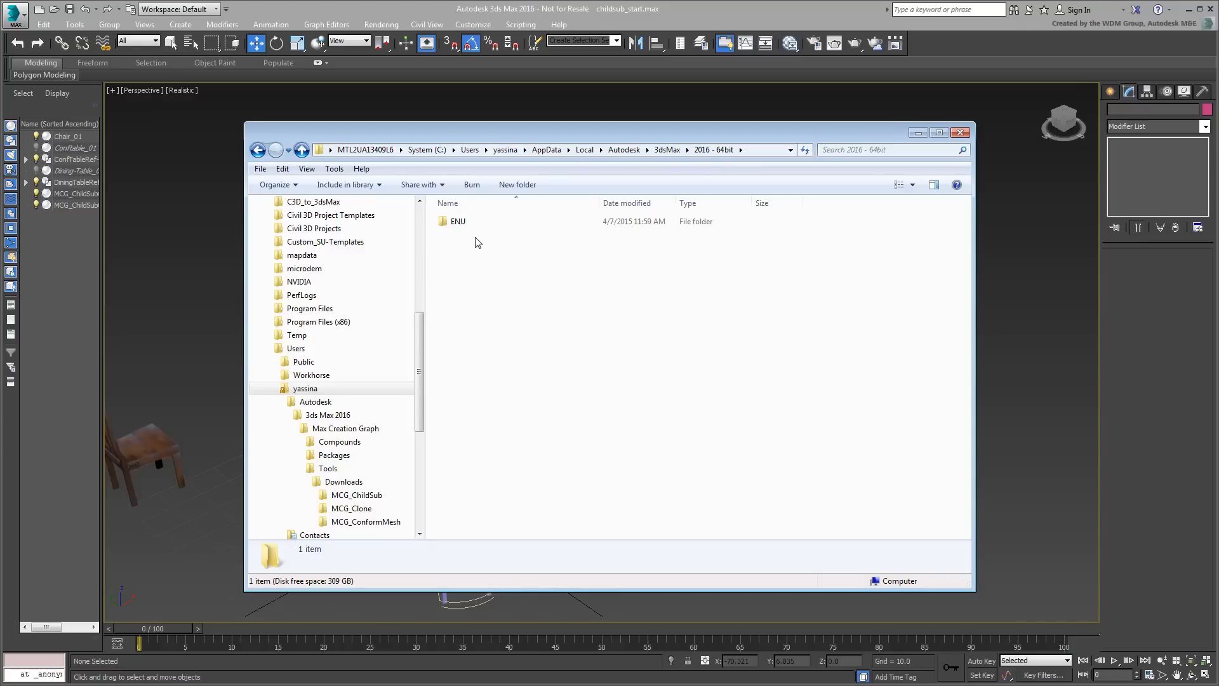
Inspect ENU\plugcfg_ln\MaxCreationGraph, then return to 2016 - 64bit and select its path
double_click(458, 221)
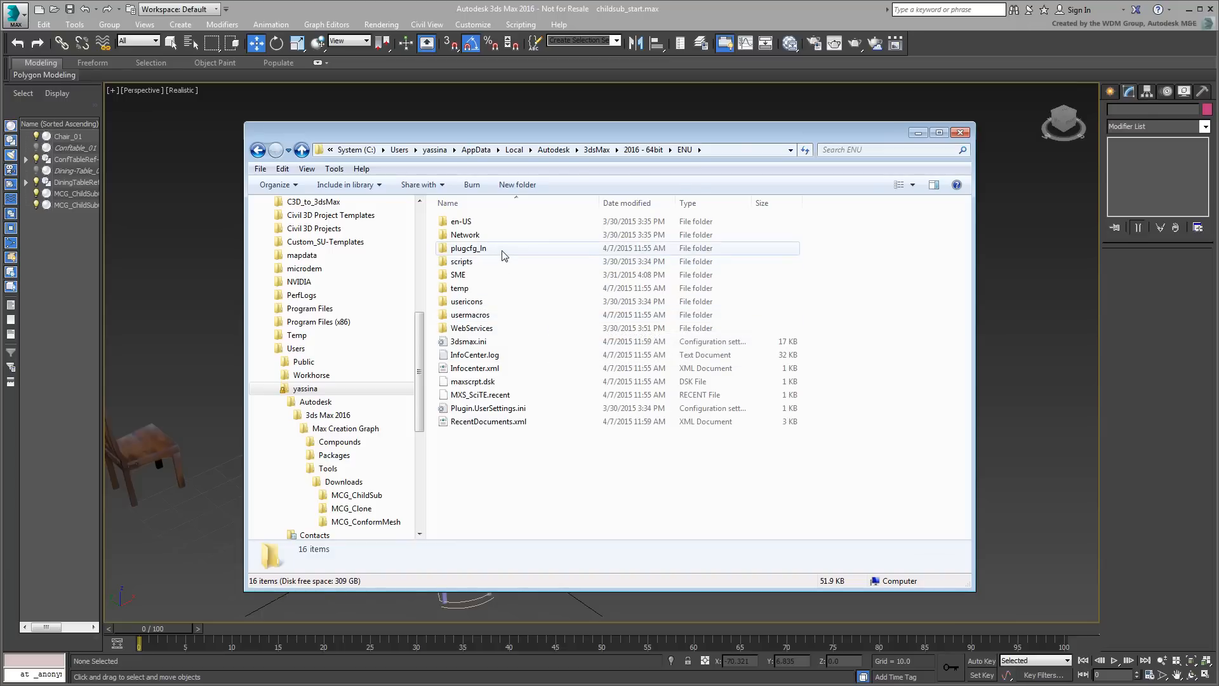
double_click(468, 247)
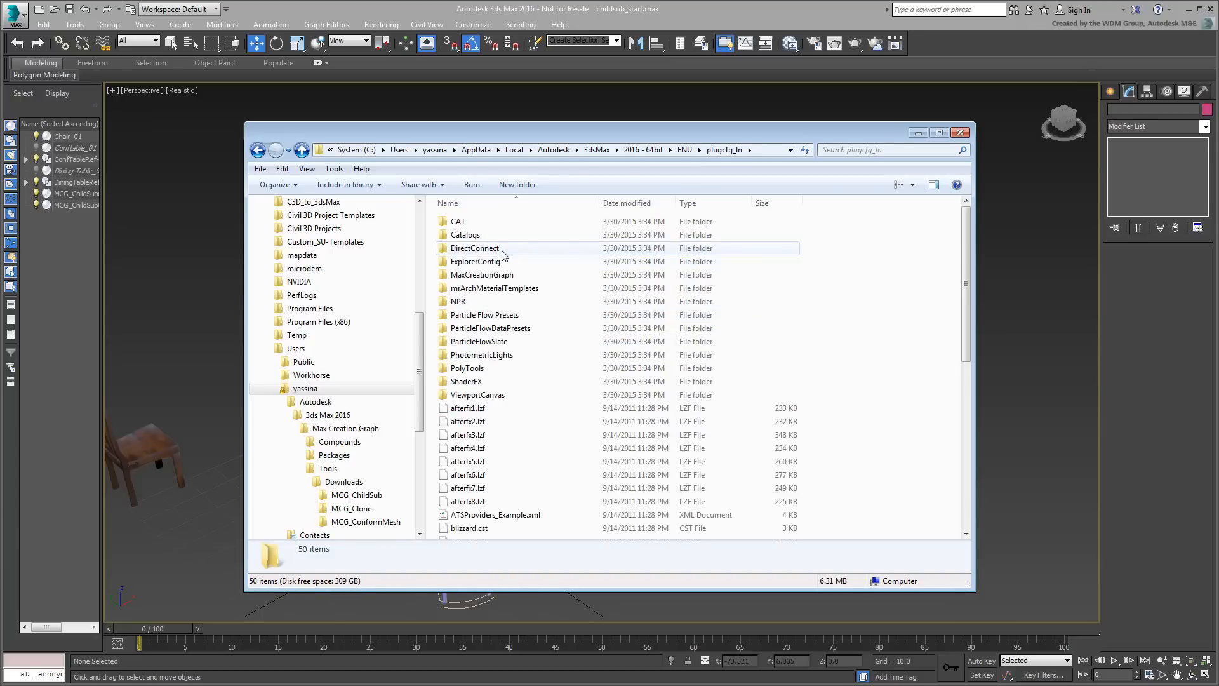
double_click(481, 274)
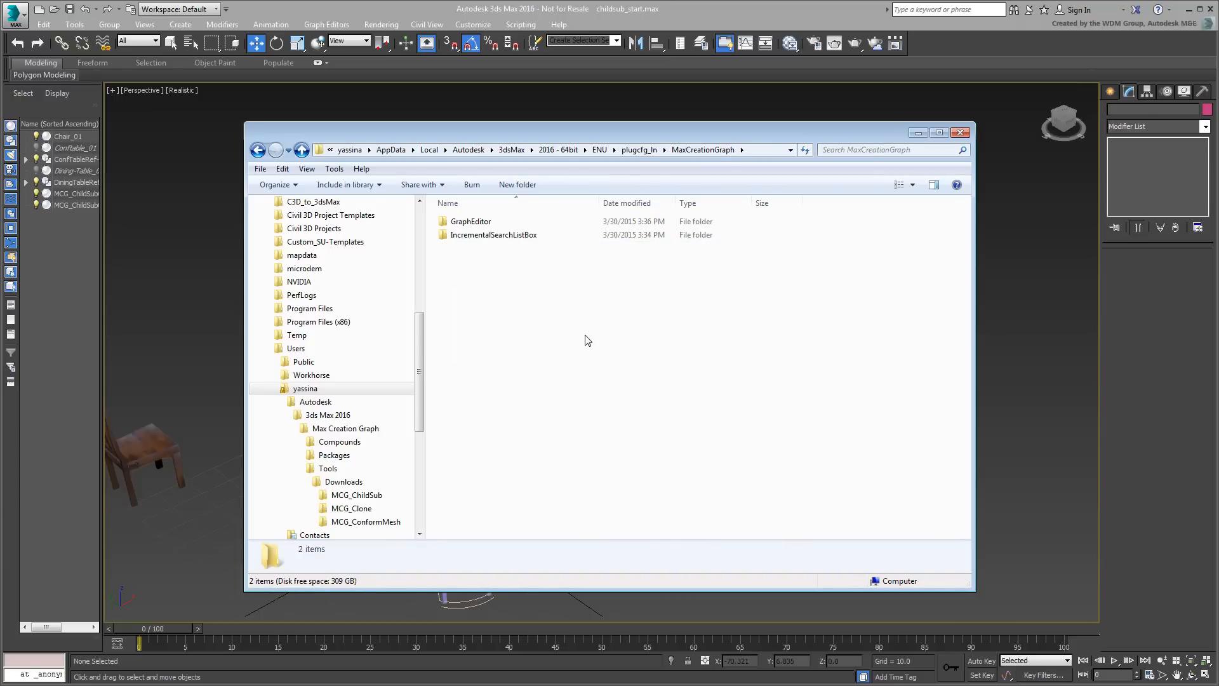
mouse_move(590, 337)
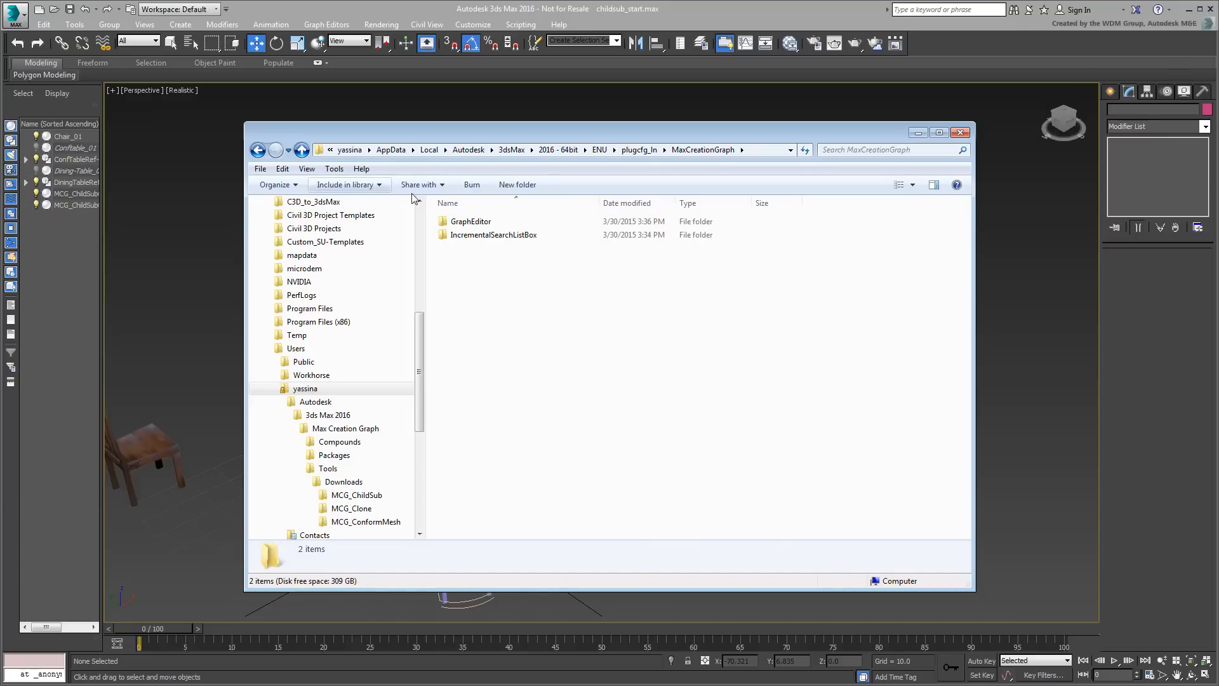
left_click(301, 150)
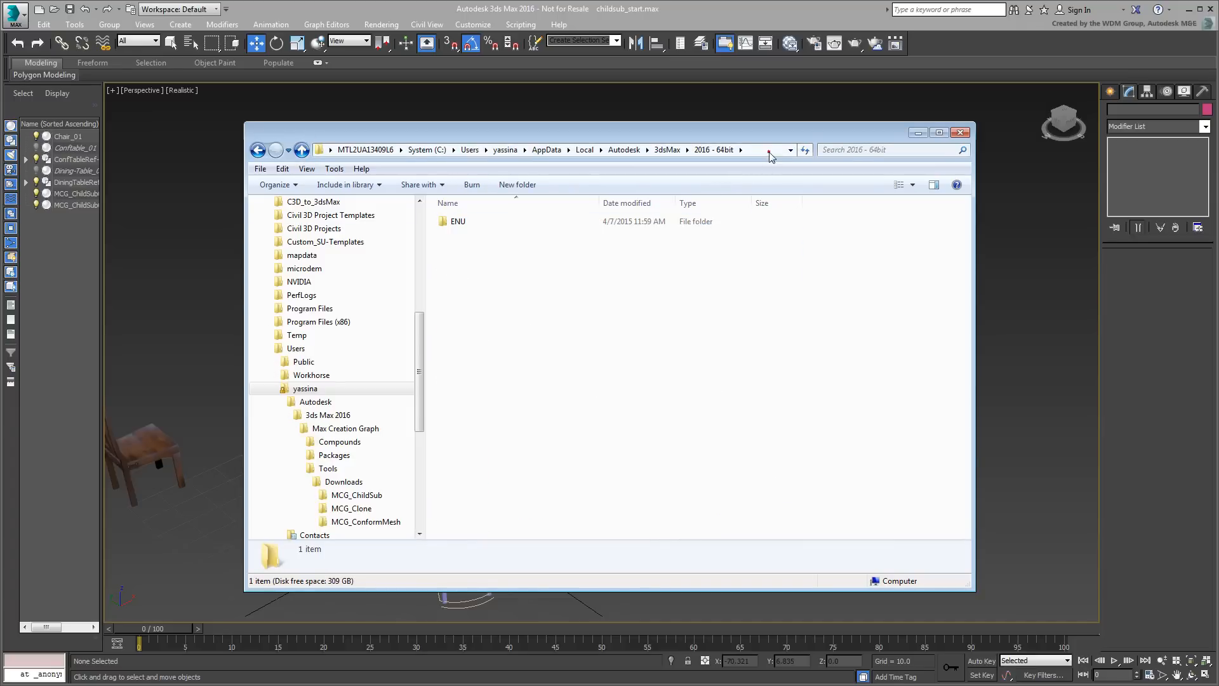
left_click(766, 149)
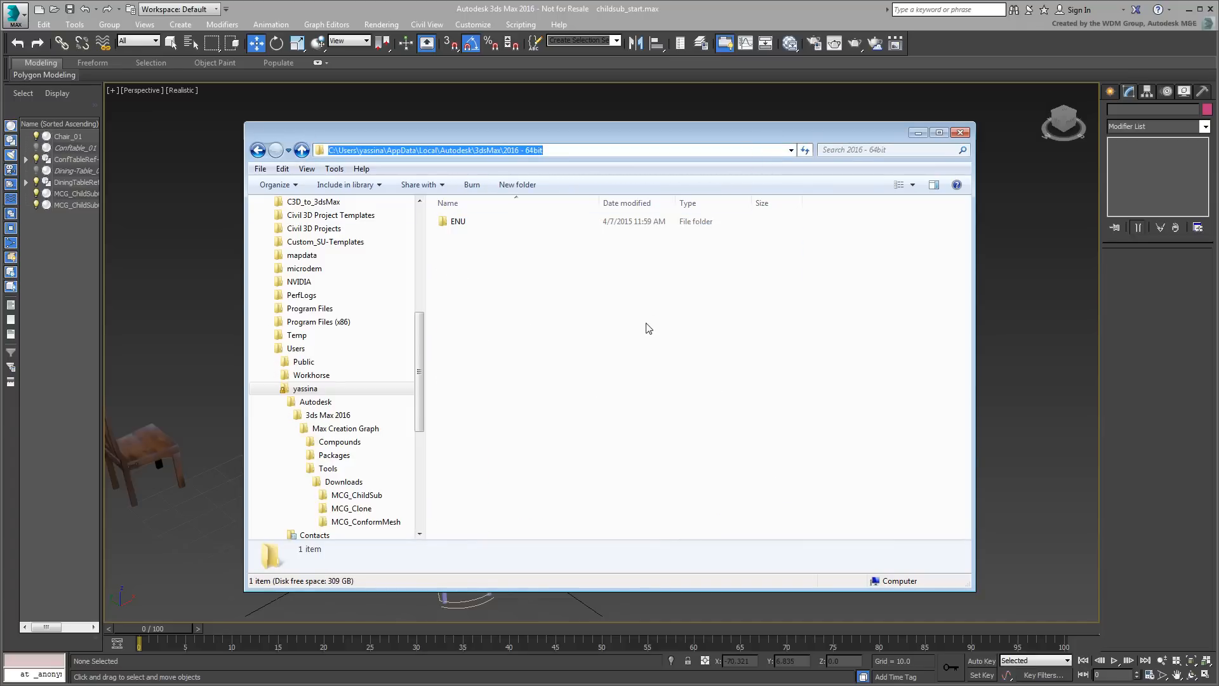